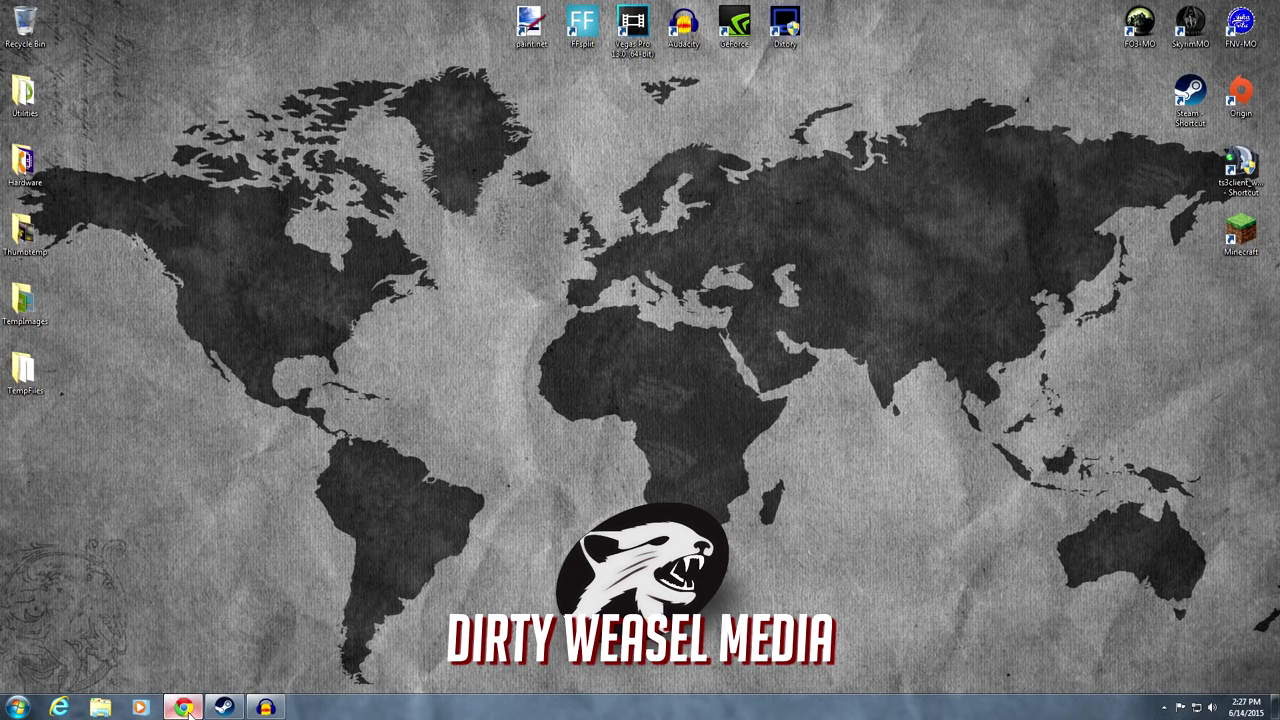
Bring up the OneTweak Nexus page in Chrome and scroll to its Description
{"action": "left_click", "coordinate": [180, 703]}
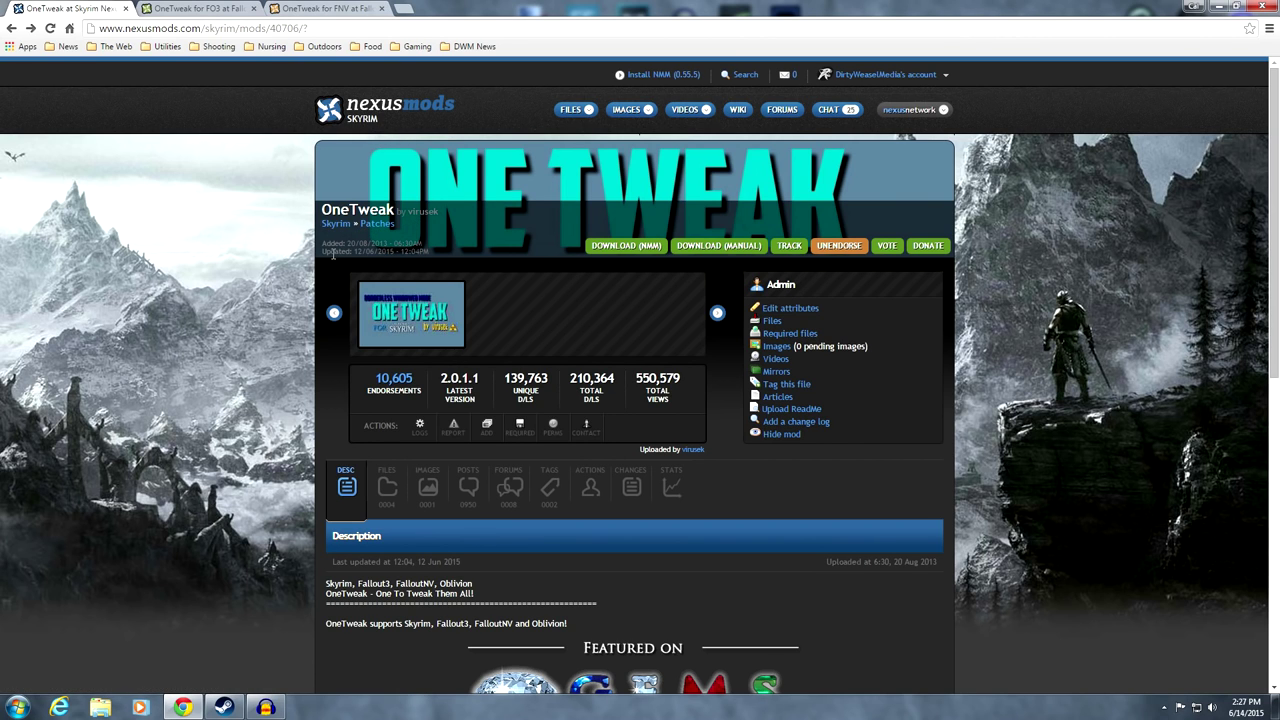
{"action": "scroll", "scroll_direction": "down", "scroll_amount": 3}
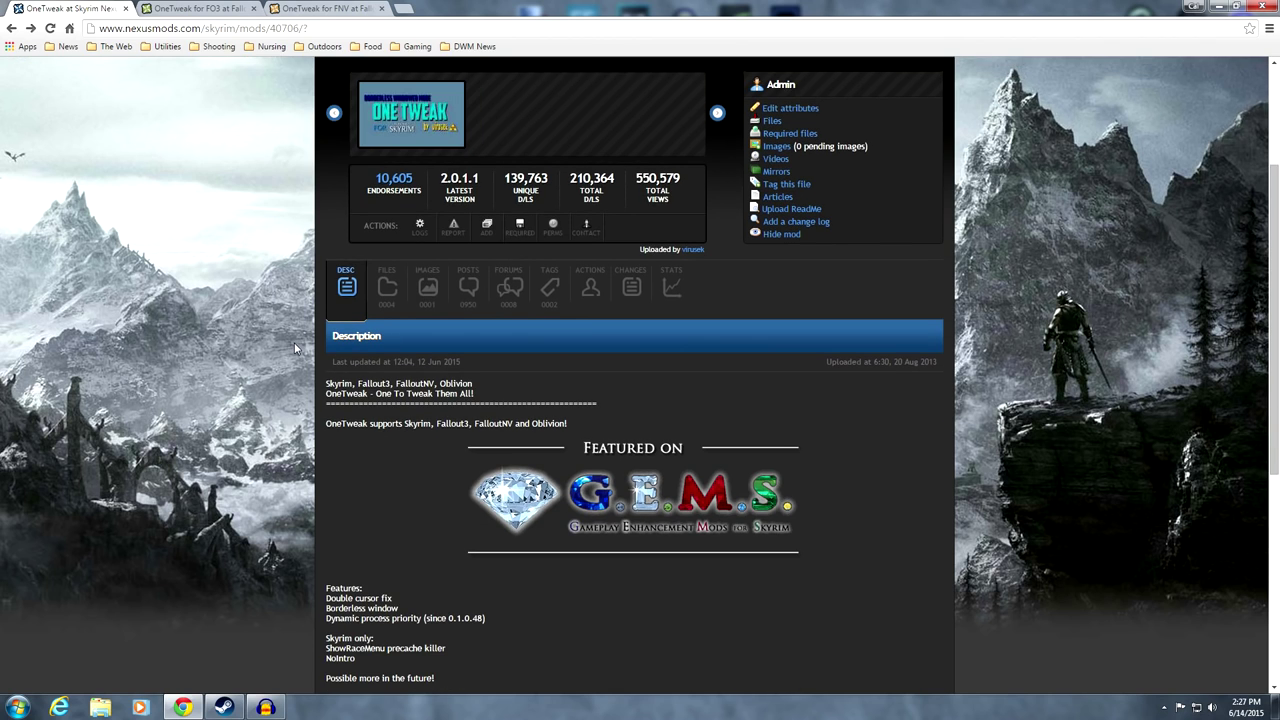
{"action": "scroll", "scroll_direction": "down", "scroll_amount": 3}
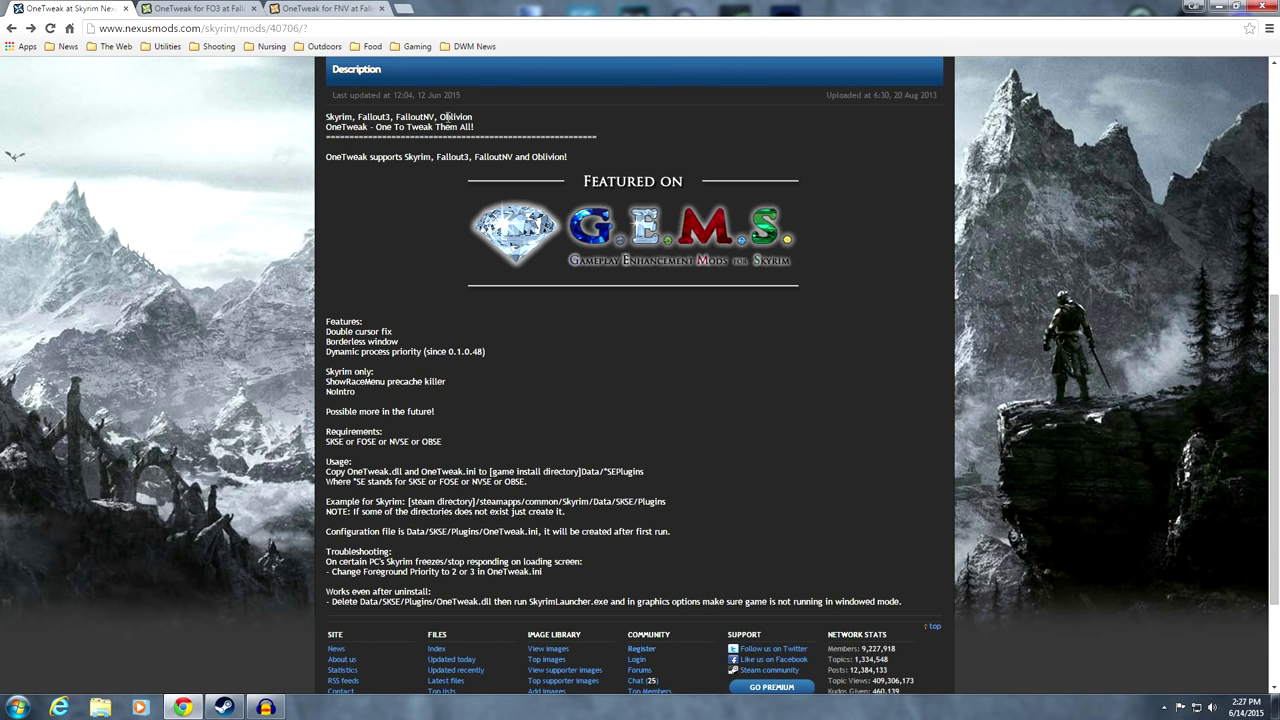
{"action": "mouse_move", "coordinate": [482, 120]}
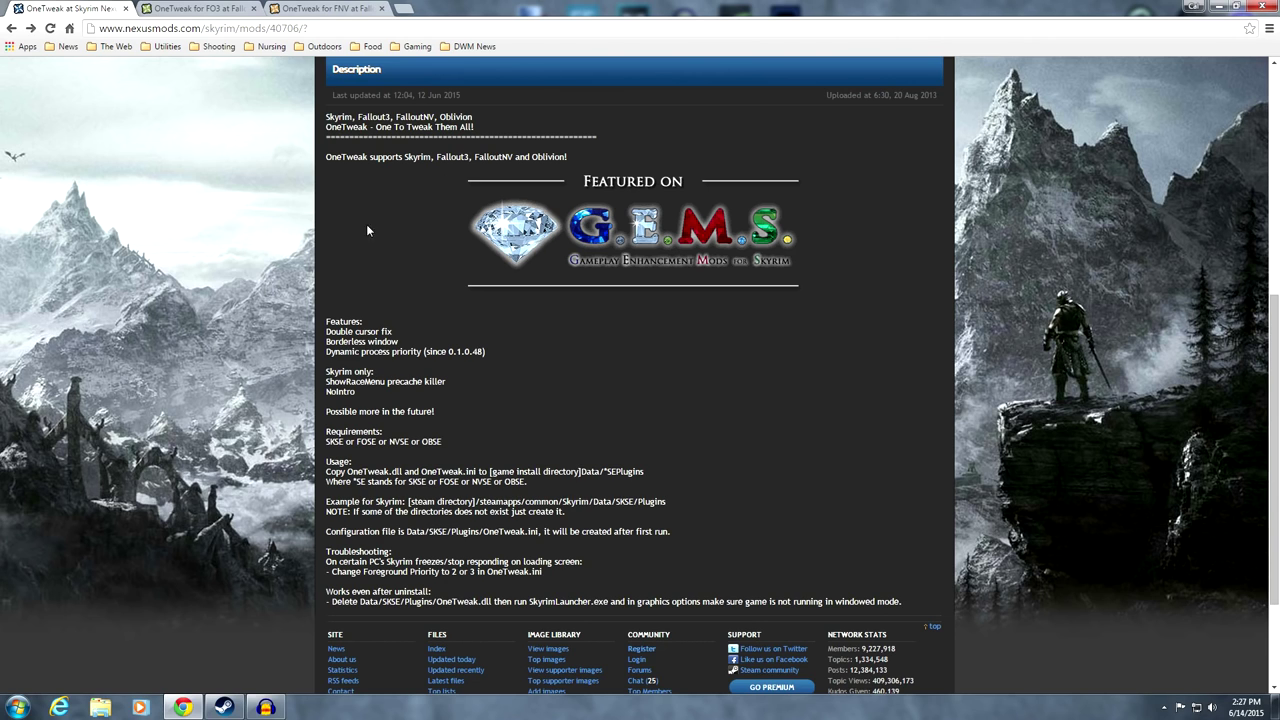
{"action": "mouse_move", "coordinate": [305, 272]}
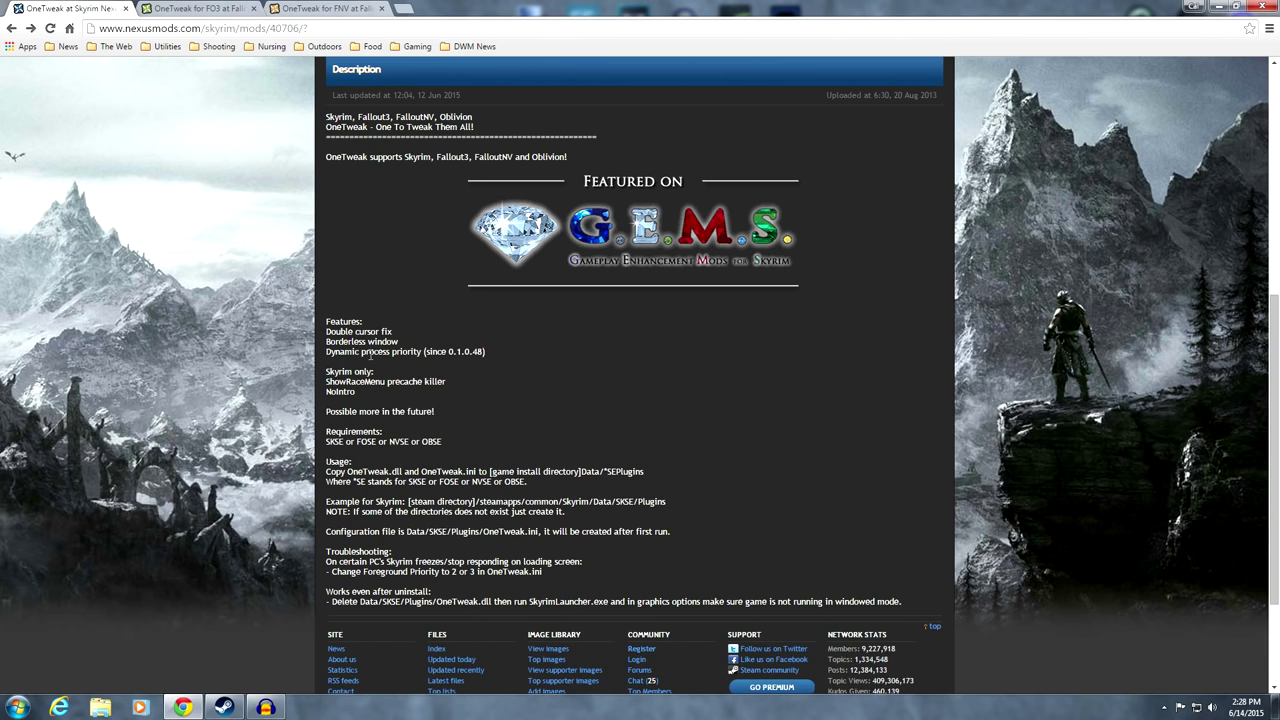
{"action": "mouse_move", "coordinate": [491, 356]}
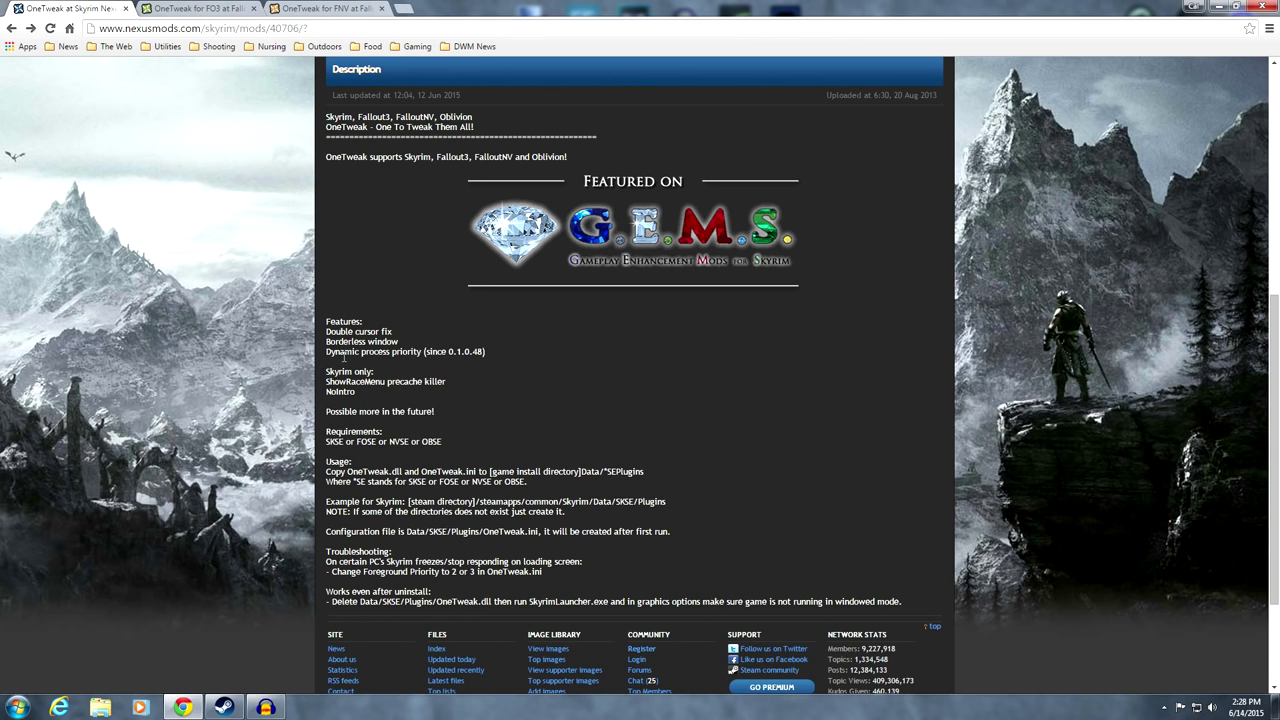
{"action": "mouse_move", "coordinate": [306, 355]}
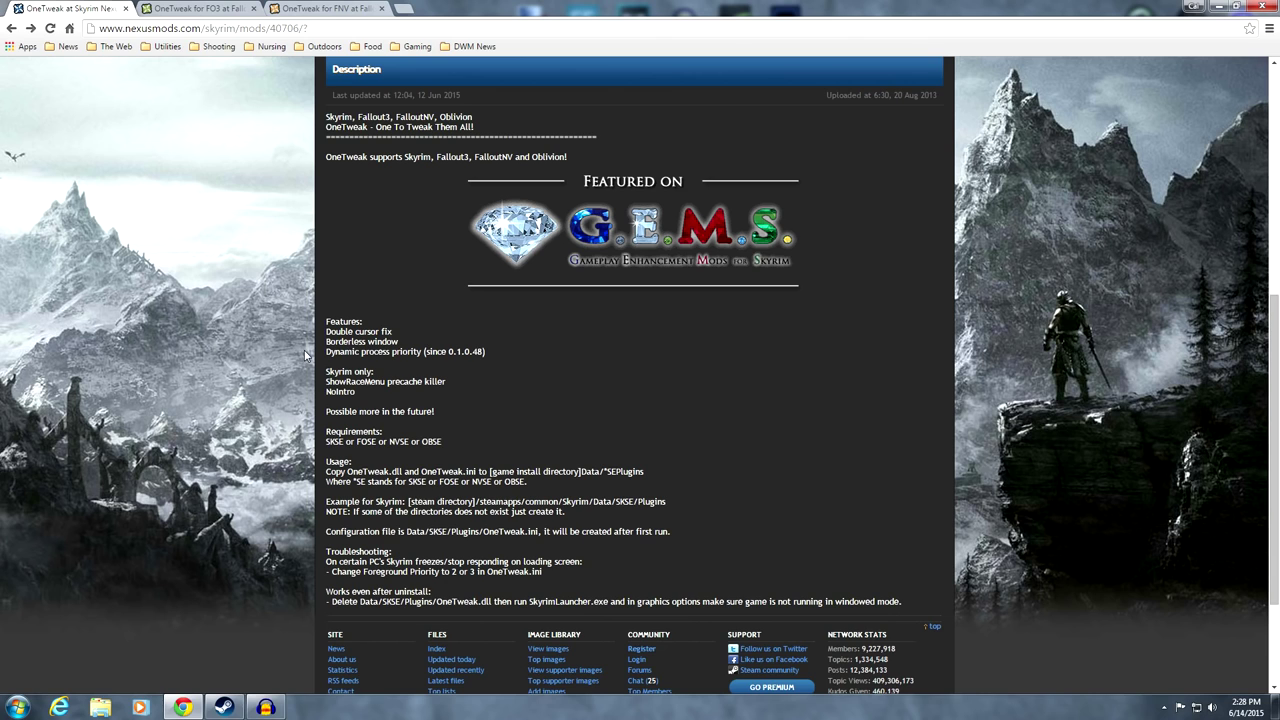
{"action": "mouse_move", "coordinate": [315, 383]}
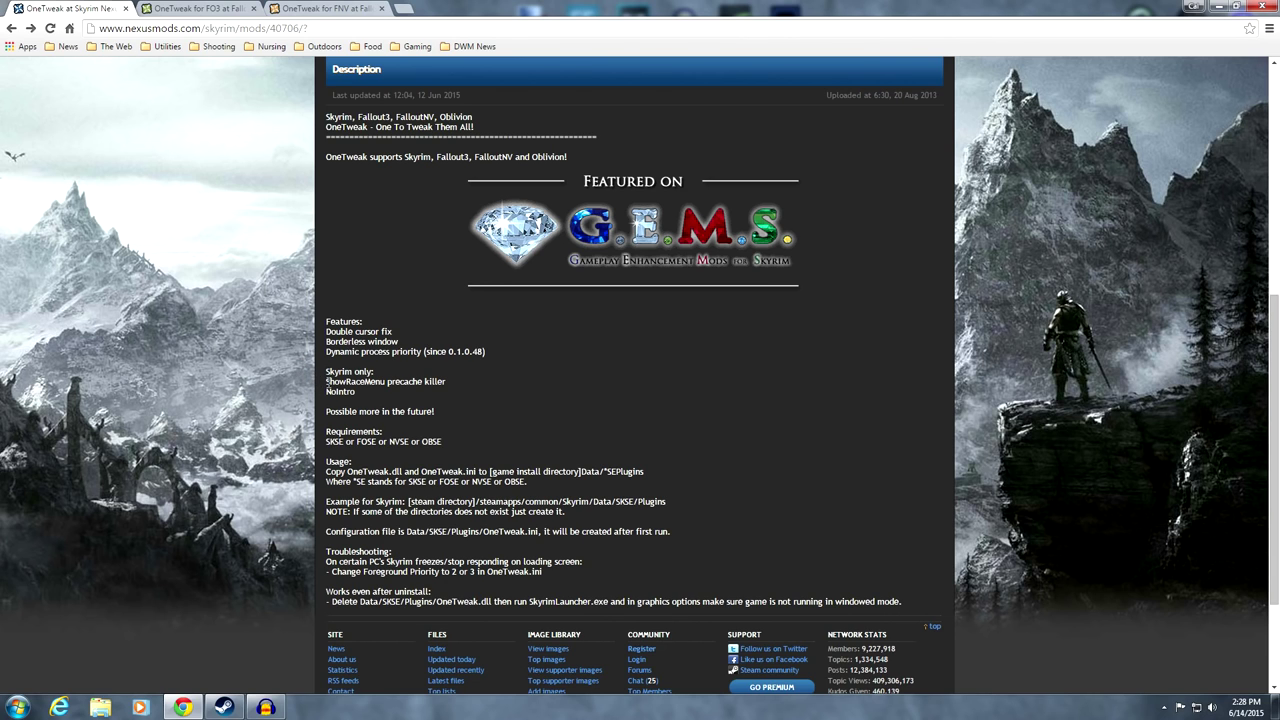
{"action": "mouse_move", "coordinate": [362, 394]}
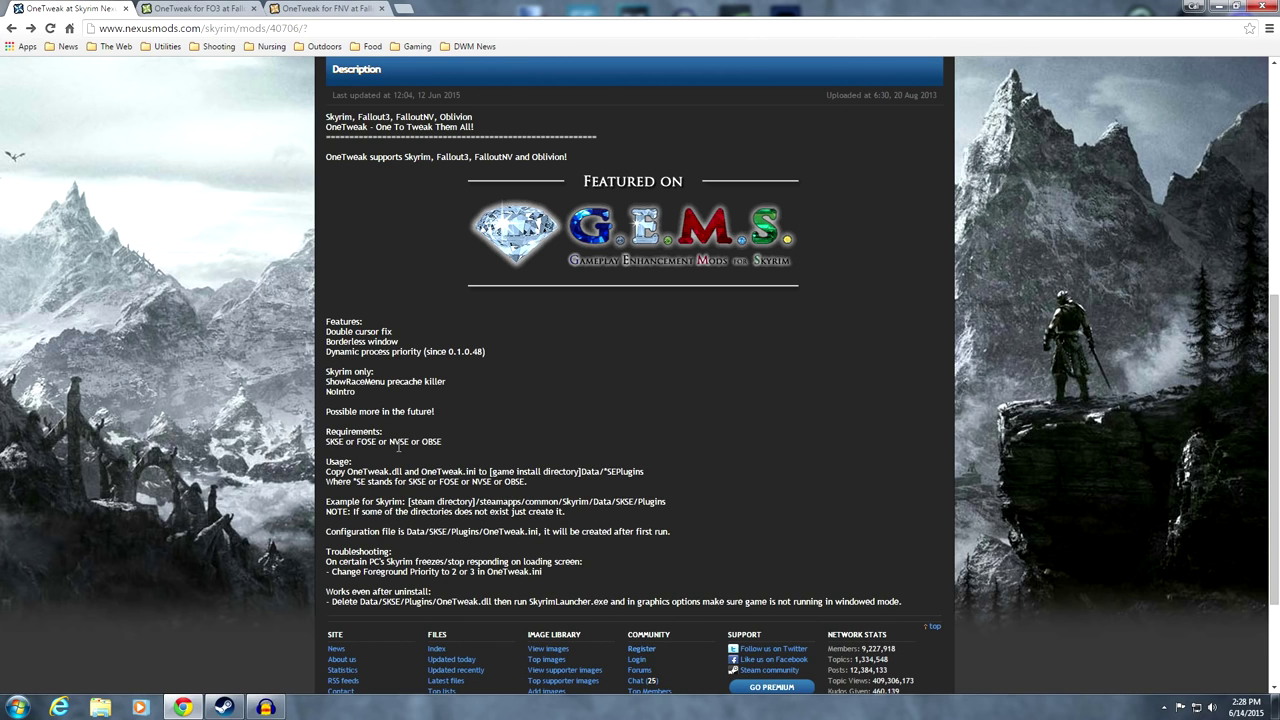
{"action": "mouse_move", "coordinate": [434, 452]}
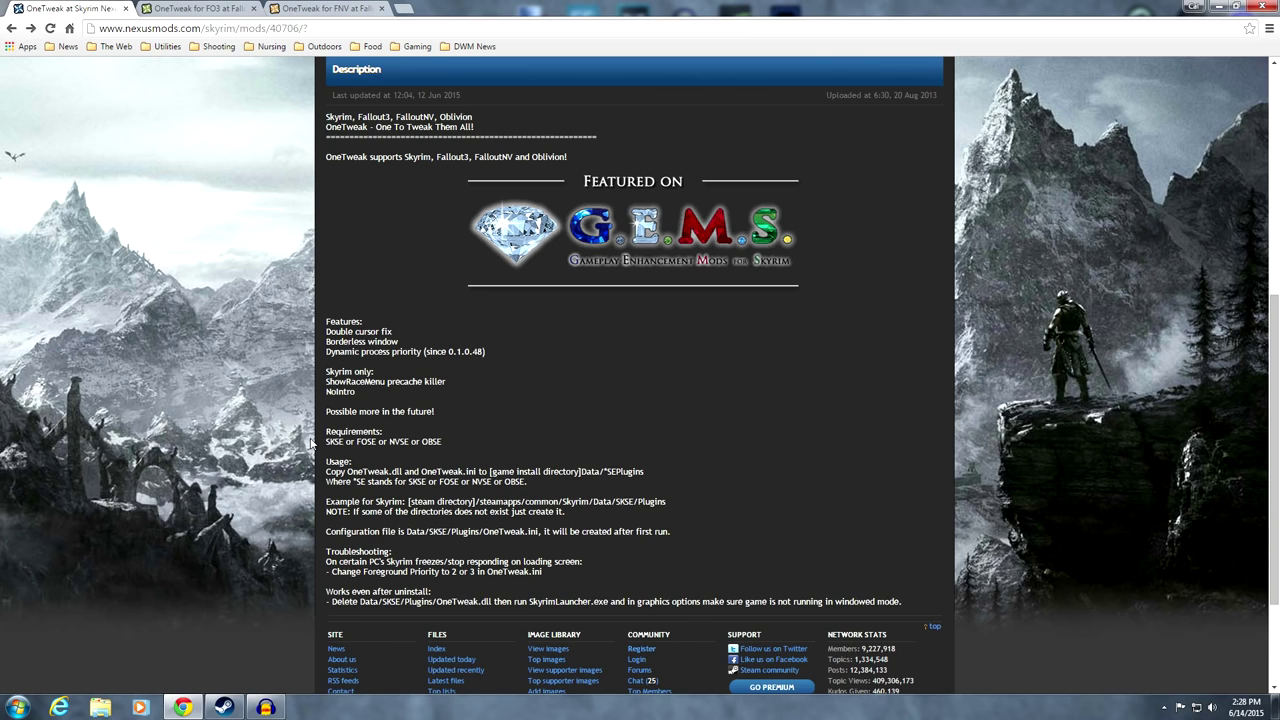
Read down to the uninstall note and site footer of the OneTweak page
{"action": "scroll", "scroll_direction": "down", "scroll_amount": 3}
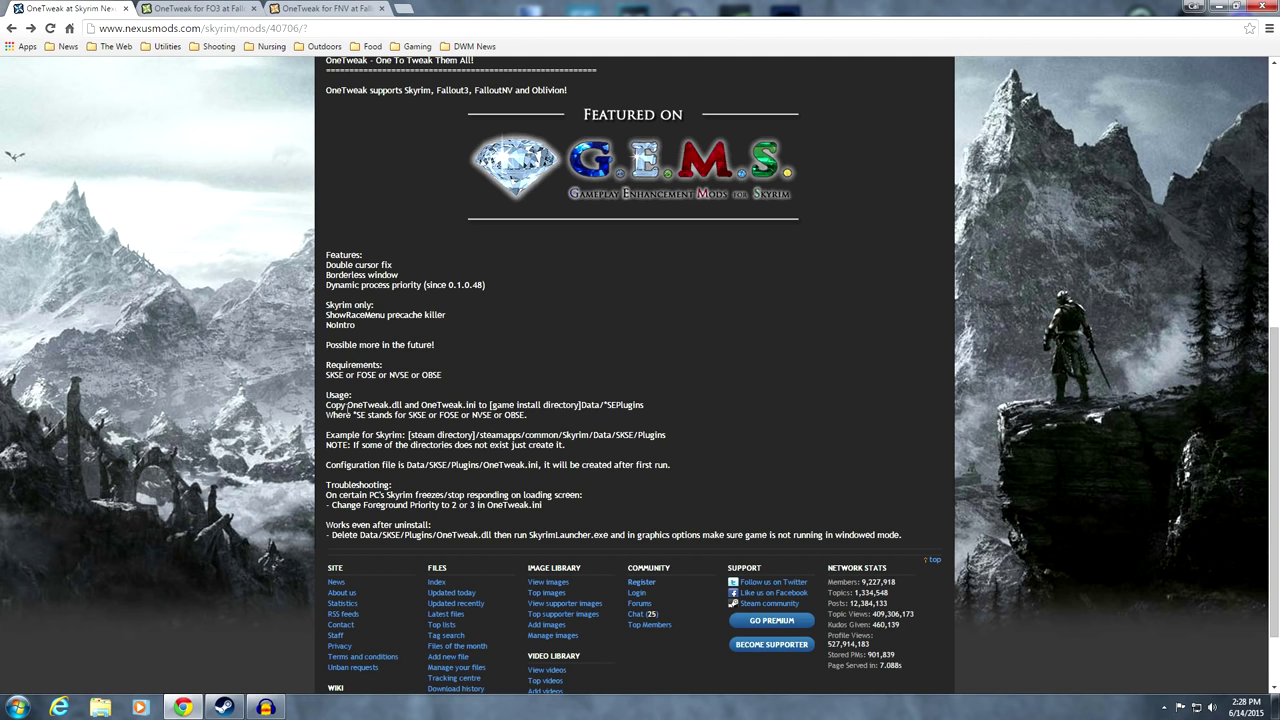
{"action": "scroll", "scroll_direction": "down", "scroll_amount": 3}
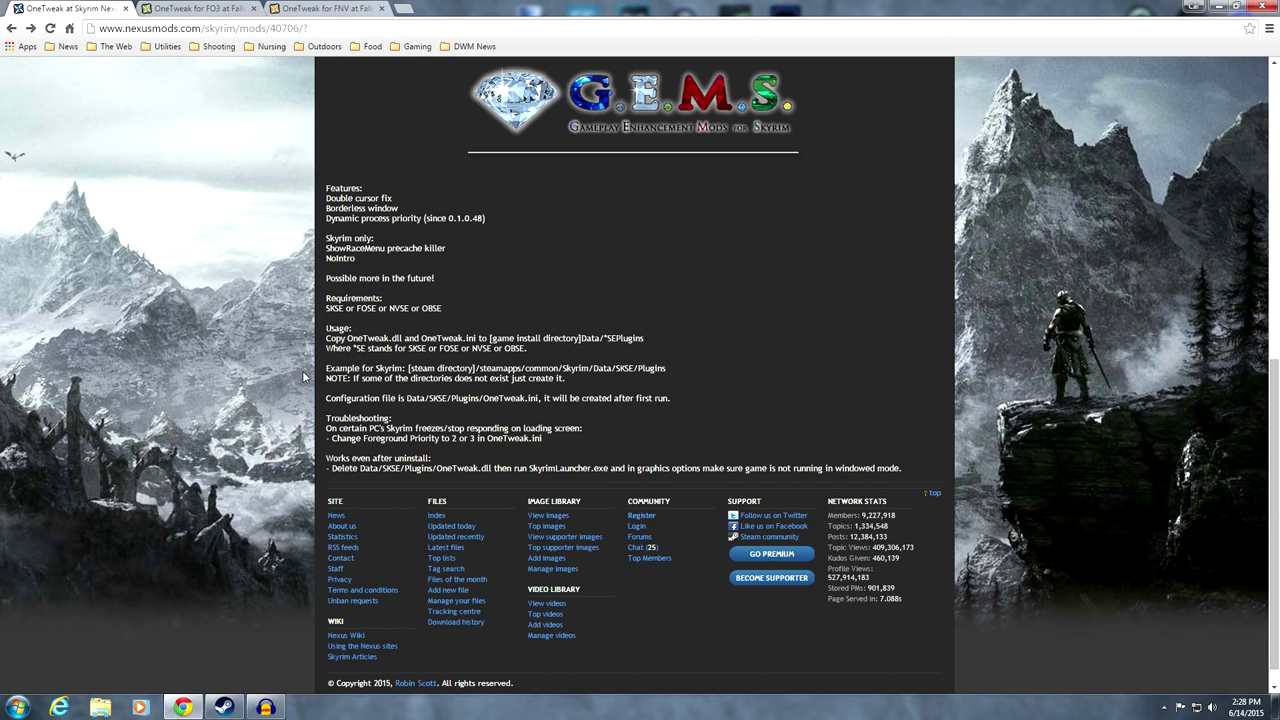
{"action": "scroll", "scroll_direction": "down", "scroll_amount": 3}
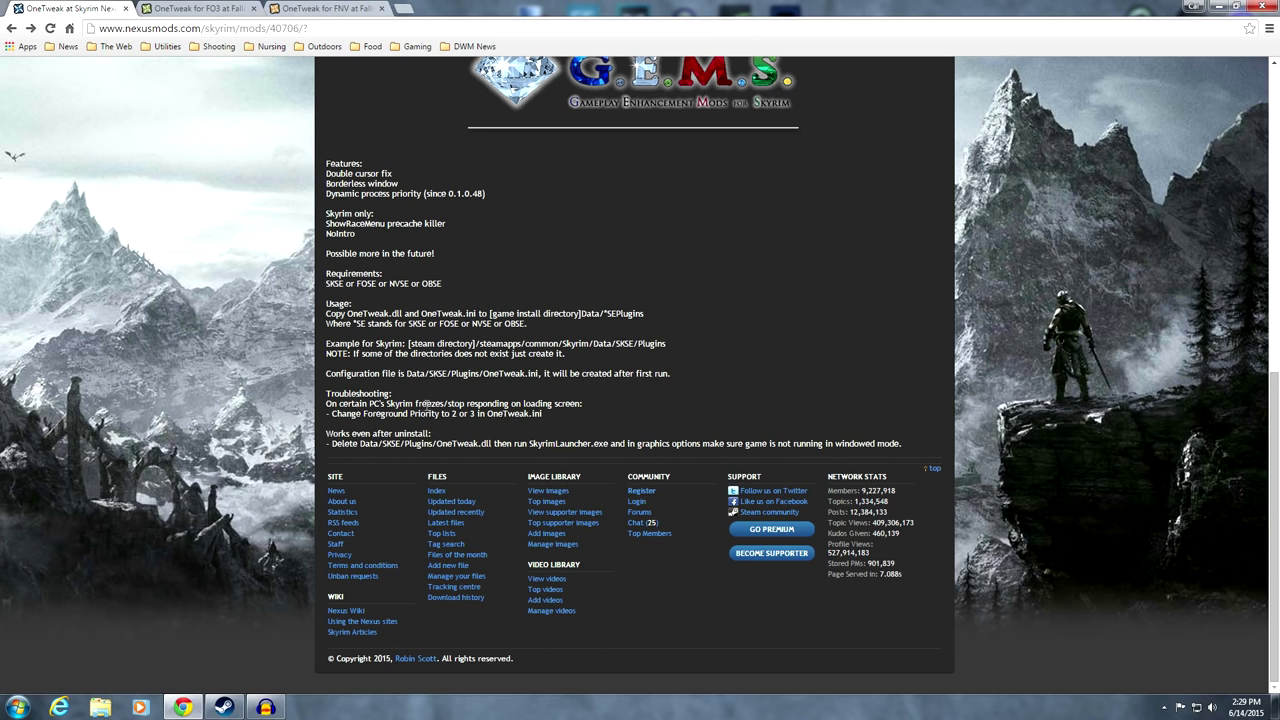
{"action": "mouse_move", "coordinate": [388, 428]}
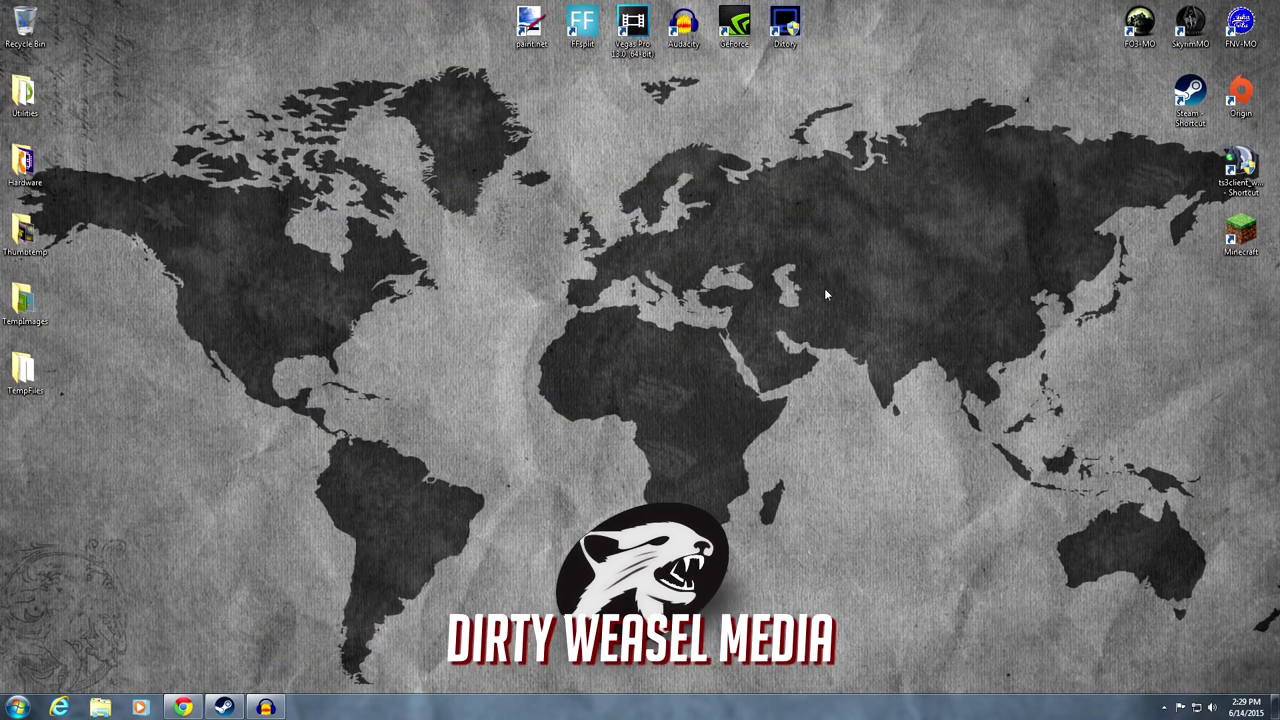
Launch Fallout 3 Game of the Year Edition from the Steam library
{"action": "left_click", "coordinate": [208, 704]}
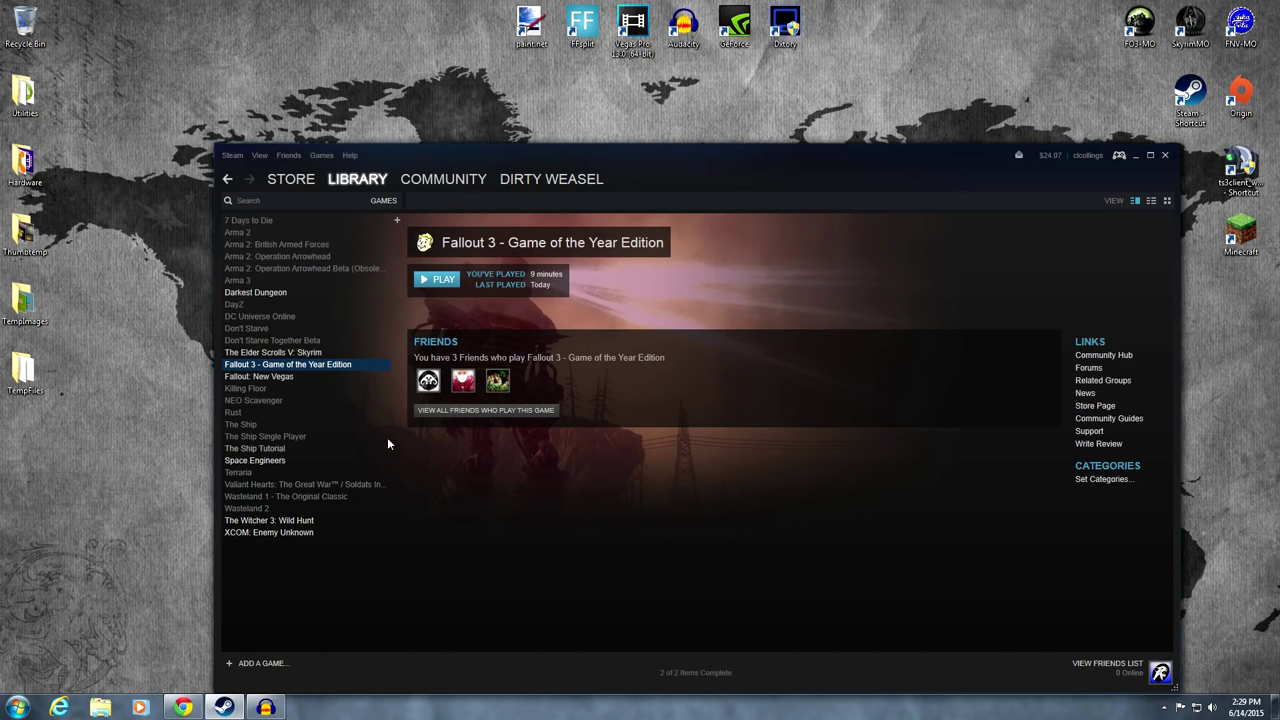
{"action": "mouse_move", "coordinate": [433, 292]}
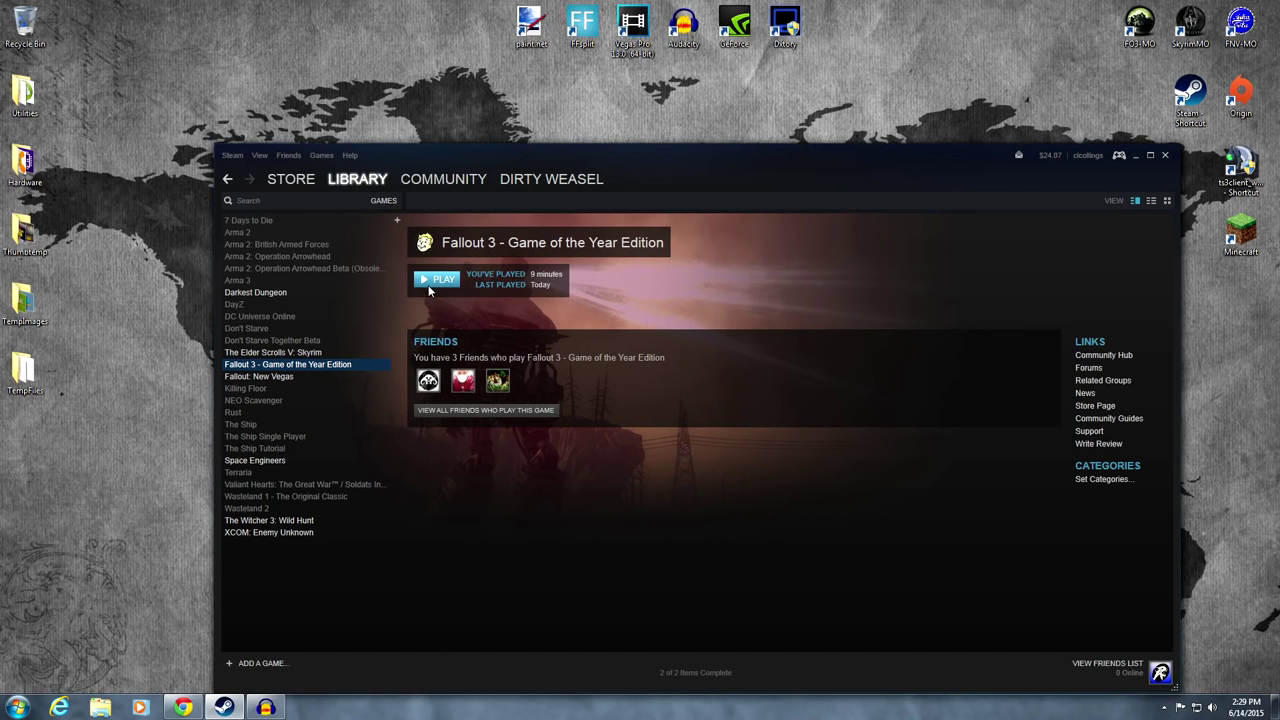
{"action": "mouse_move", "coordinate": [403, 201]}
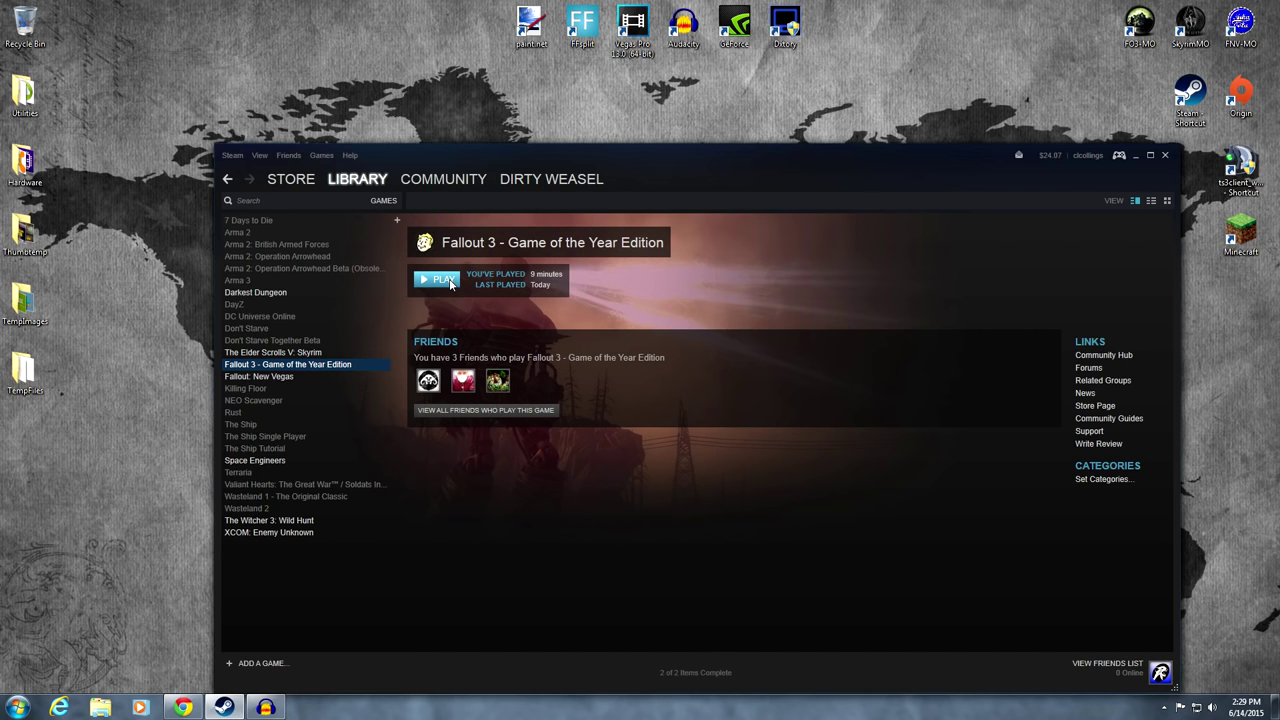
{"action": "left_click", "coordinate": [435, 279]}
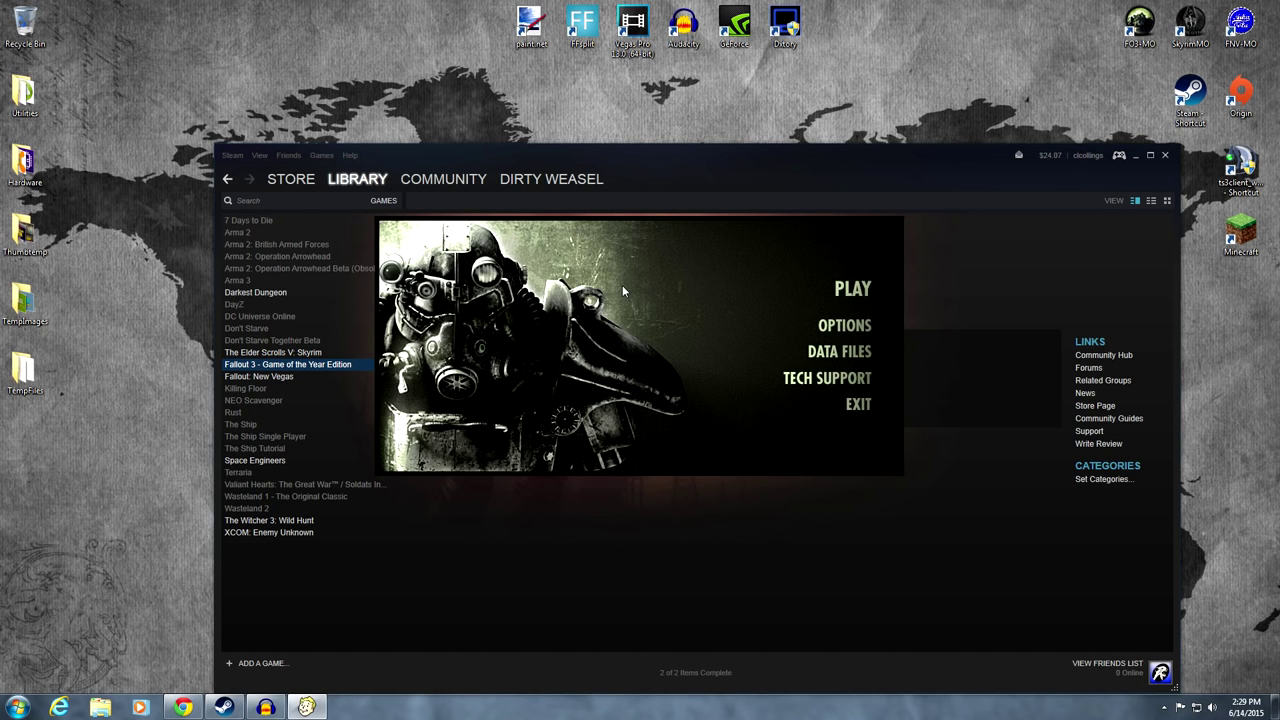
{"action": "mouse_move", "coordinate": [802, 340]}
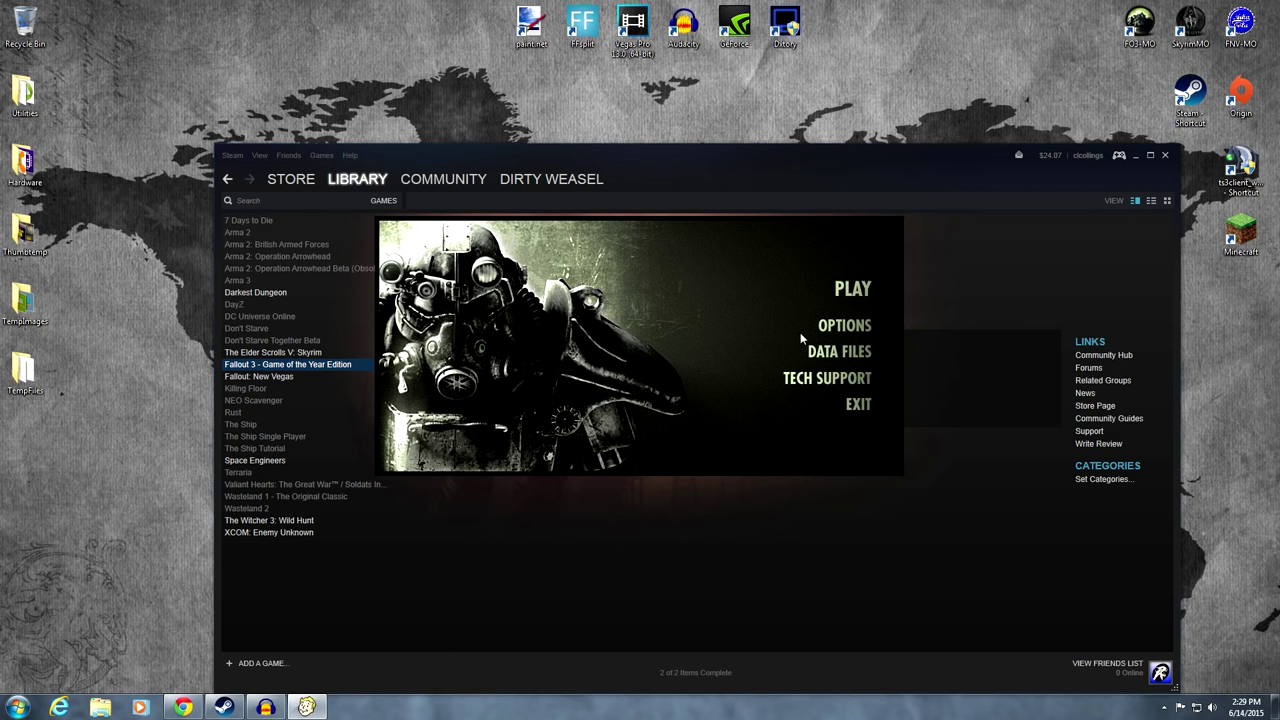
{"action": "mouse_move", "coordinate": [832, 335]}
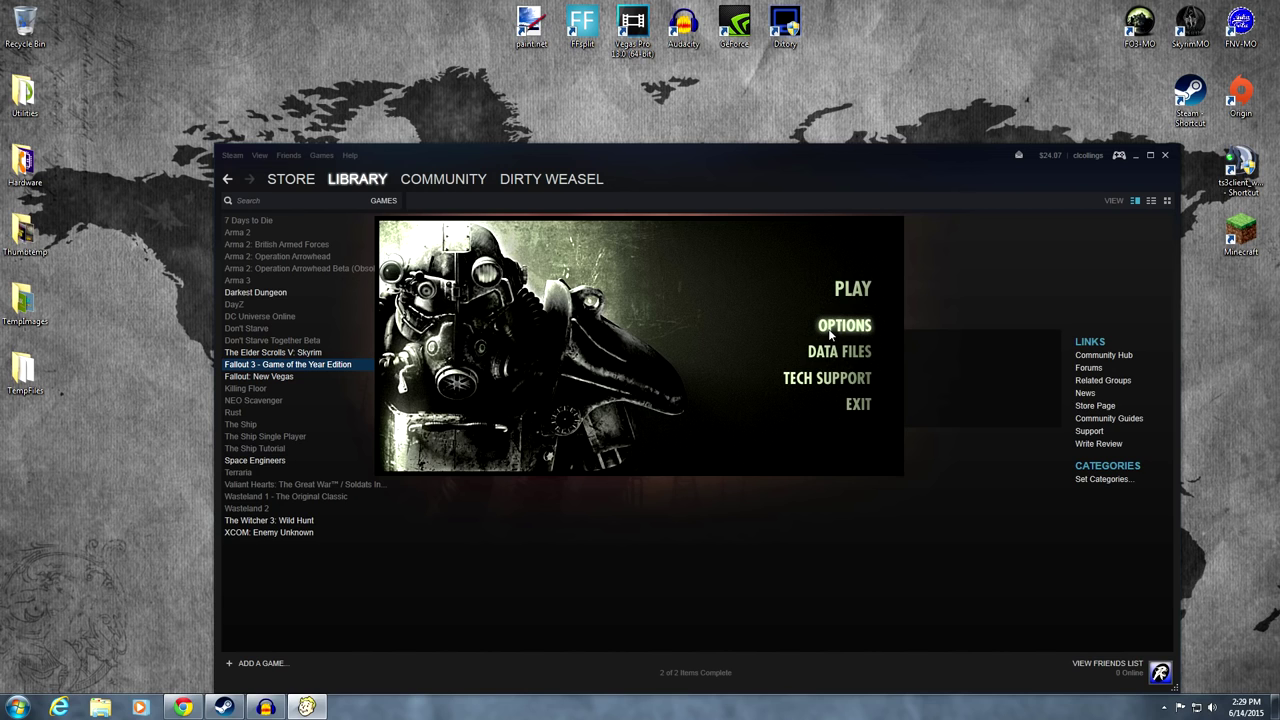
Set Fallout 3 graphics to windowed, Ultra preset, 1920x1080 with 4x antialiasing
{"action": "left_click", "coordinate": [843, 325]}
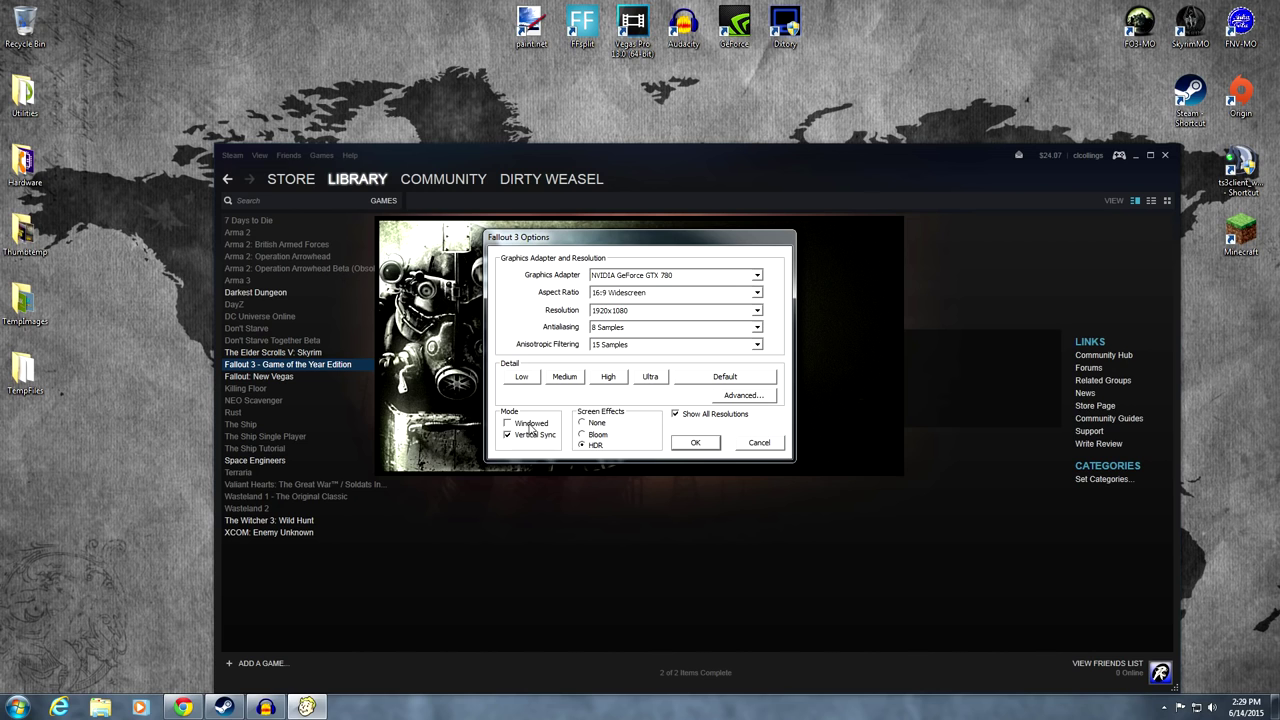
{"action": "left_click", "coordinate": [507, 433]}
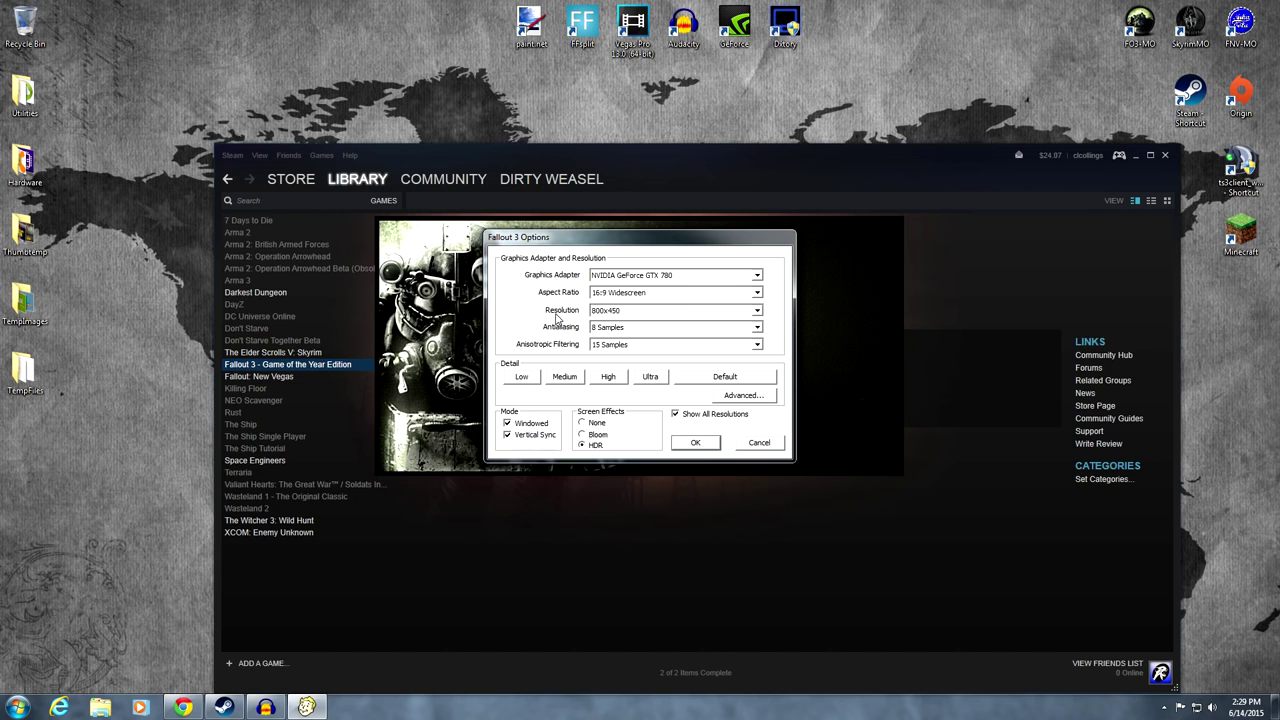
{"action": "mouse_move", "coordinate": [590, 318]}
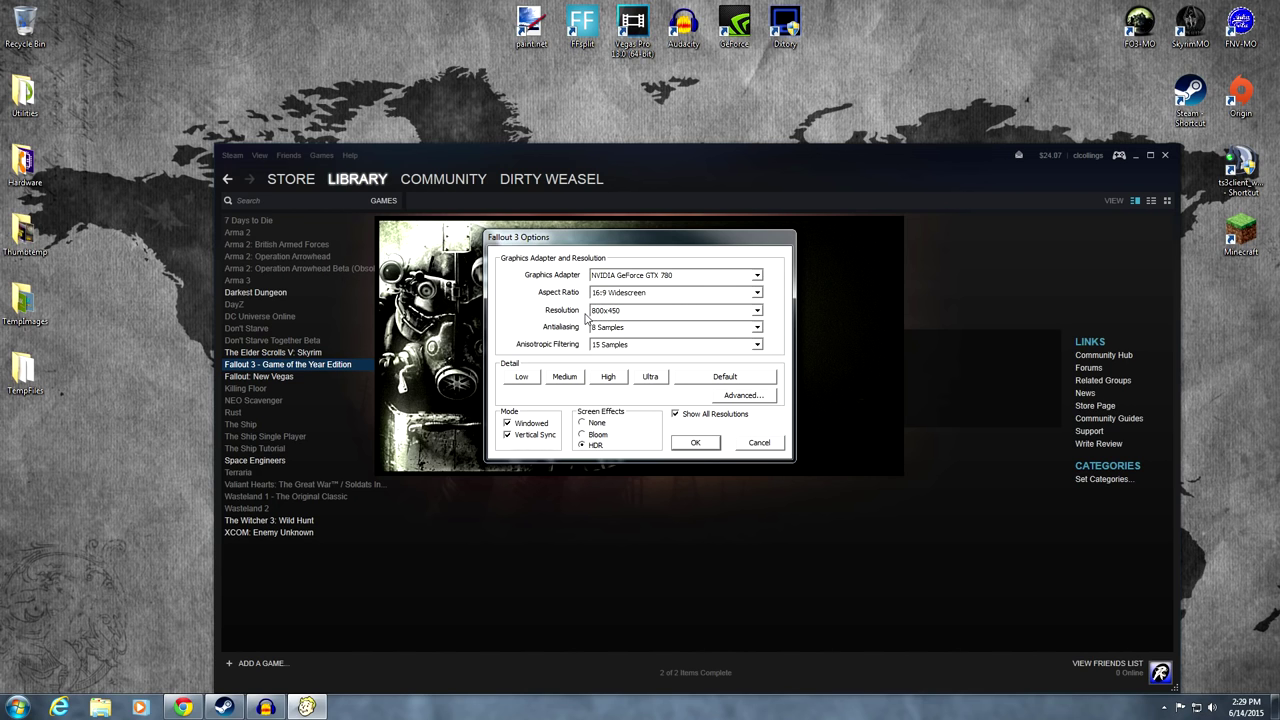
{"action": "mouse_move", "coordinate": [735, 318]}
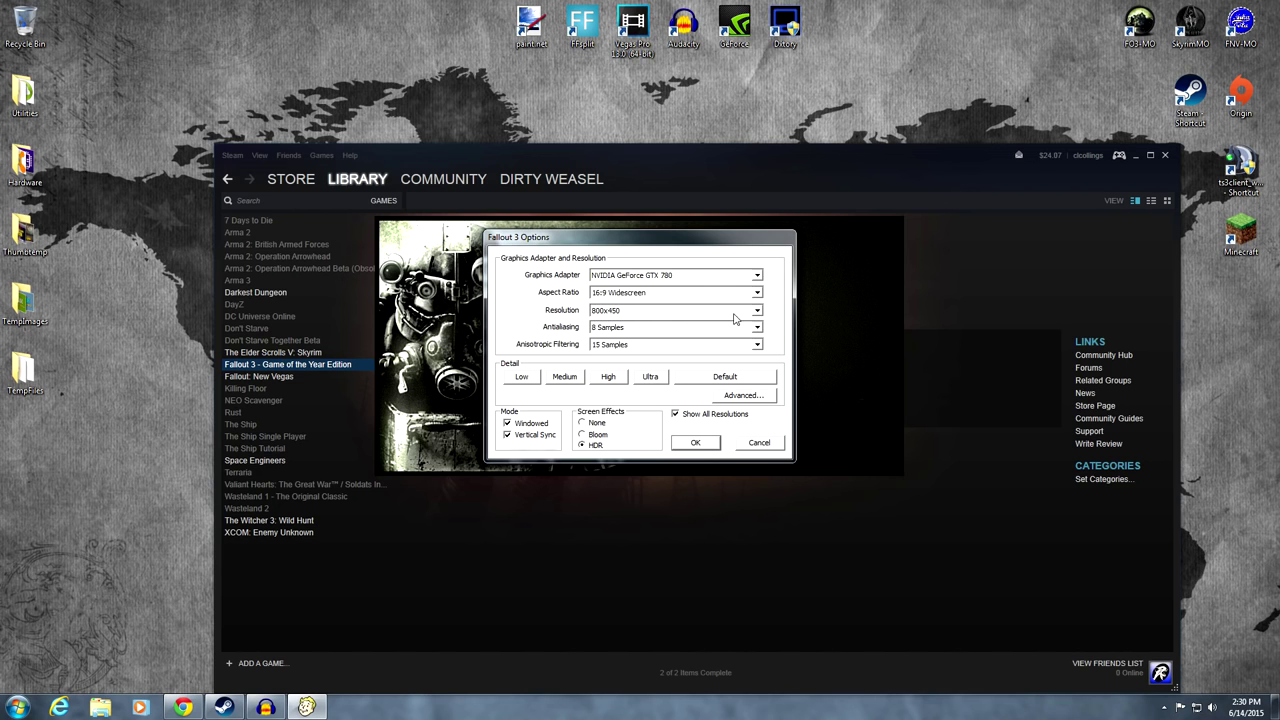
{"action": "left_click", "coordinate": [768, 310]}
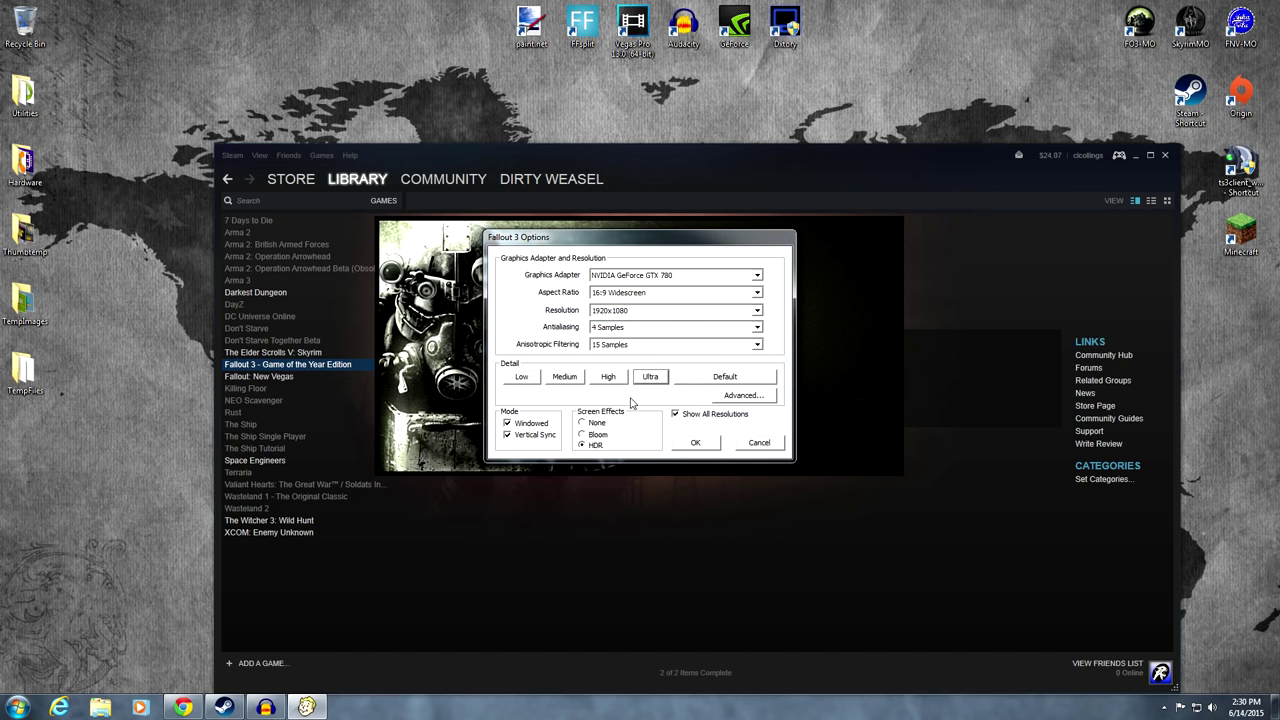
{"action": "mouse_move", "coordinate": [681, 452]}
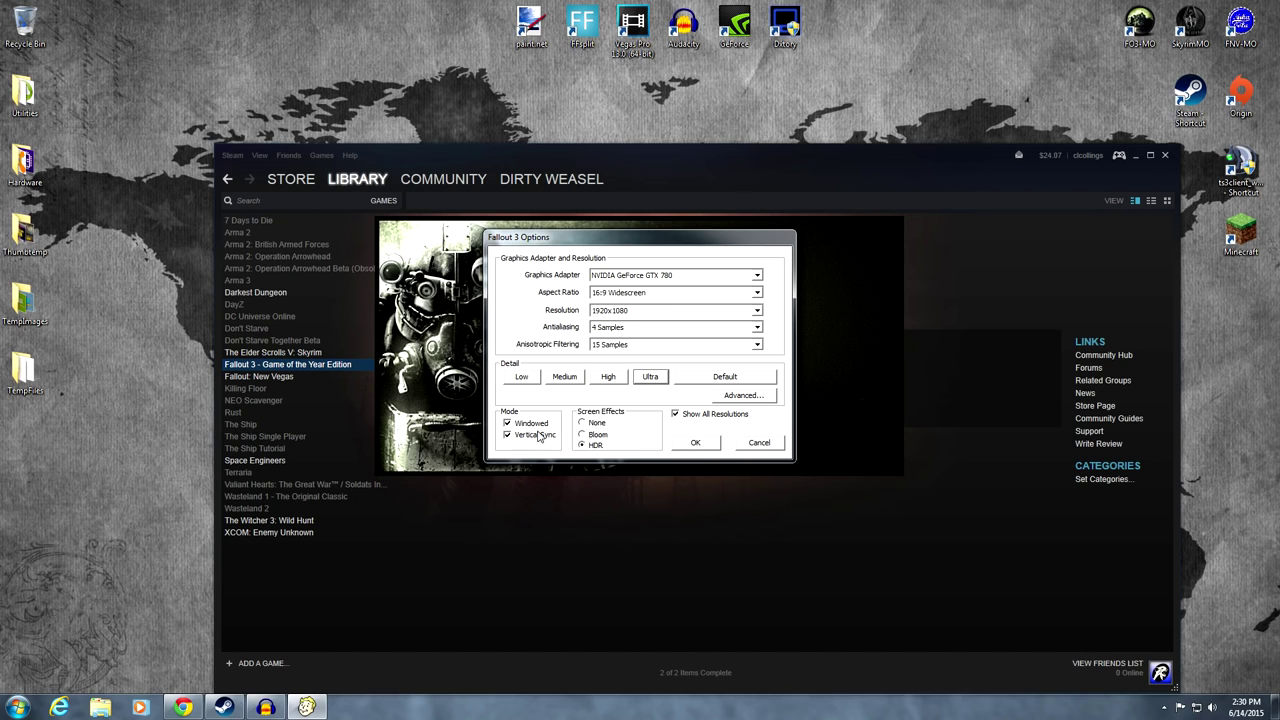
{"action": "left_click", "coordinate": [695, 442]}
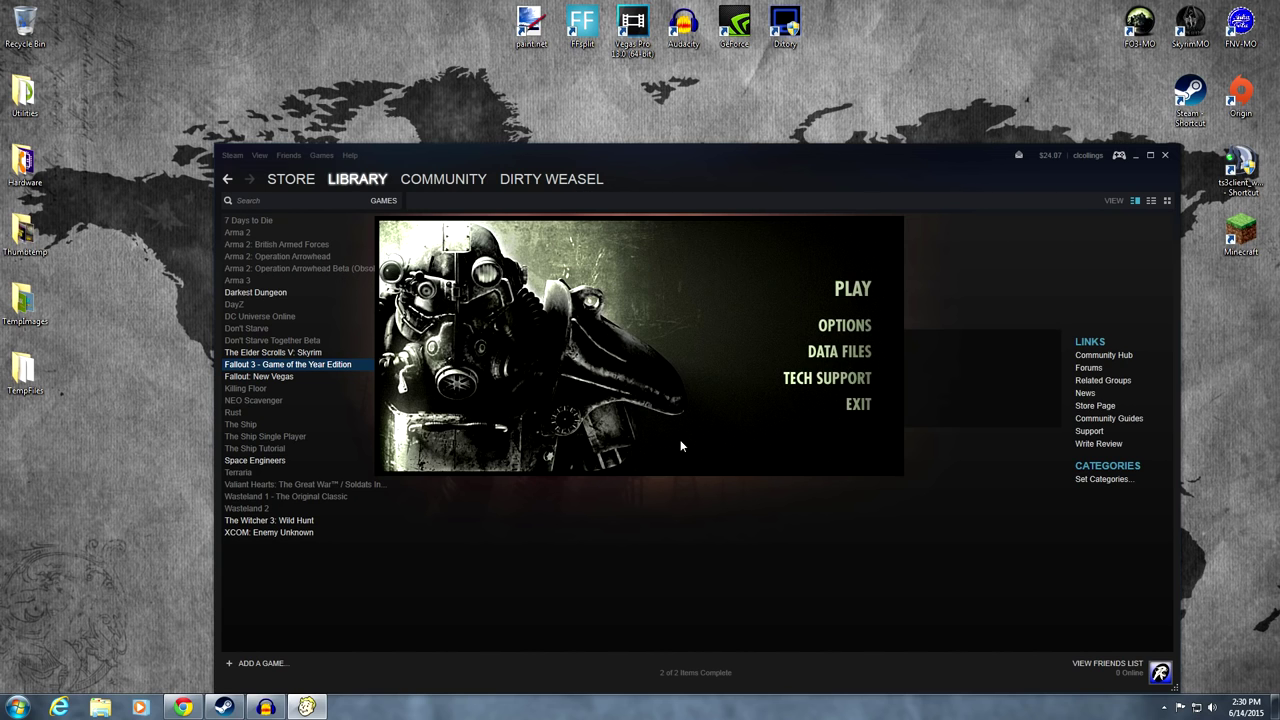
{"action": "mouse_move", "coordinate": [679, 446]}
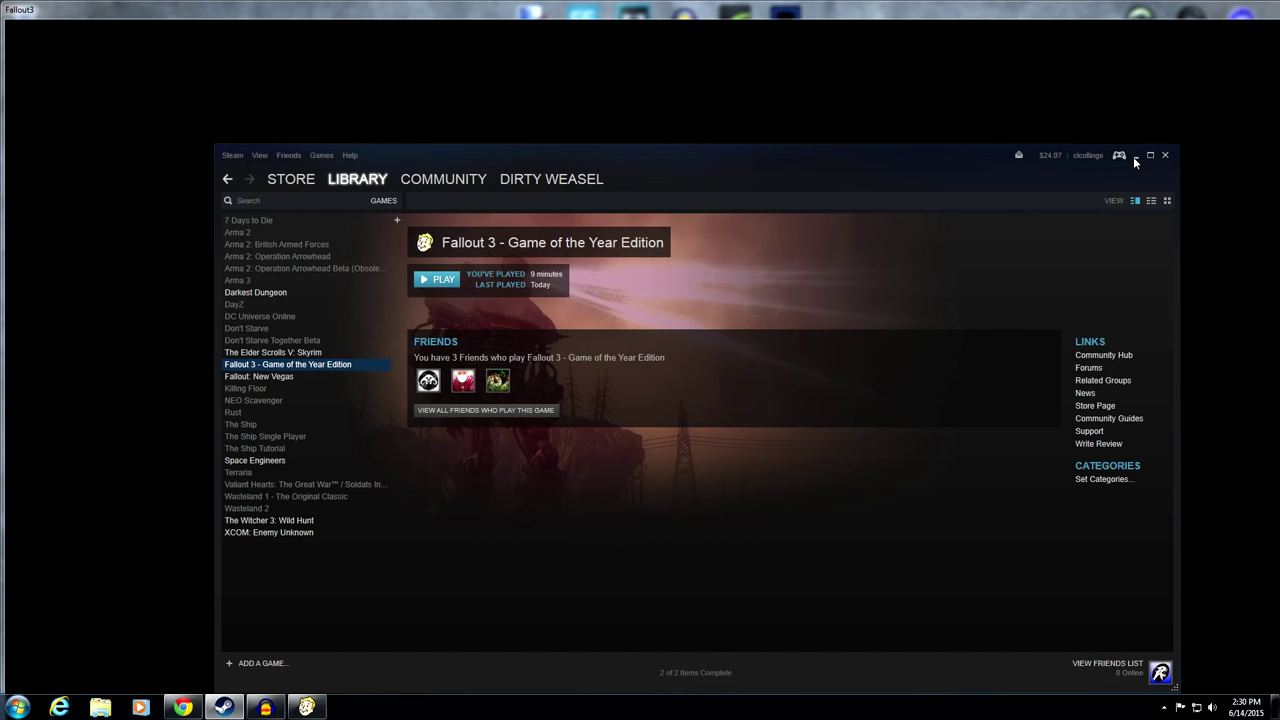
Test Fallout 3 in a borderless window, then quit and hide Steam
{"action": "left_click", "coordinate": [437, 278]}
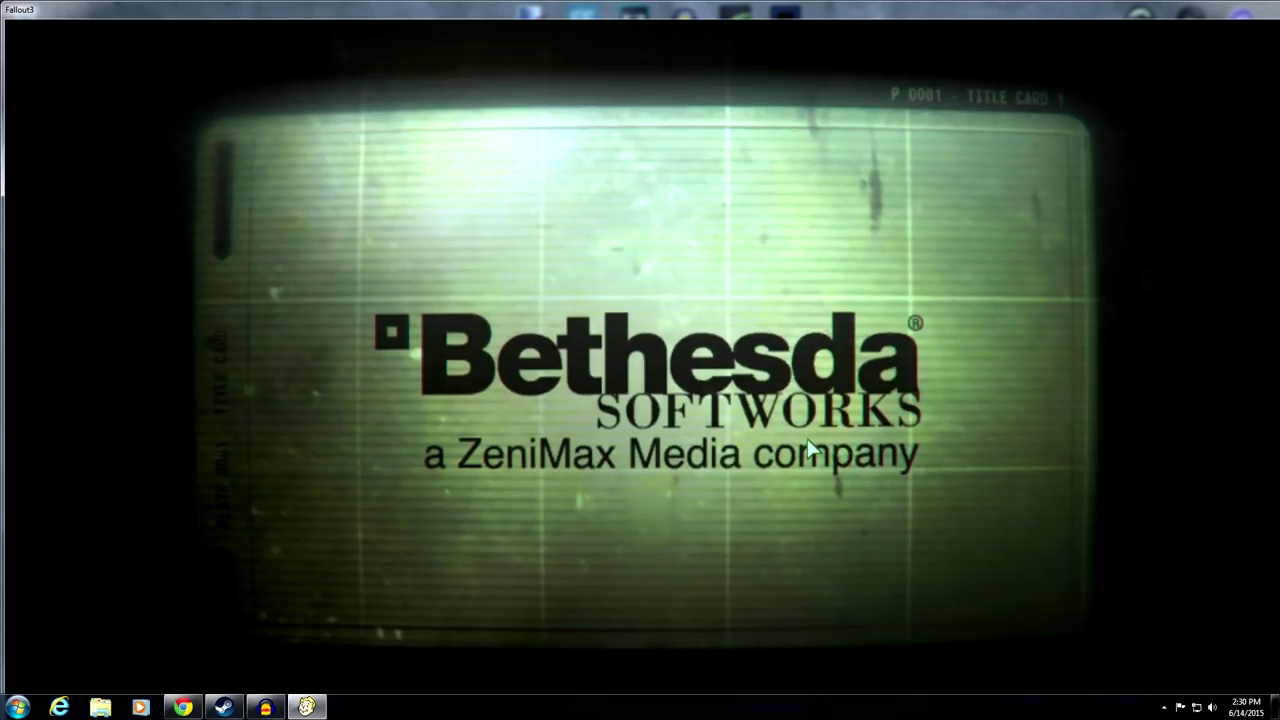
{"action": "mouse_move", "coordinate": [1165, 313]}
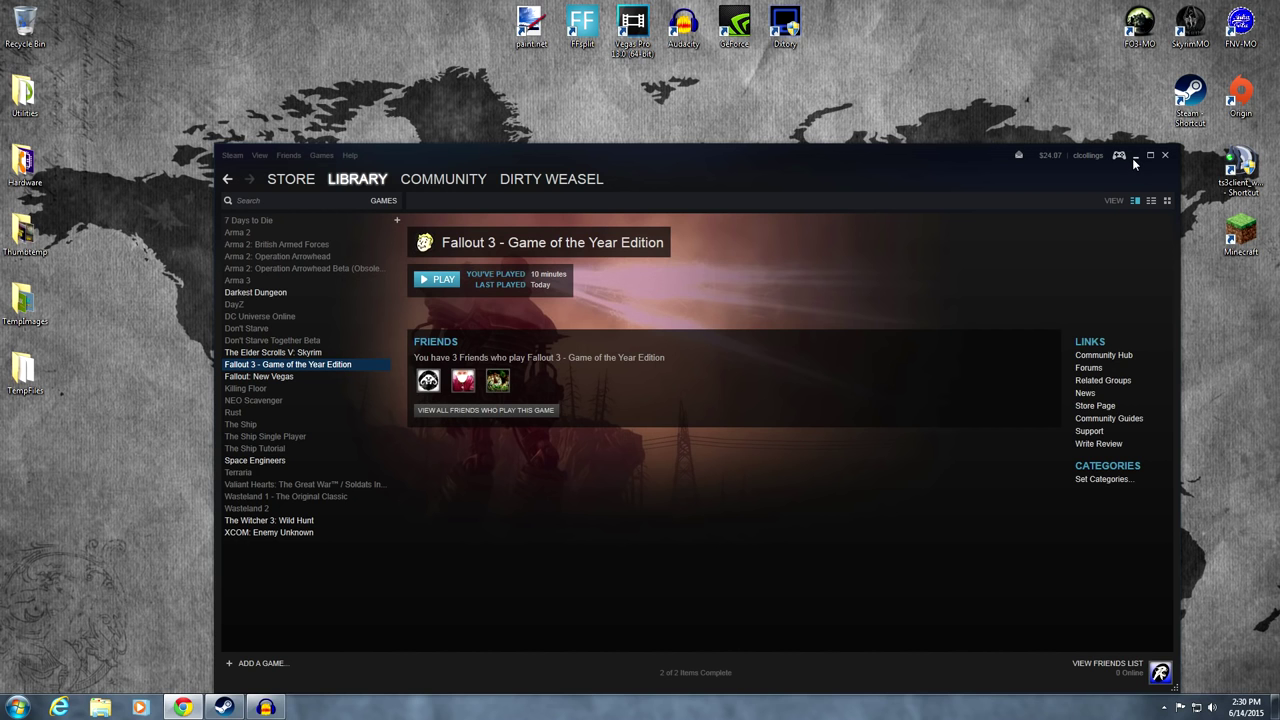
{"action": "left_click", "coordinate": [1134, 155]}
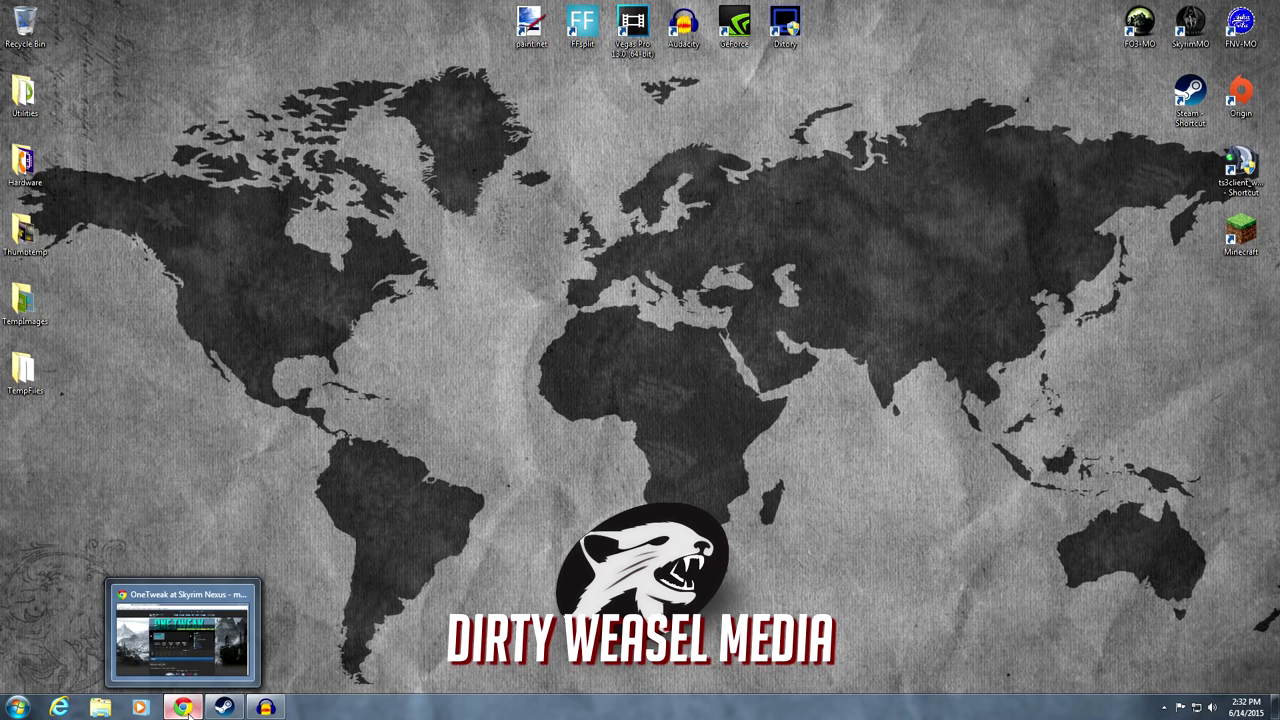
{"action": "left_click", "coordinate": [182, 707]}
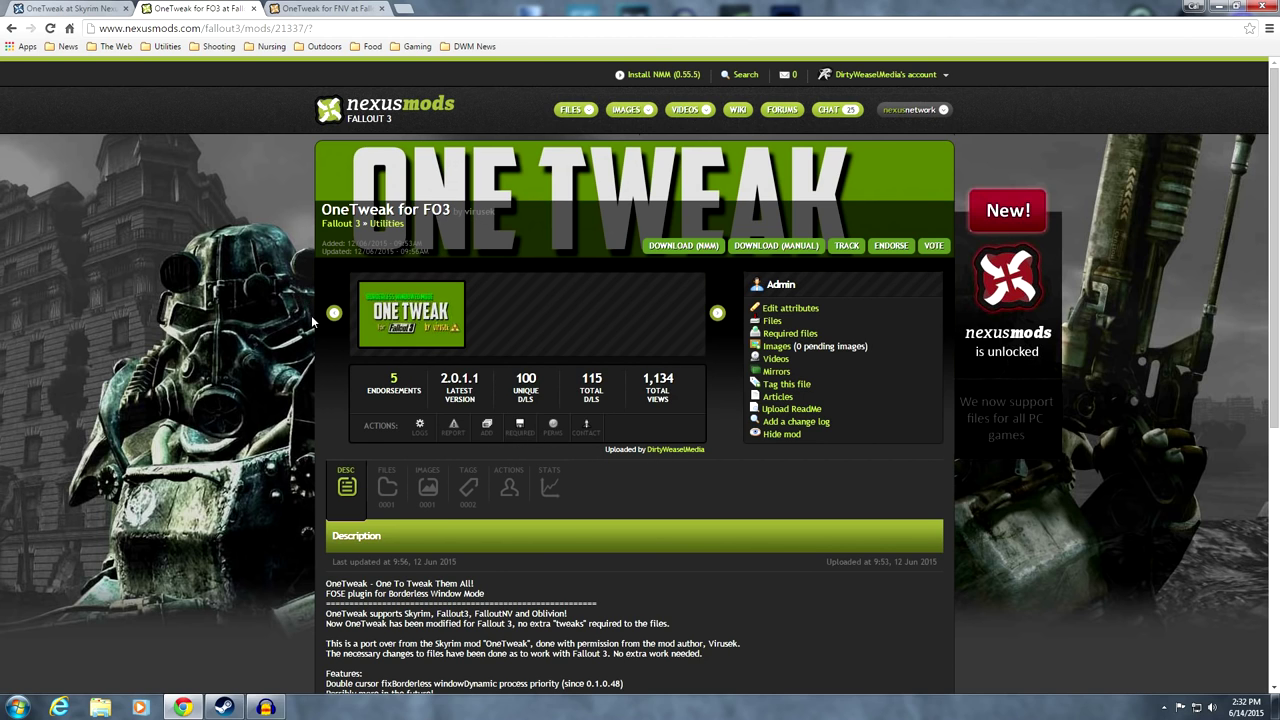
{"action": "scroll", "scroll_direction": "down", "scroll_amount": 3}
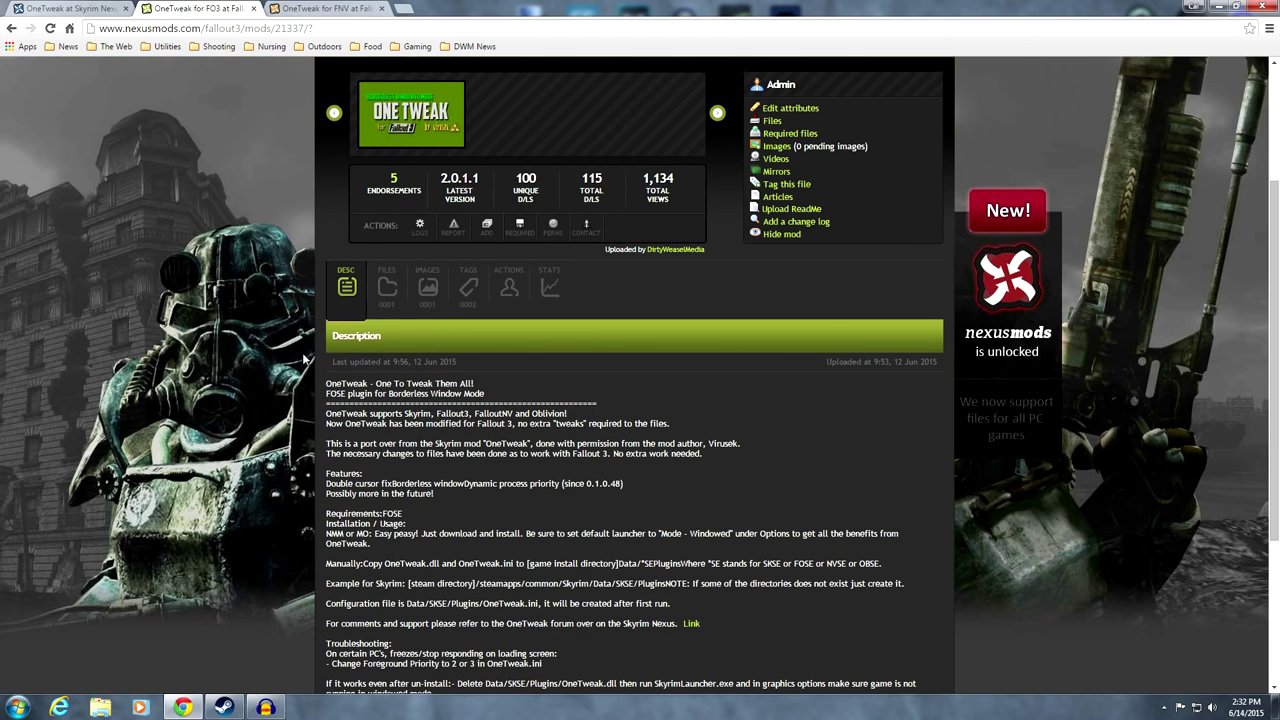
{"action": "scroll", "scroll_direction": "down", "scroll_amount": 3}
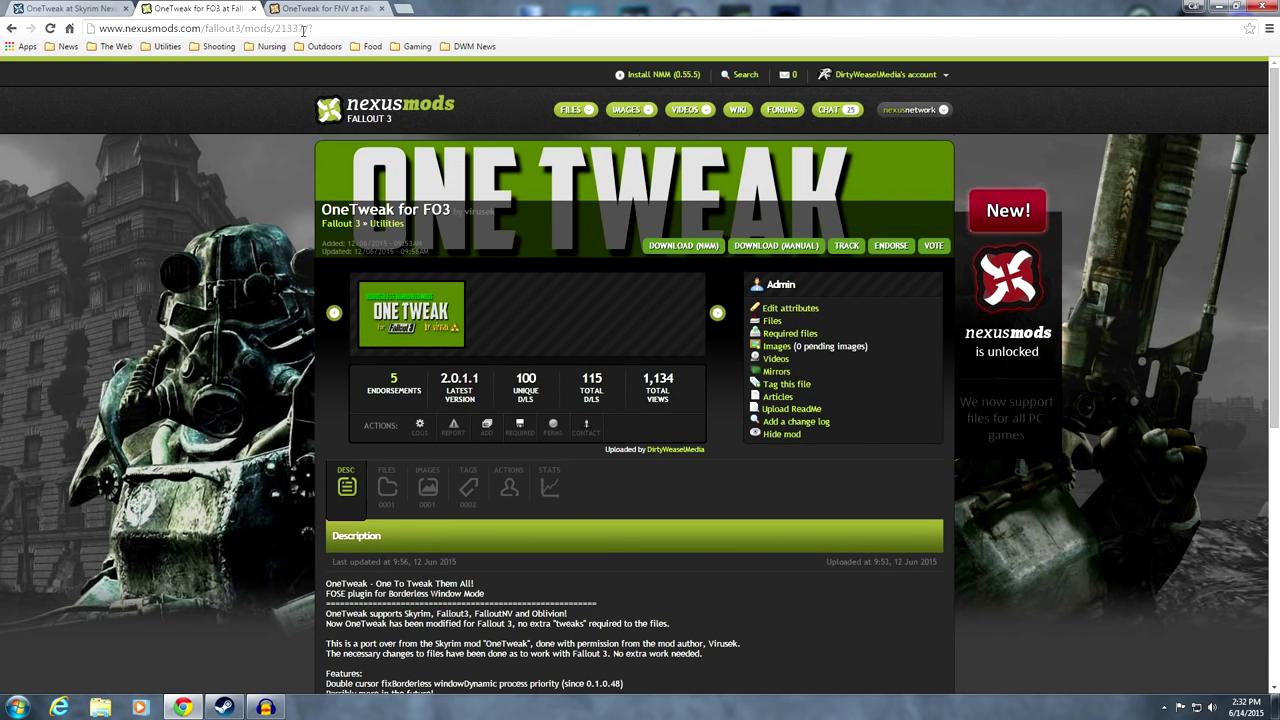
{"action": "scroll", "scroll_direction": "down", "scroll_amount": 3}
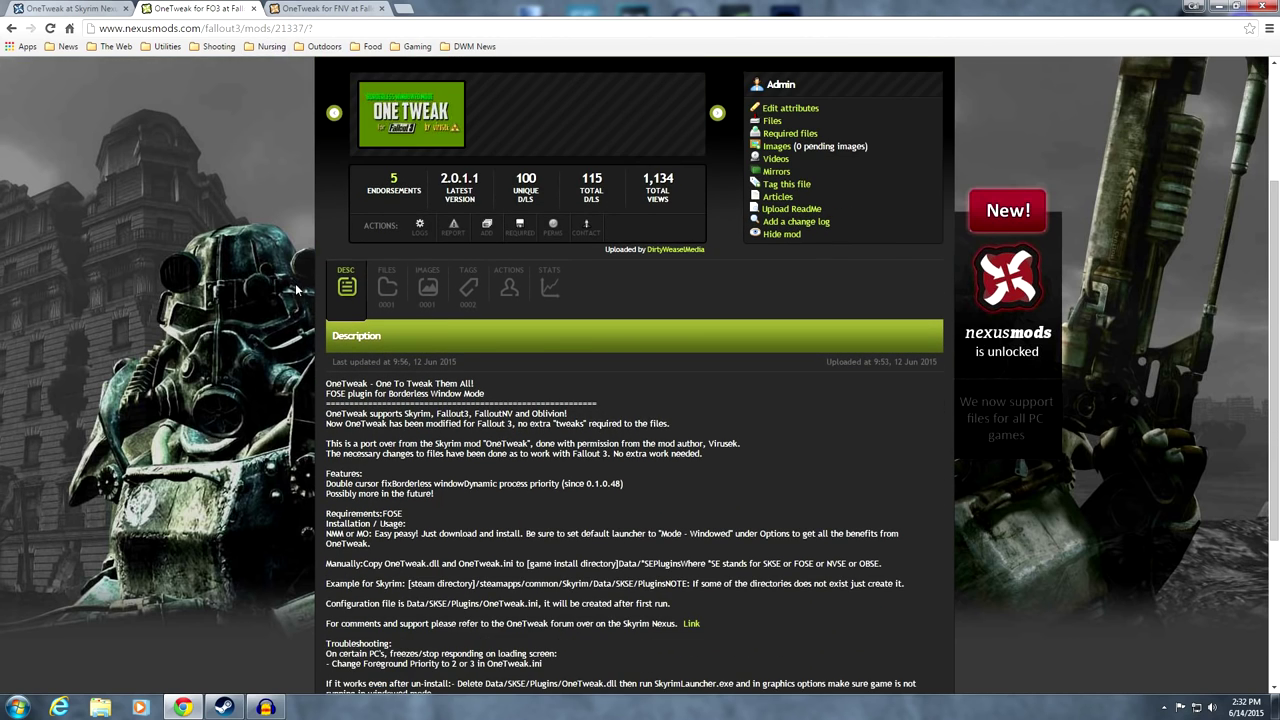
{"action": "scroll", "scroll_direction": "down", "scroll_amount": 3}
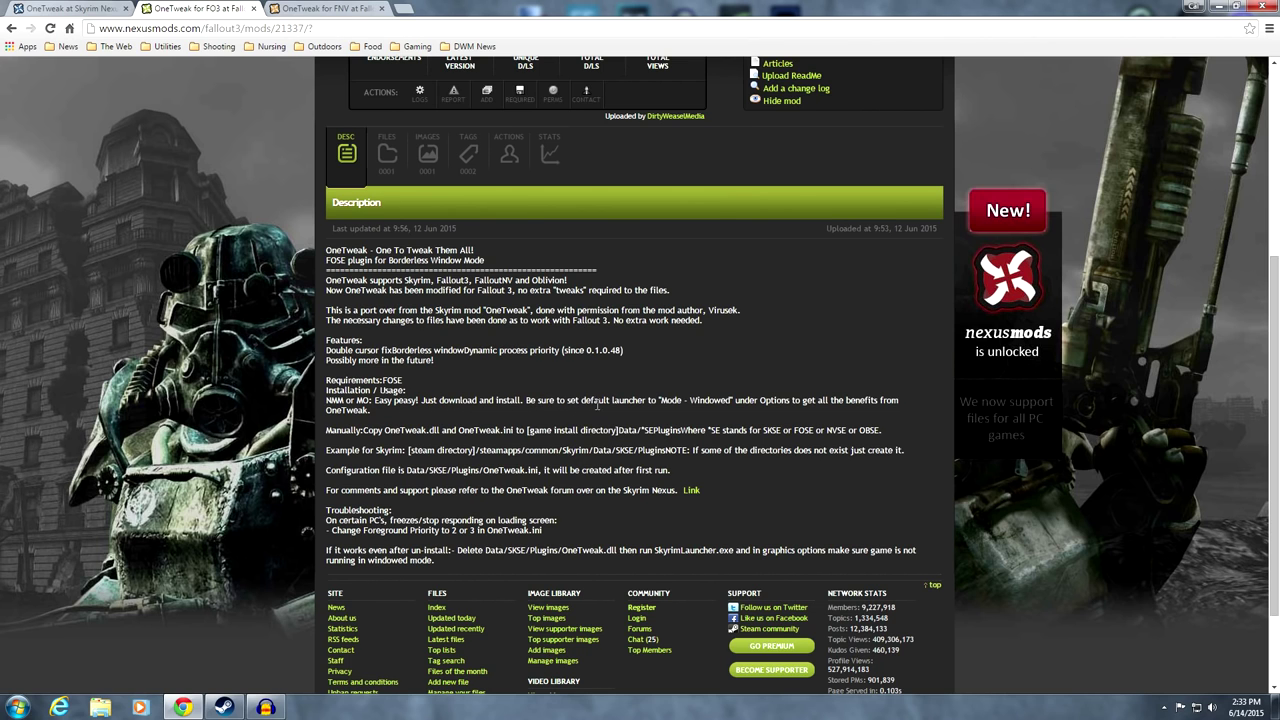
{"action": "mouse_move", "coordinate": [705, 408]}
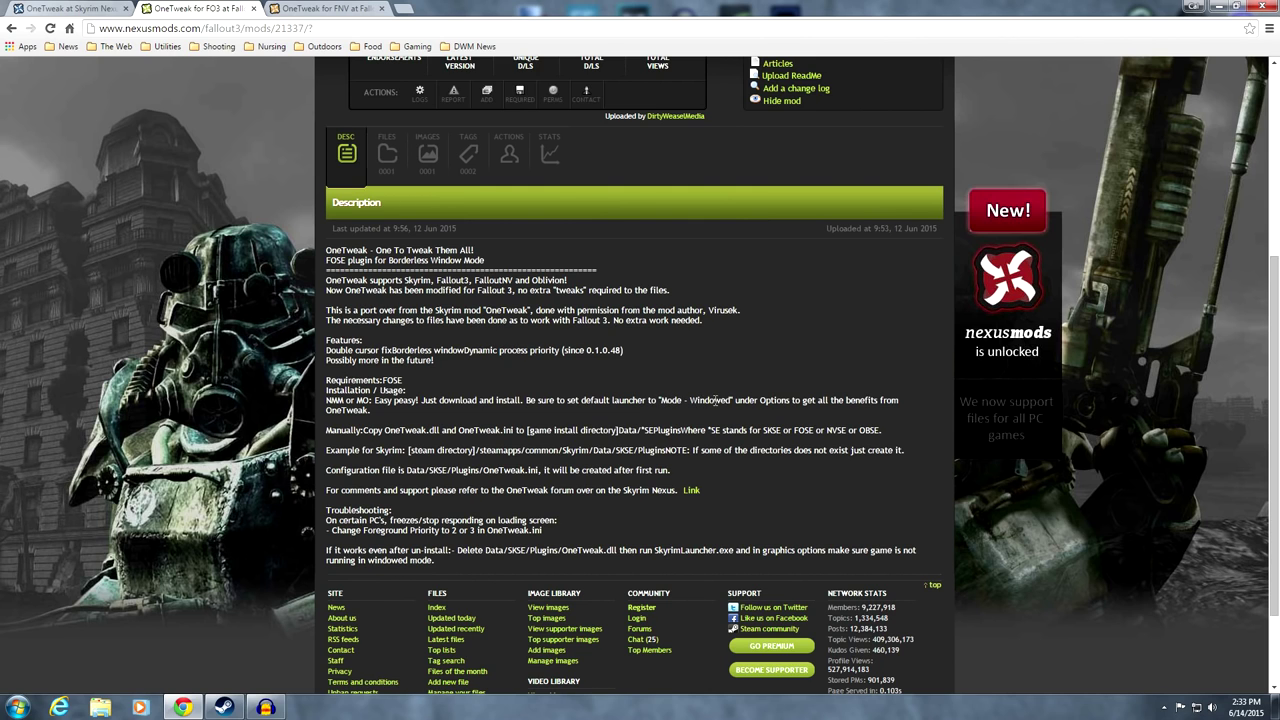
{"action": "mouse_move", "coordinate": [846, 401]}
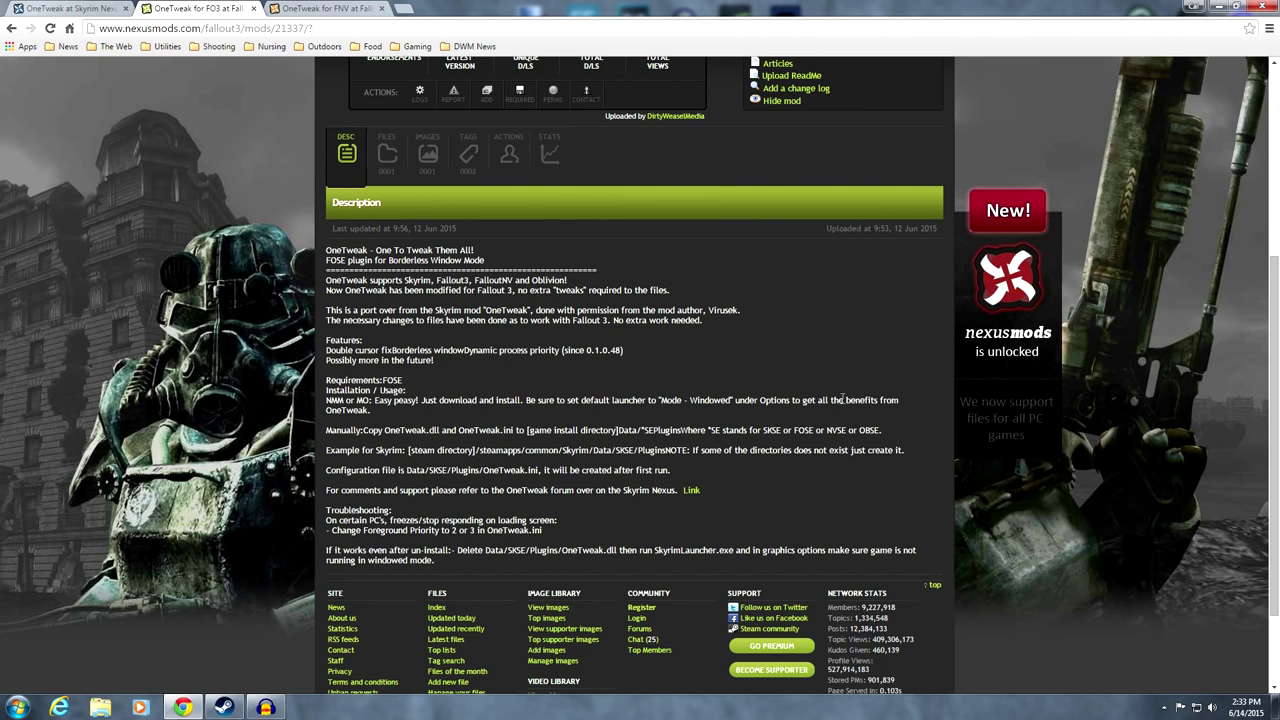
{"action": "mouse_move", "coordinate": [443, 413]}
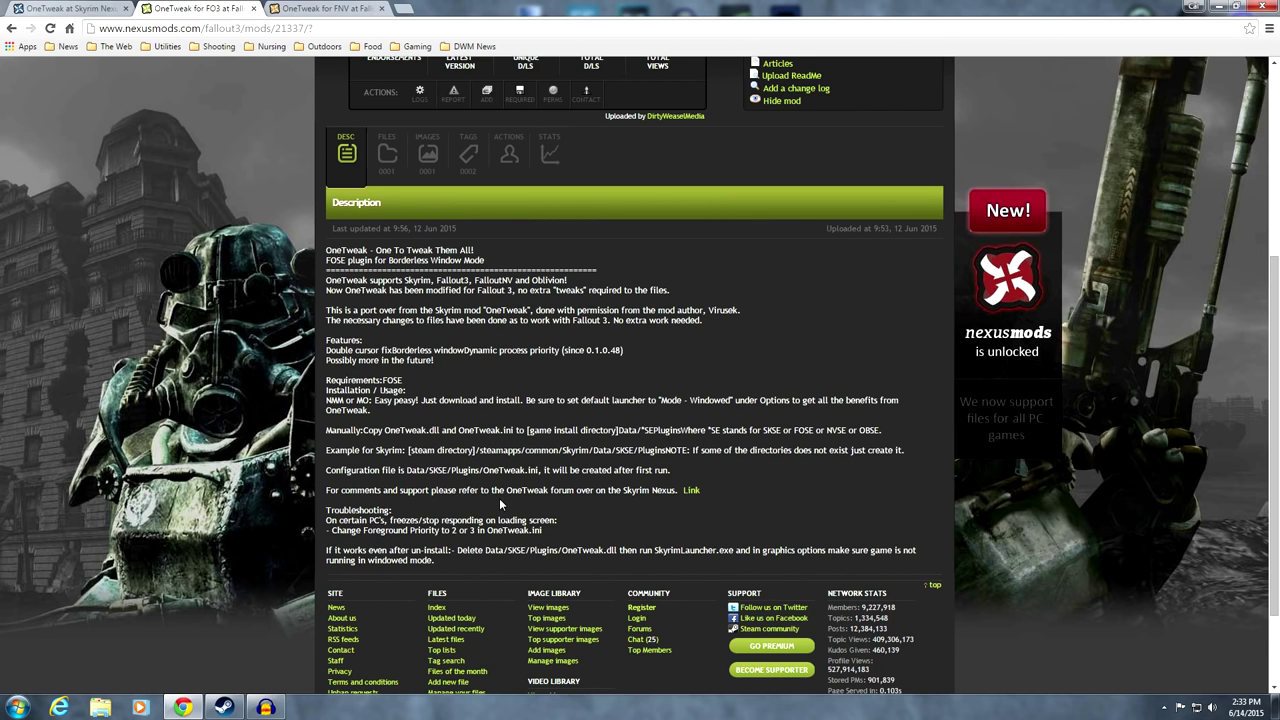
{"action": "mouse_move", "coordinate": [691, 496]}
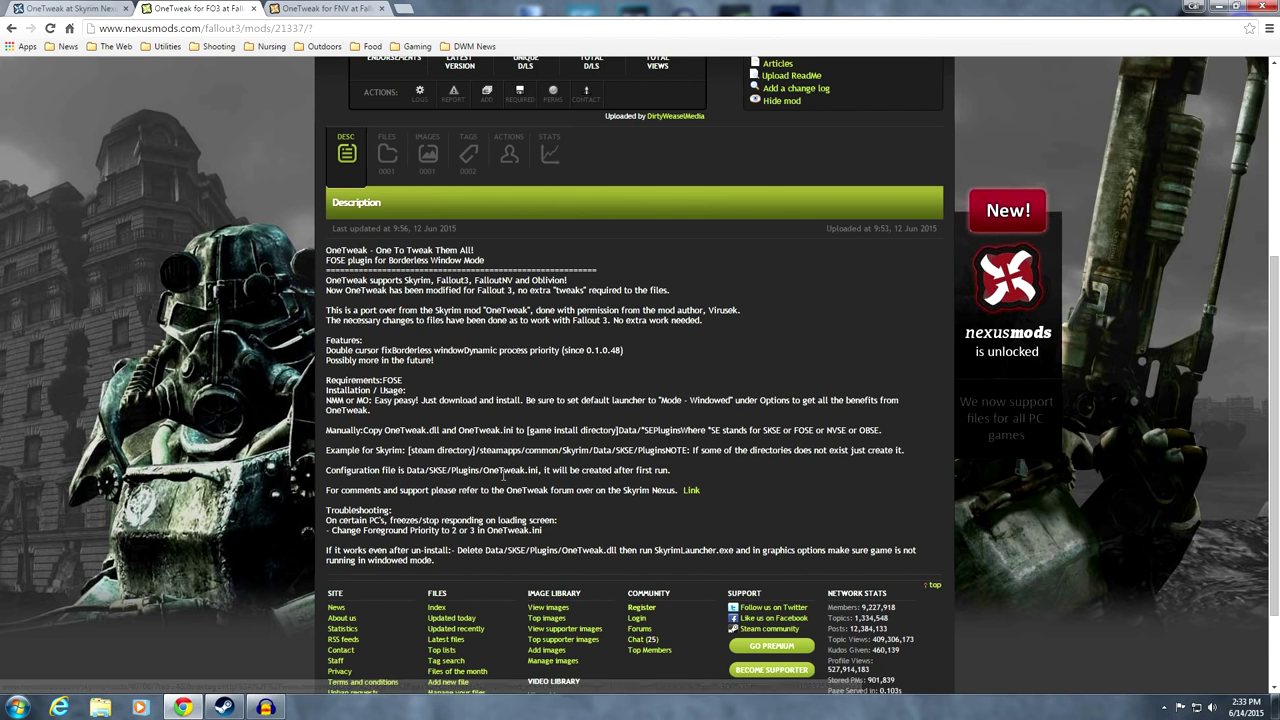
{"action": "mouse_move", "coordinate": [372, 504]}
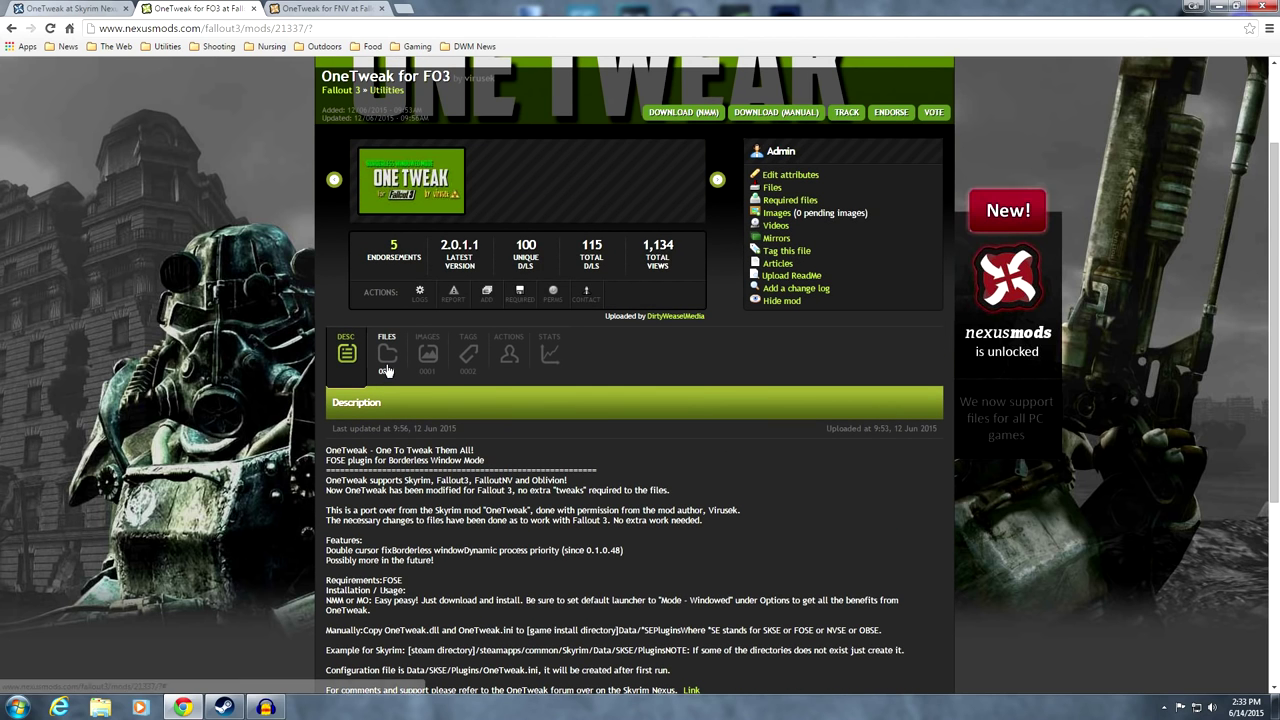
{"action": "left_click", "coordinate": [386, 360]}
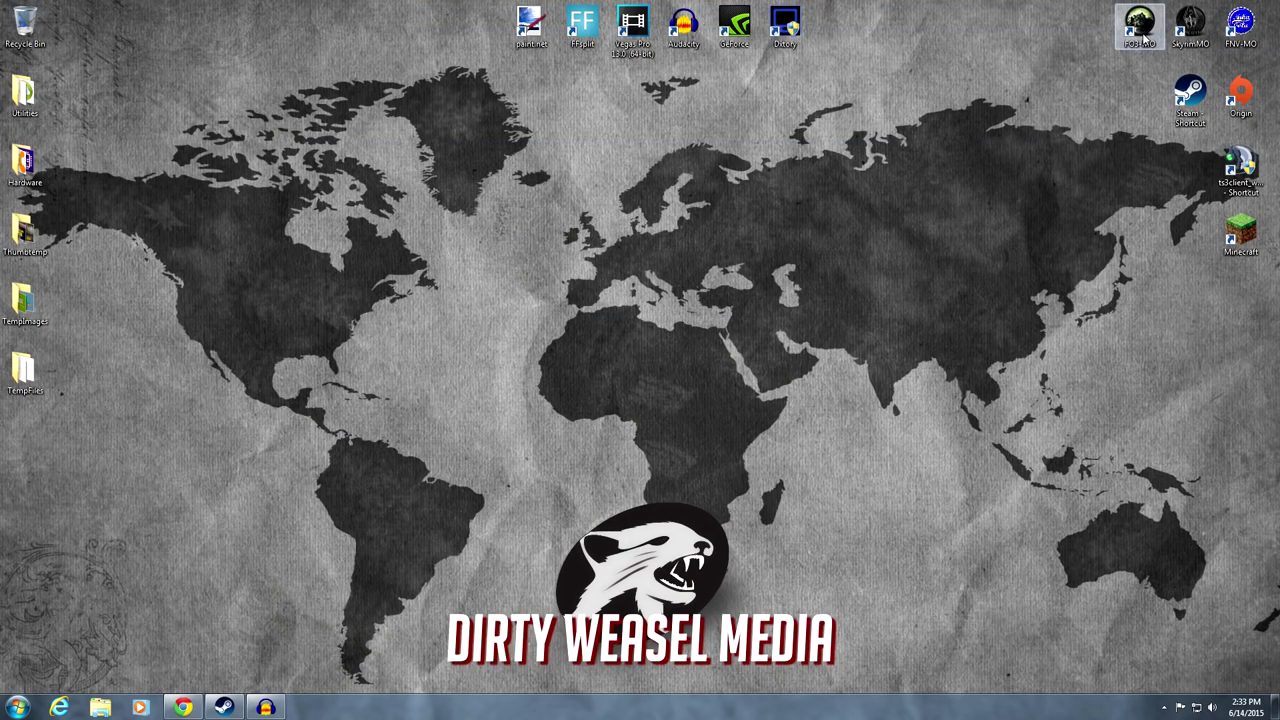
Install the OneTweak for FO3 archive, setting its inner folder as data directory
{"action": "double_click", "coordinate": [1138, 22]}
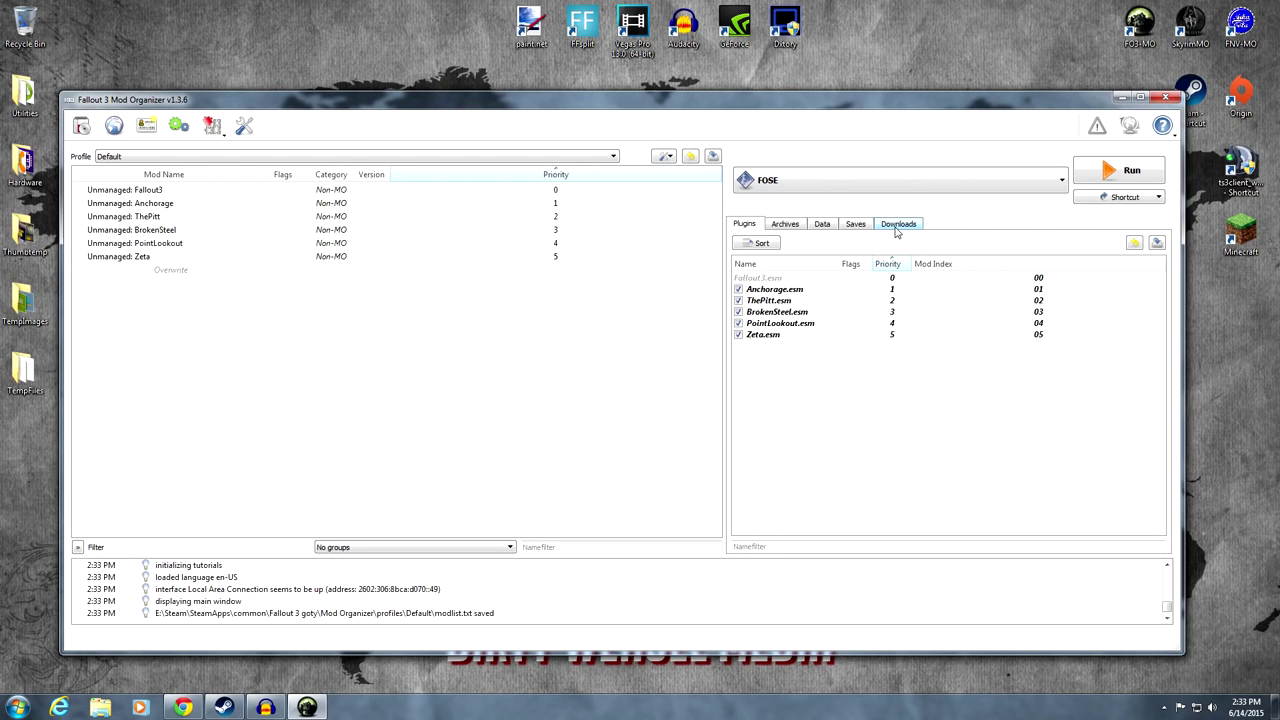
{"action": "left_click", "coordinate": [898, 223]}
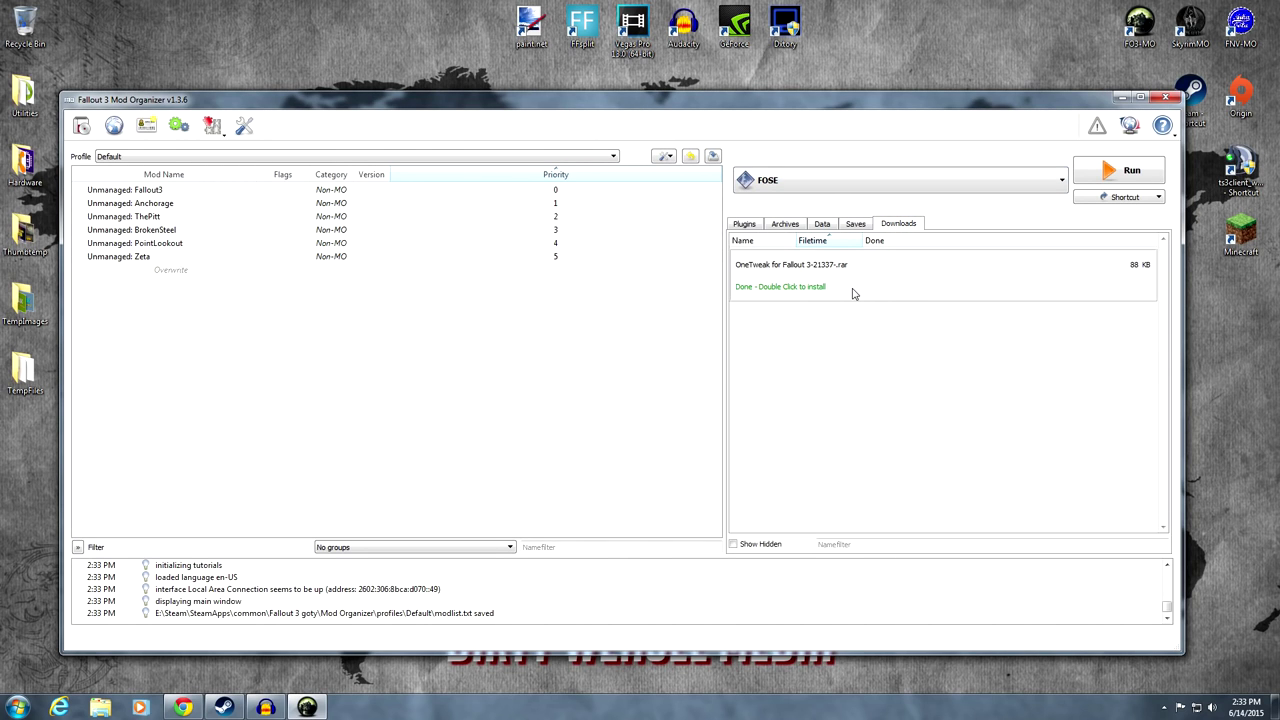
{"action": "mouse_move", "coordinate": [857, 290]}
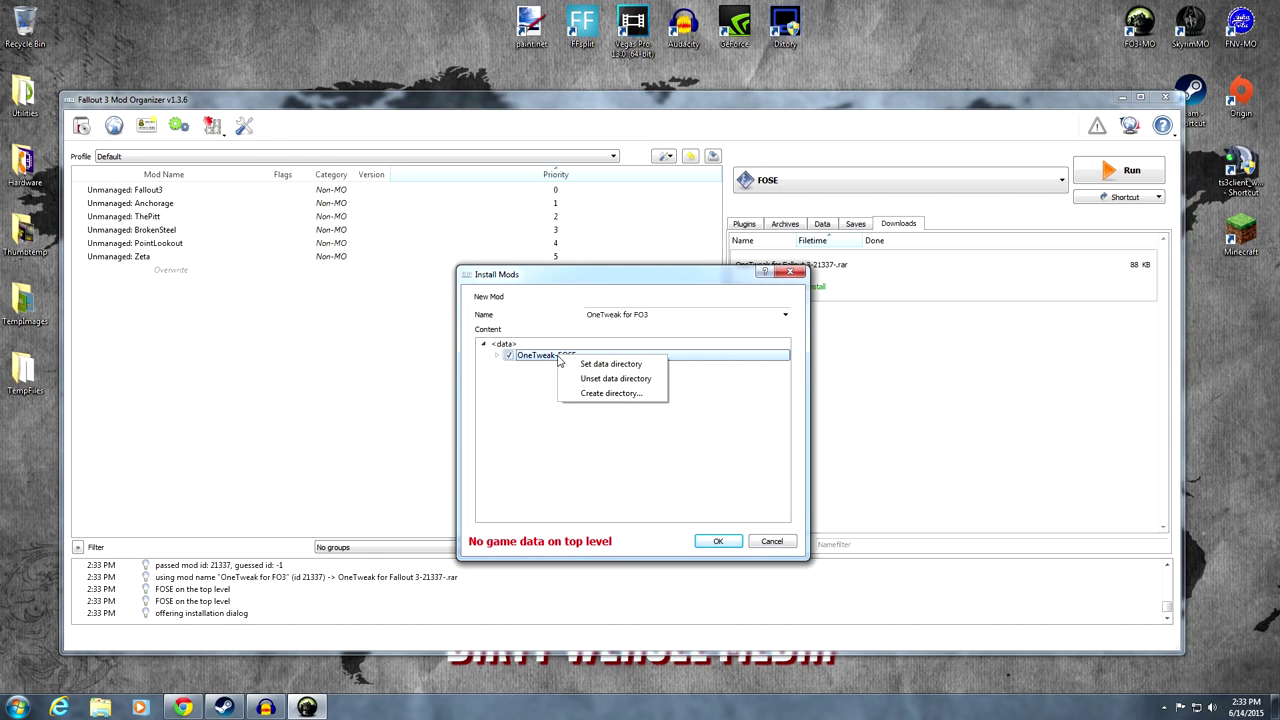
{"action": "mouse_move", "coordinate": [577, 370]}
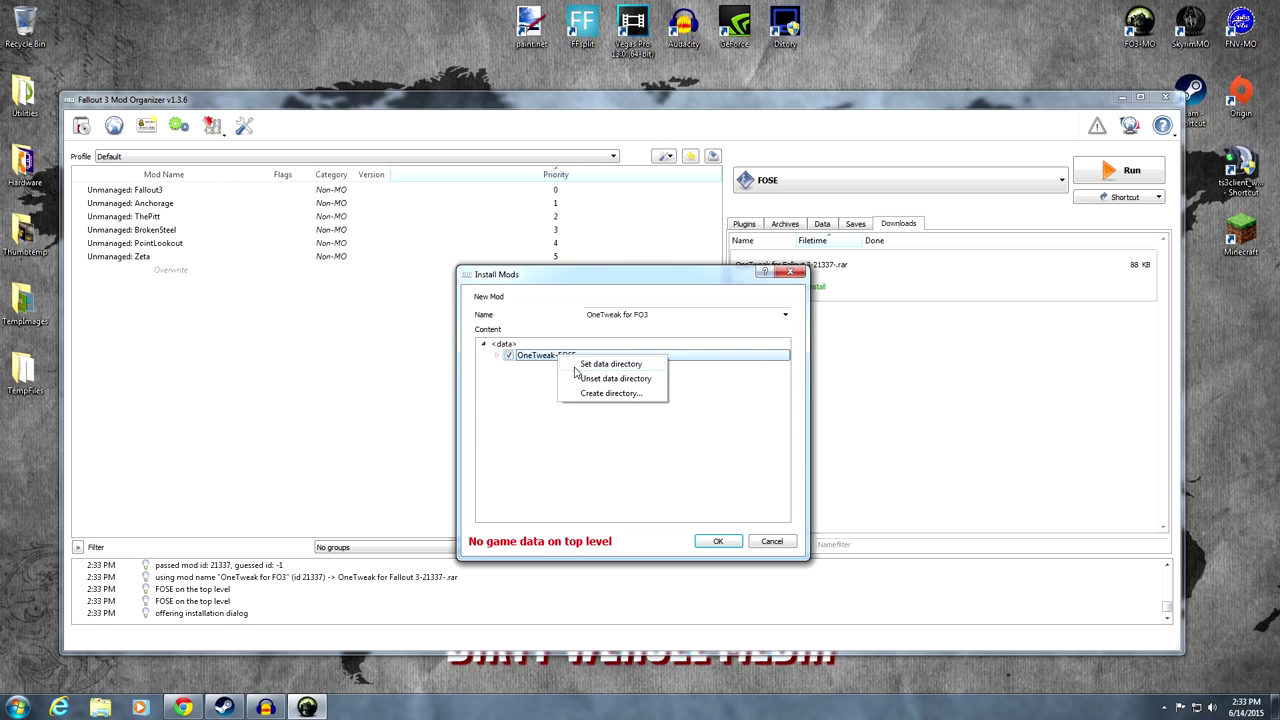
{"action": "mouse_move", "coordinate": [531, 391]}
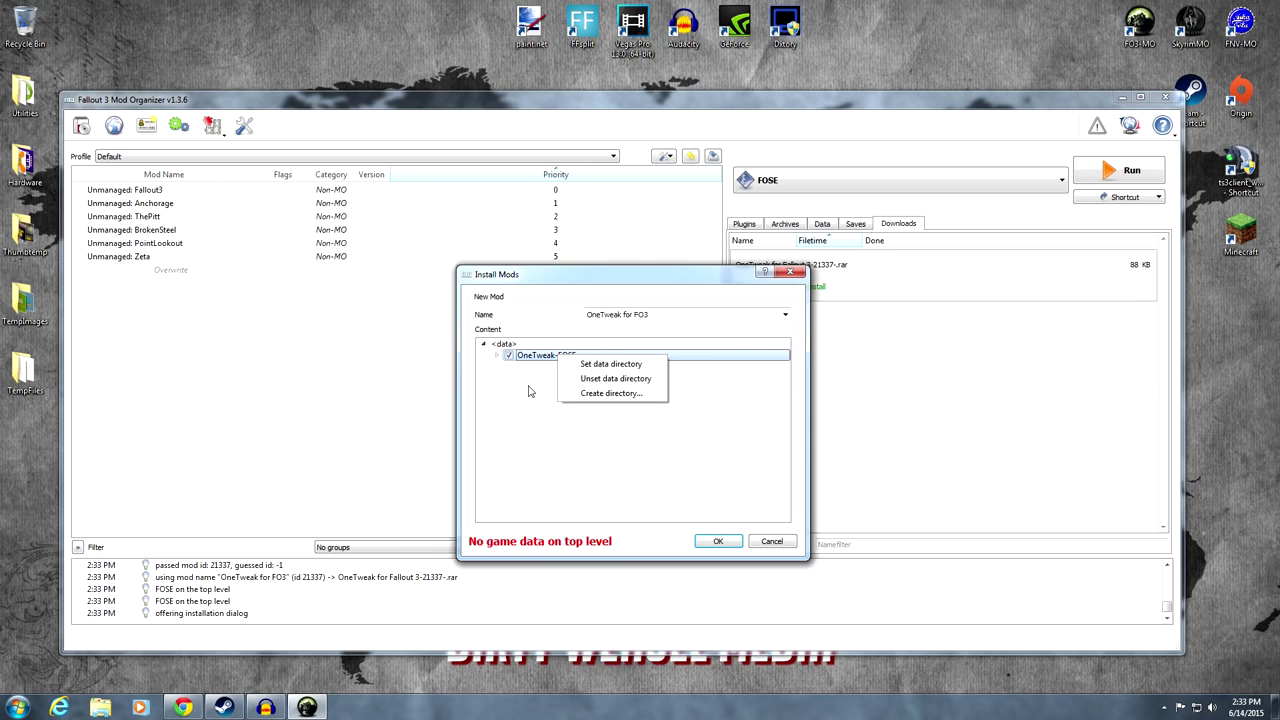
{"action": "mouse_move", "coordinate": [611, 364]}
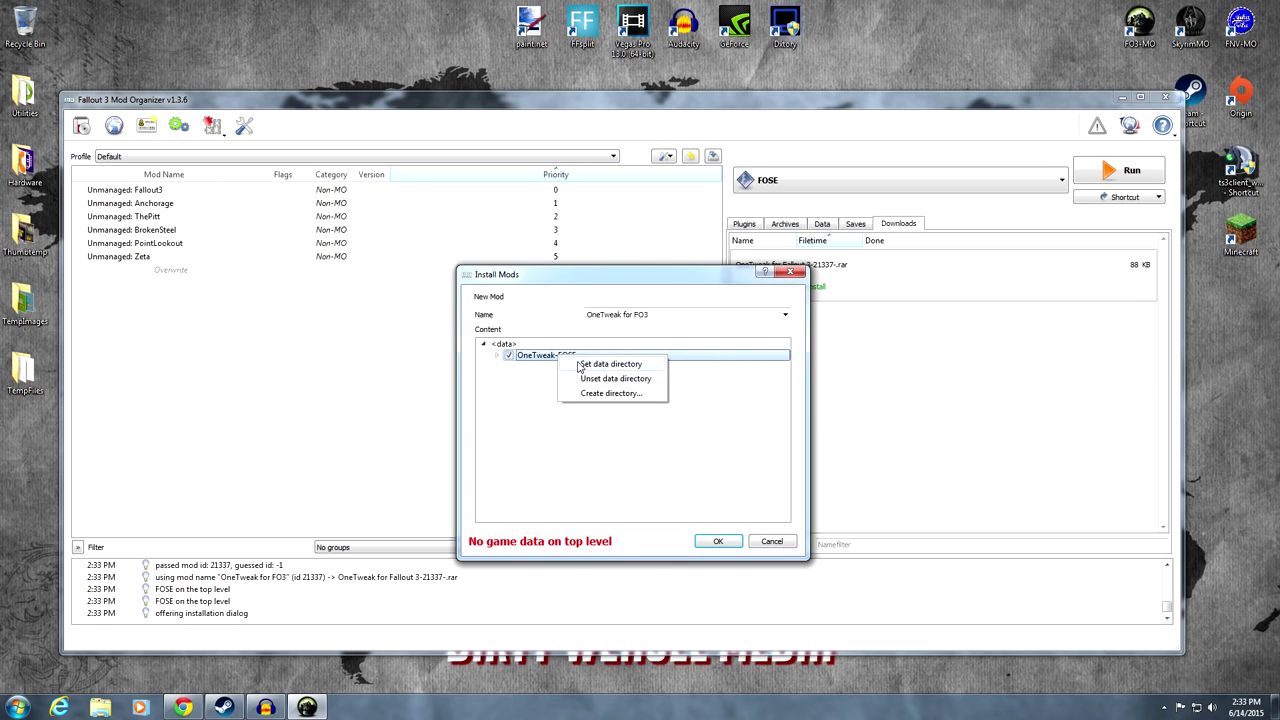
{"action": "mouse_move", "coordinate": [573, 375]}
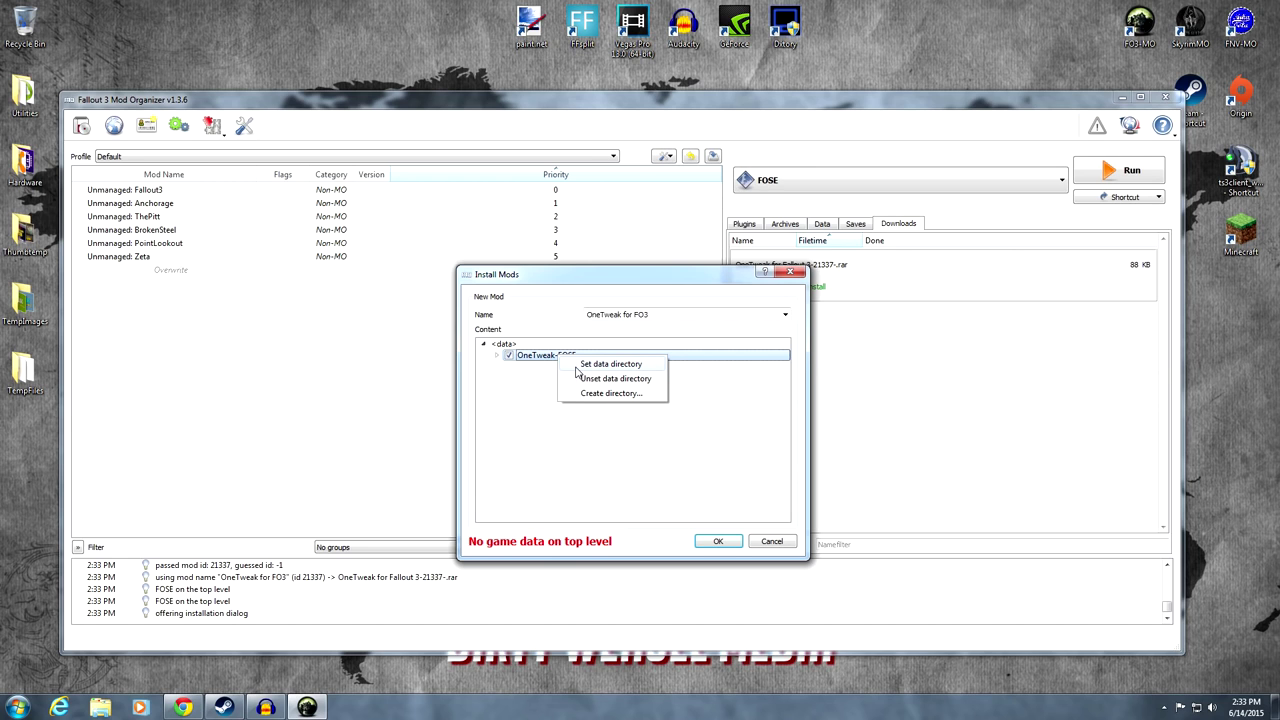
{"action": "left_click", "coordinate": [611, 363]}
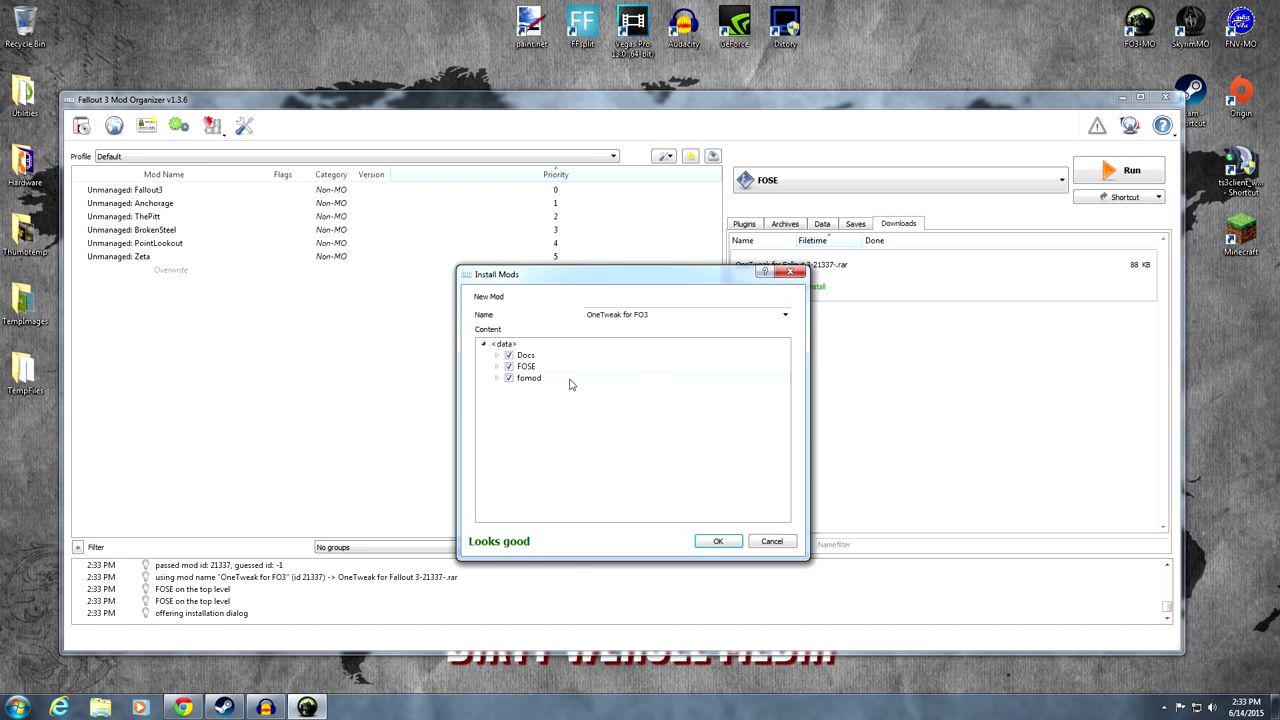
{"action": "mouse_move", "coordinate": [547, 379]}
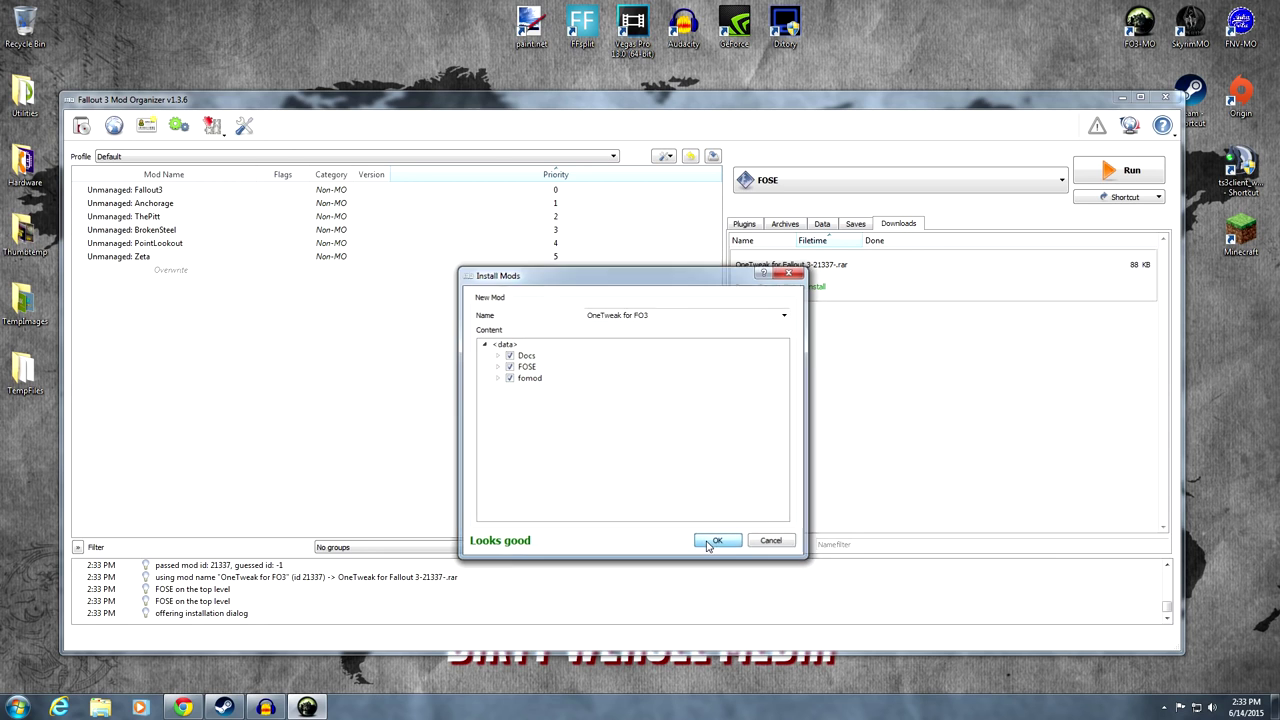
{"action": "left_click", "coordinate": [718, 540]}
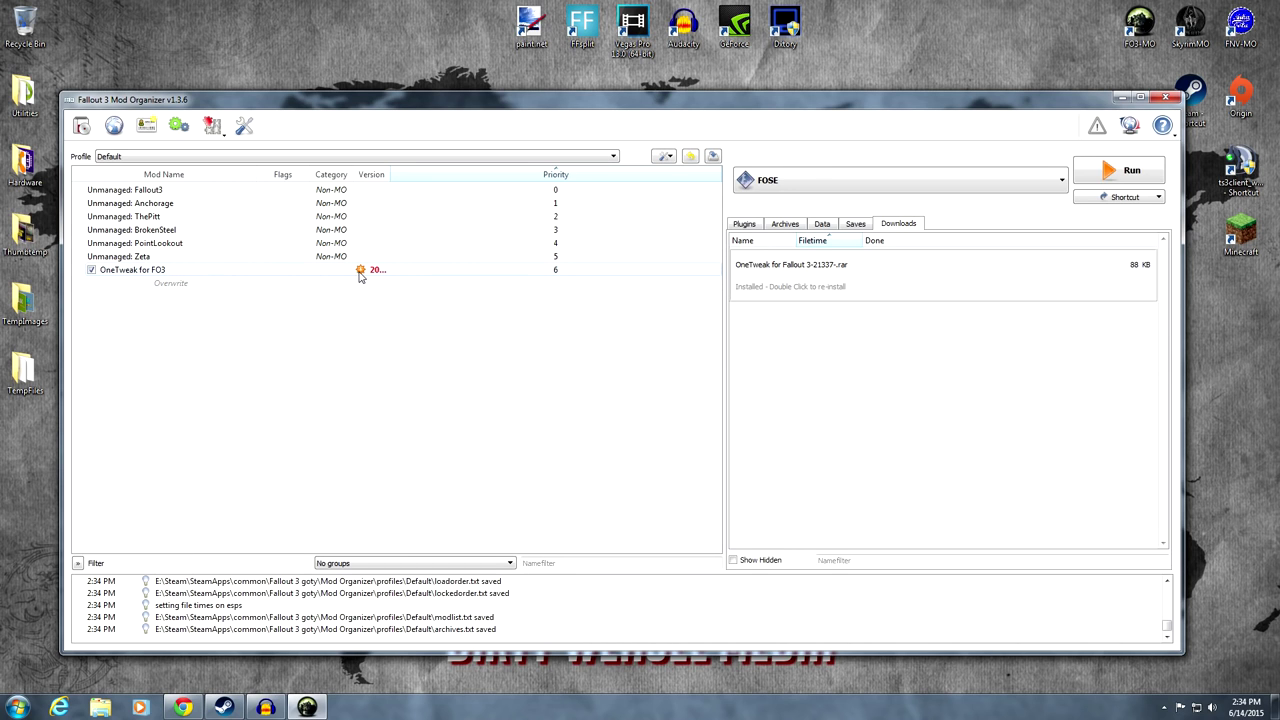
Fetch OneTweak for FO3's Nexus info in mod details, updating version to 2.0.1.1
{"action": "left_click", "coordinate": [131, 270]}
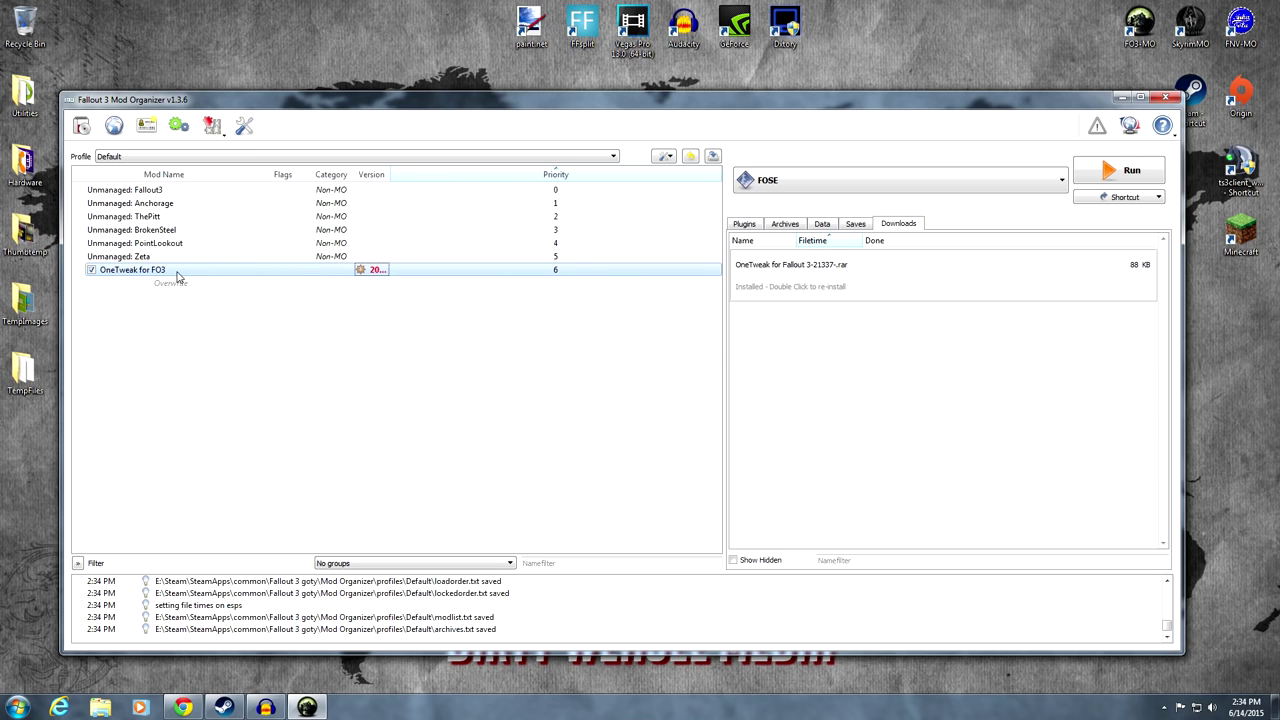
{"action": "double_click", "coordinate": [135, 270]}
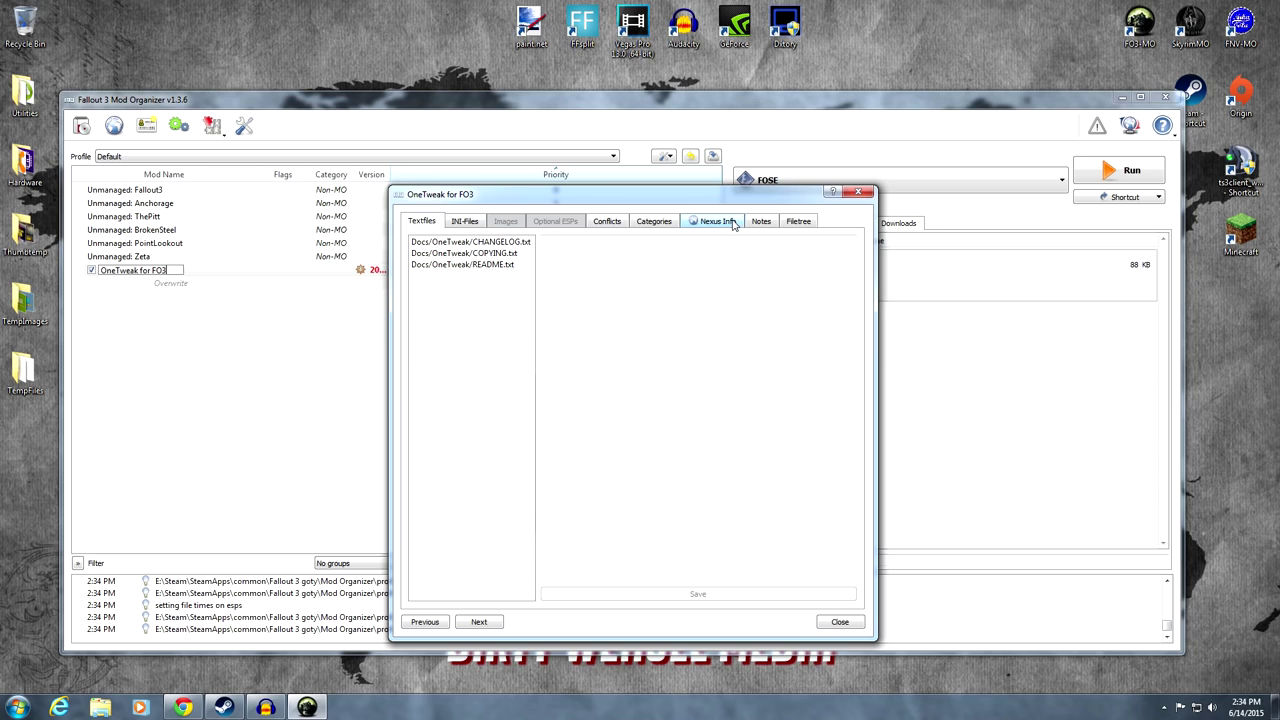
{"action": "left_click", "coordinate": [718, 221]}
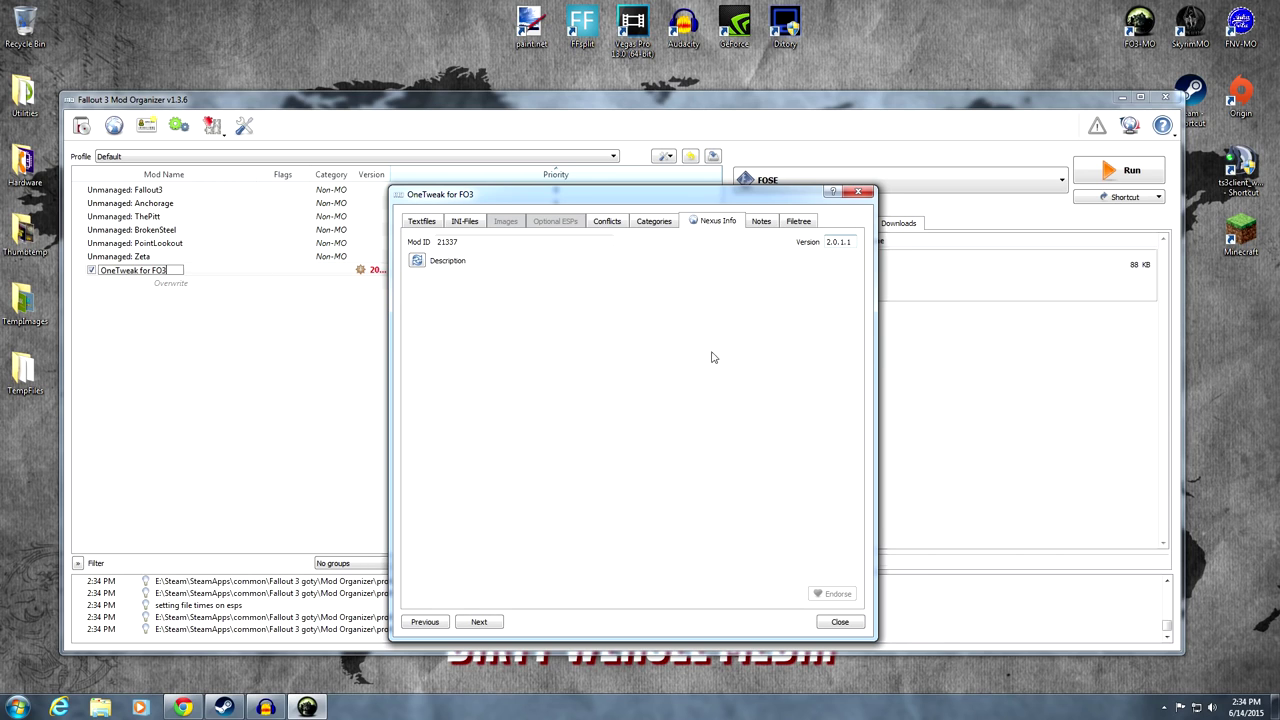
{"action": "left_click", "coordinate": [840, 621]}
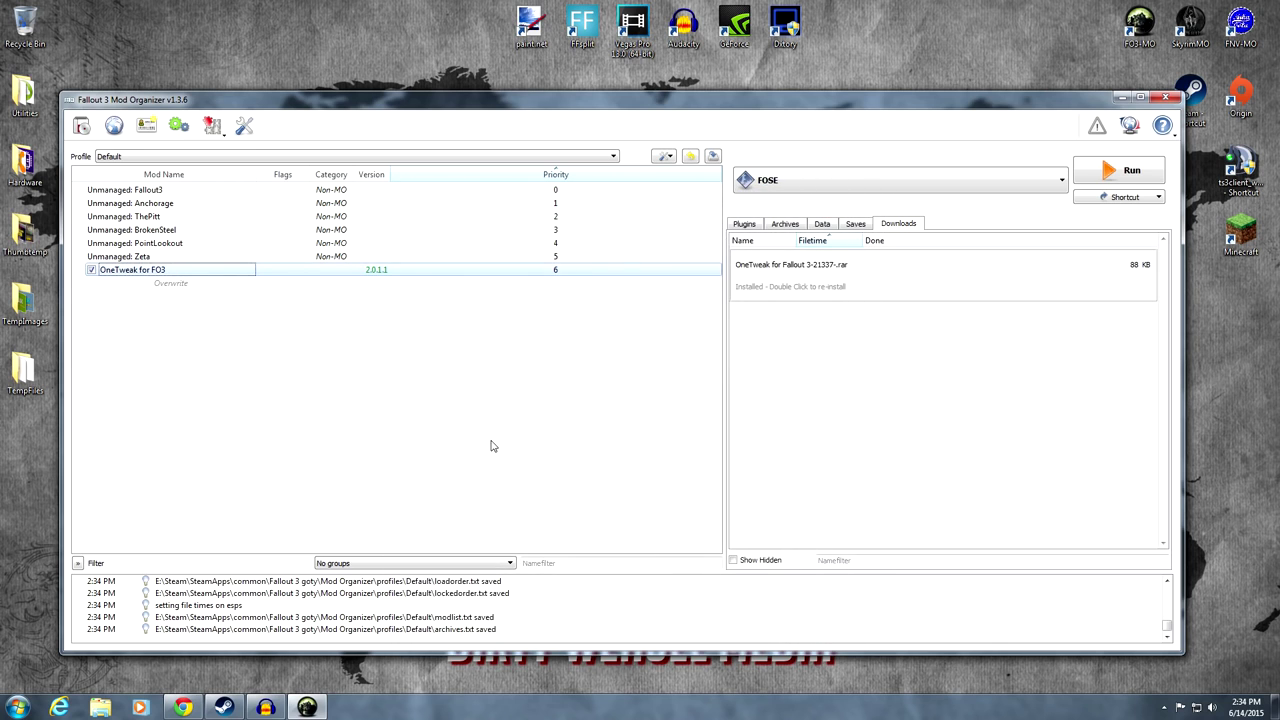
{"action": "mouse_move", "coordinate": [825, 370]}
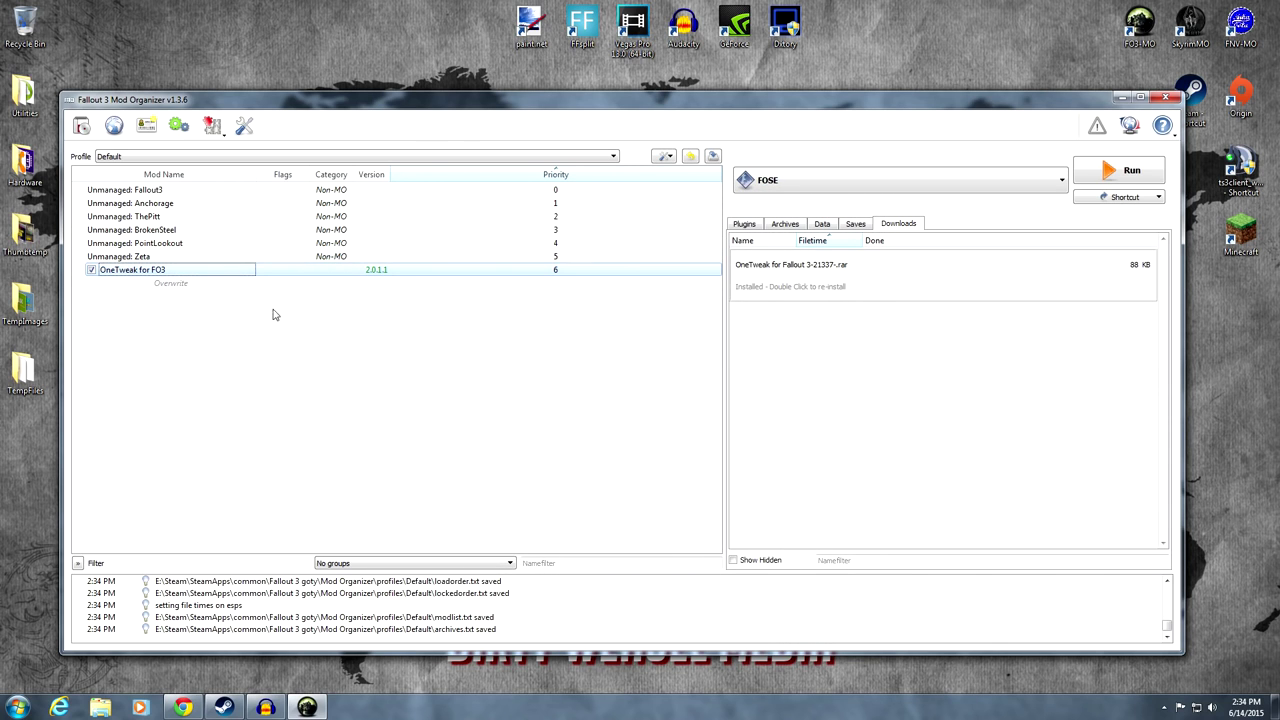
{"action": "mouse_move", "coordinate": [193, 213]}
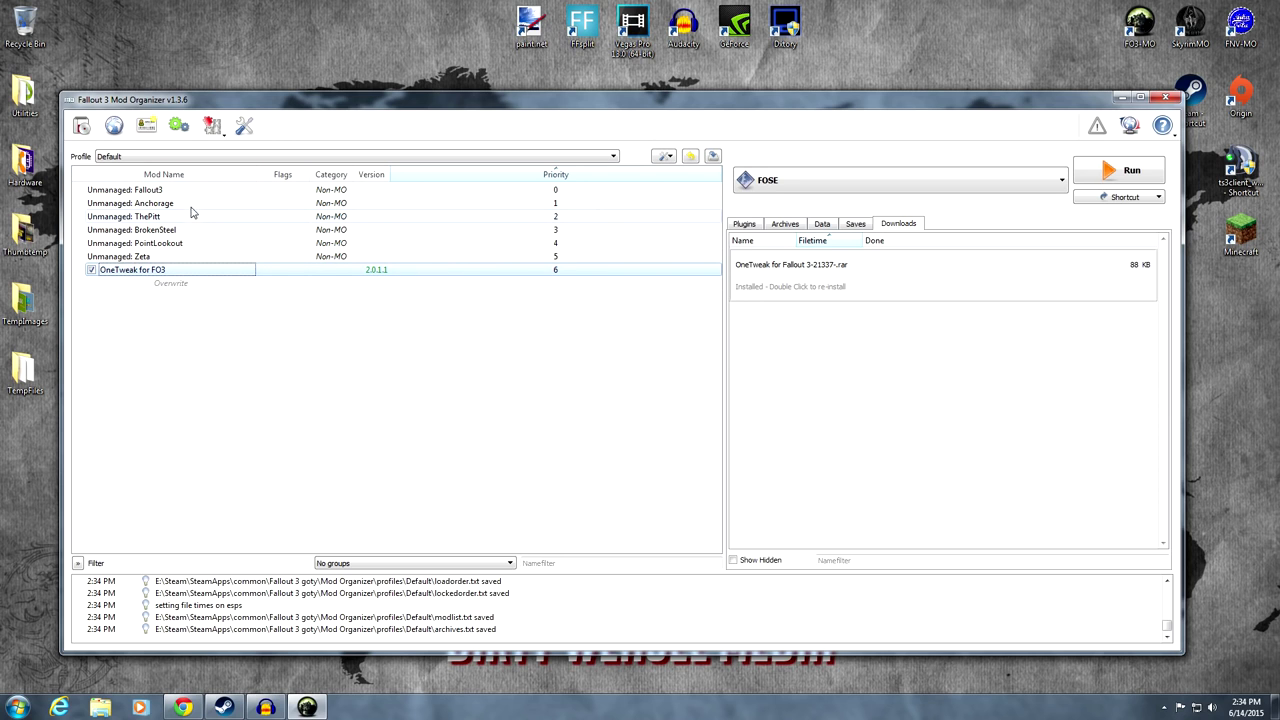
{"action": "mouse_move", "coordinate": [253, 209]}
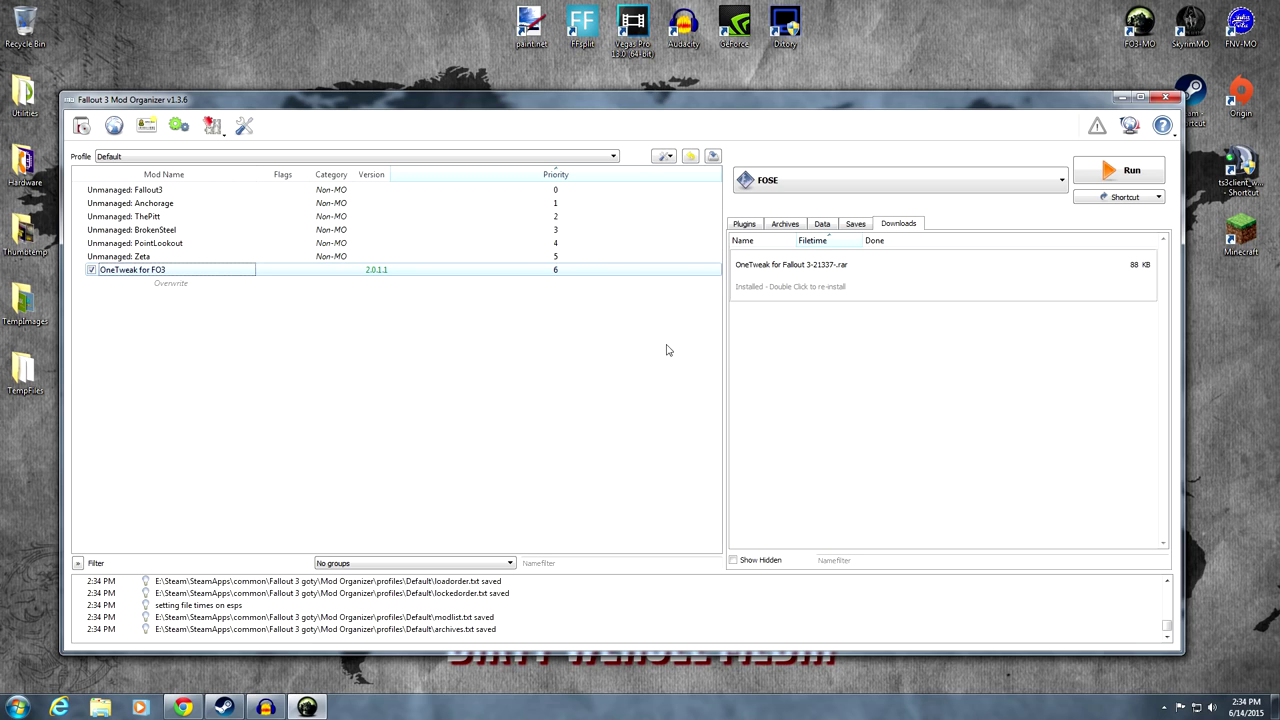
{"action": "mouse_move", "coordinate": [1025, 348]}
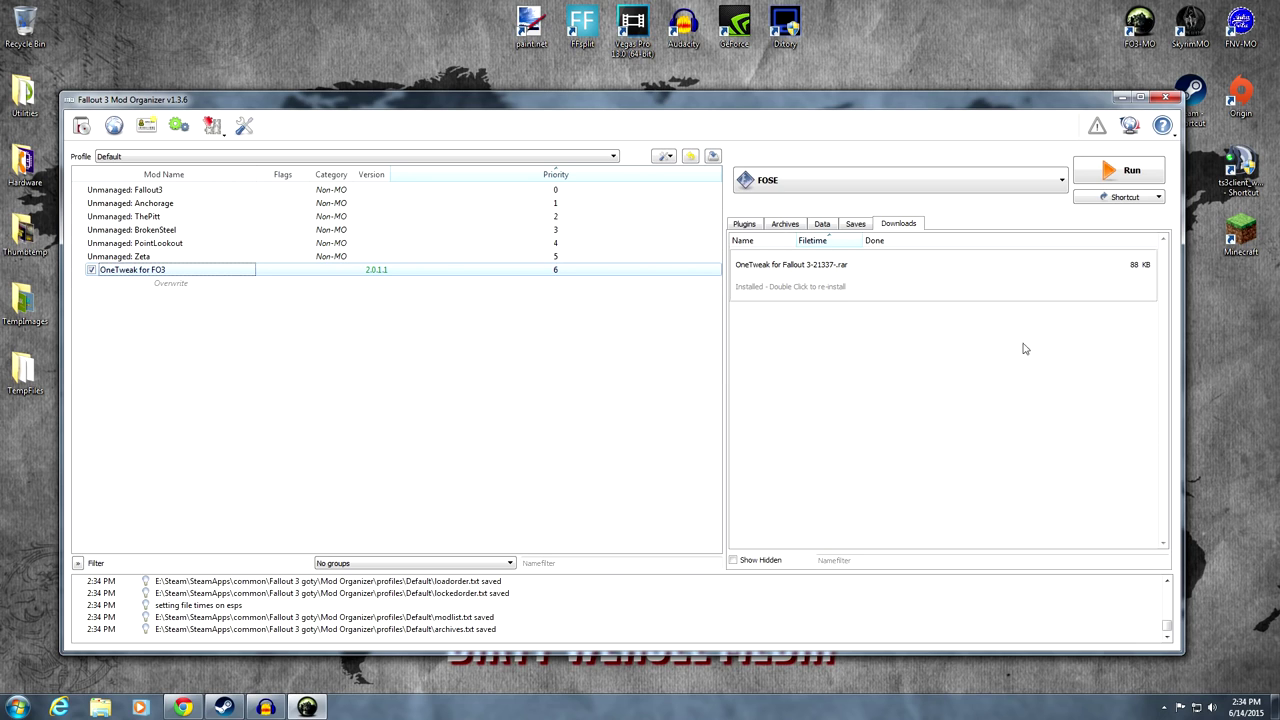
{"action": "mouse_move", "coordinate": [561, 389]}
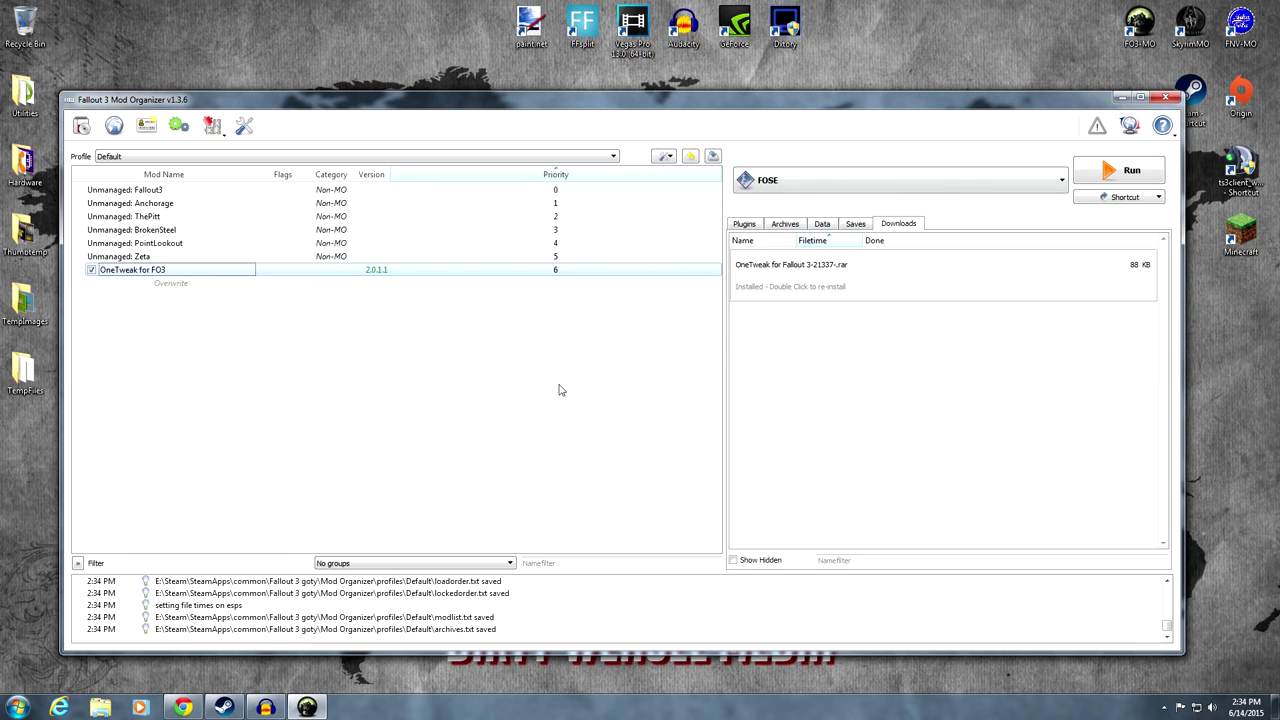
{"action": "mouse_move", "coordinate": [459, 404]}
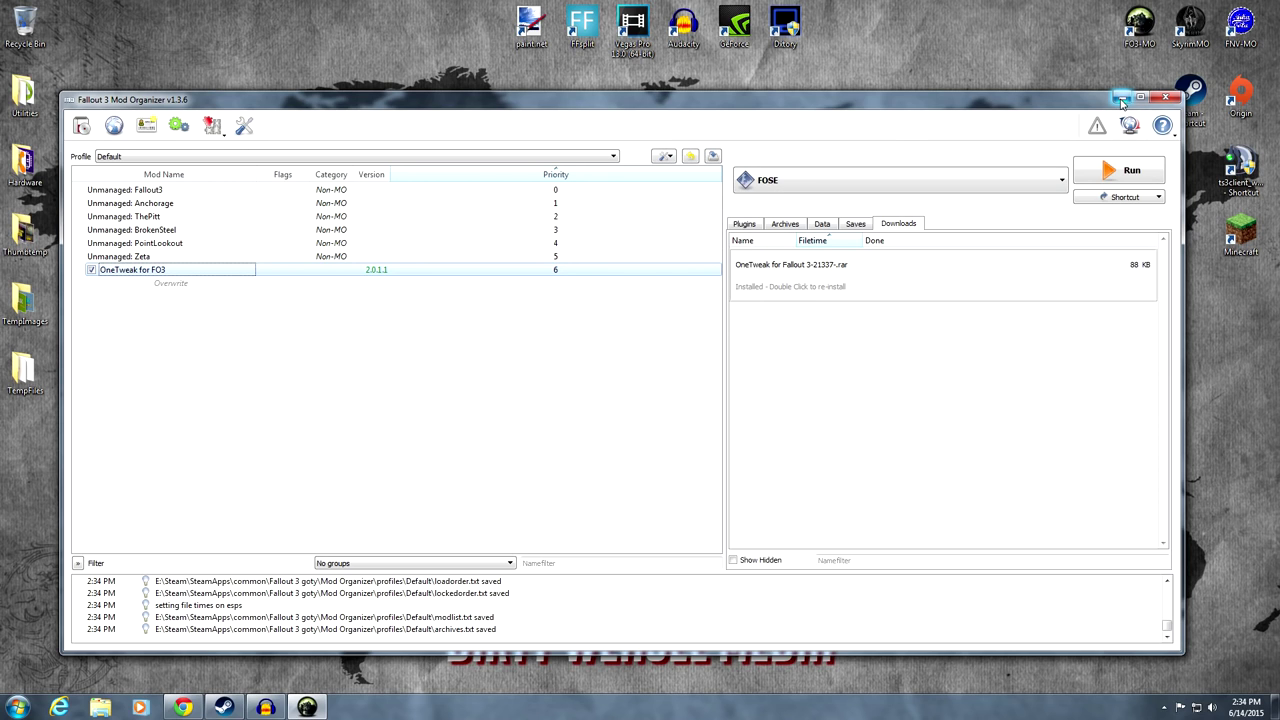
{"action": "mouse_move", "coordinate": [943, 203]}
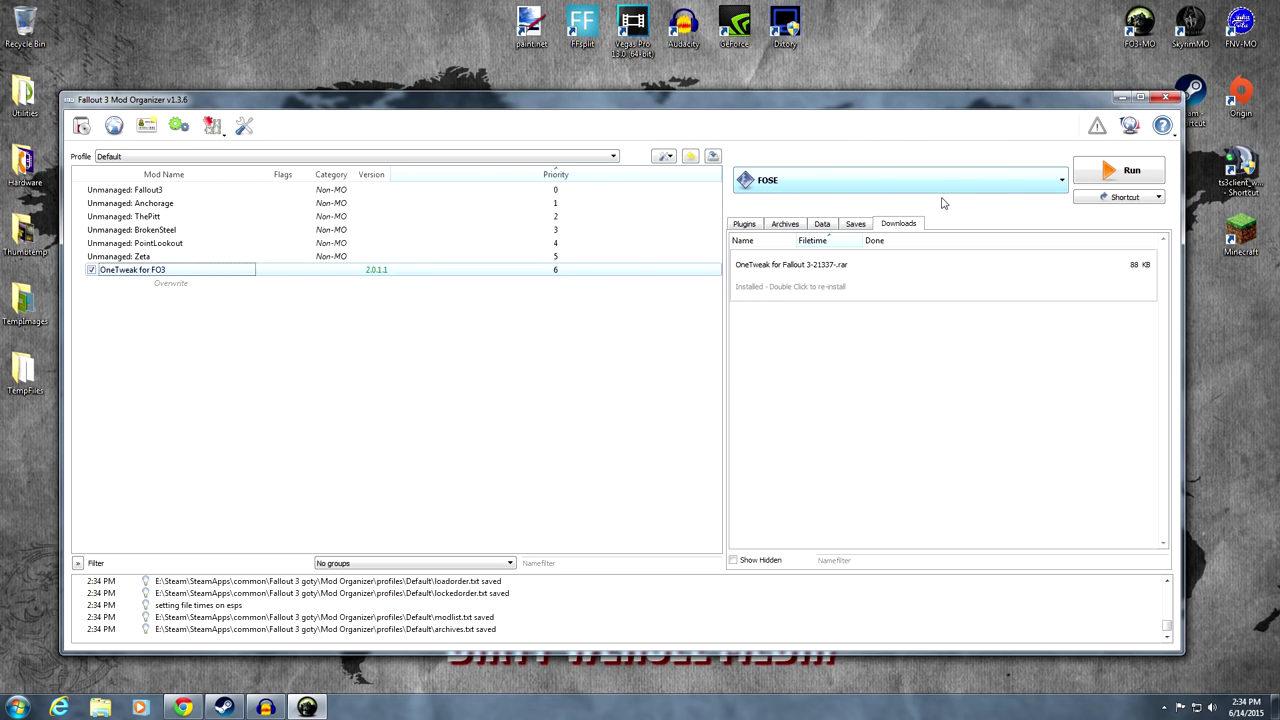
{"action": "mouse_move", "coordinate": [1103, 170]}
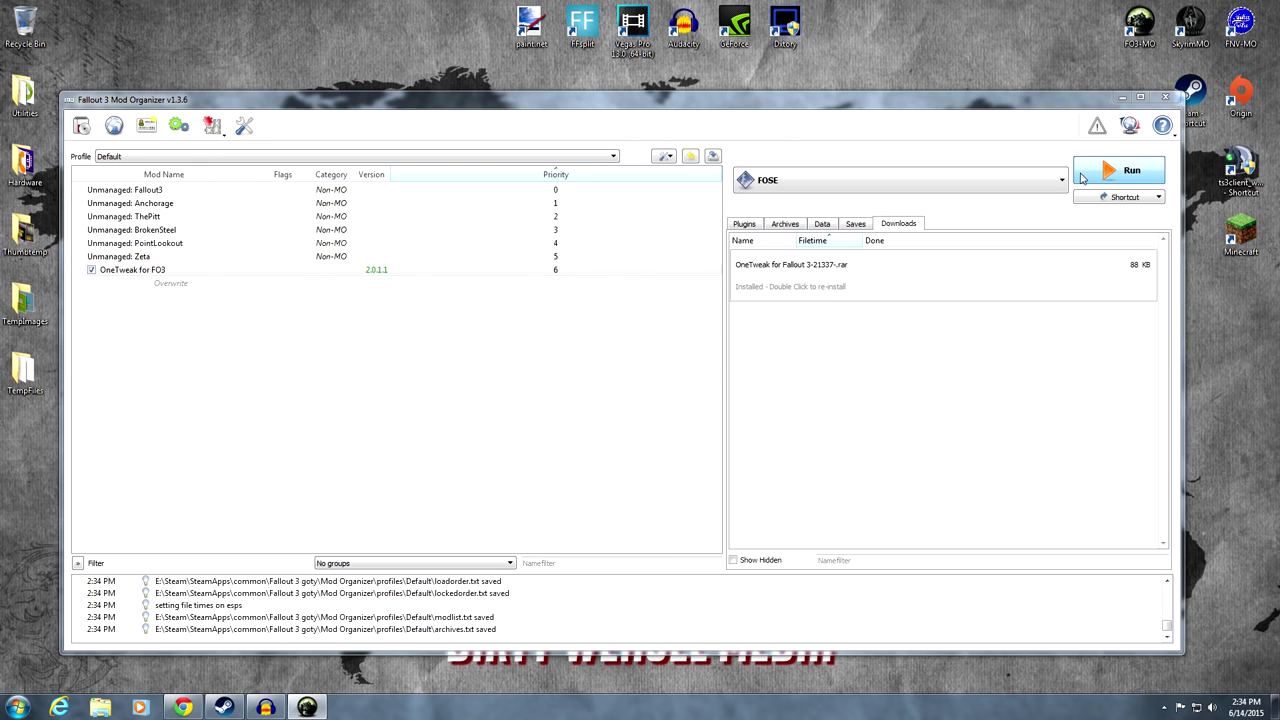
Launch Fallout 3 via FOSE from Mod Organizer, then close the Steam library
{"action": "left_click", "coordinate": [1127, 169]}
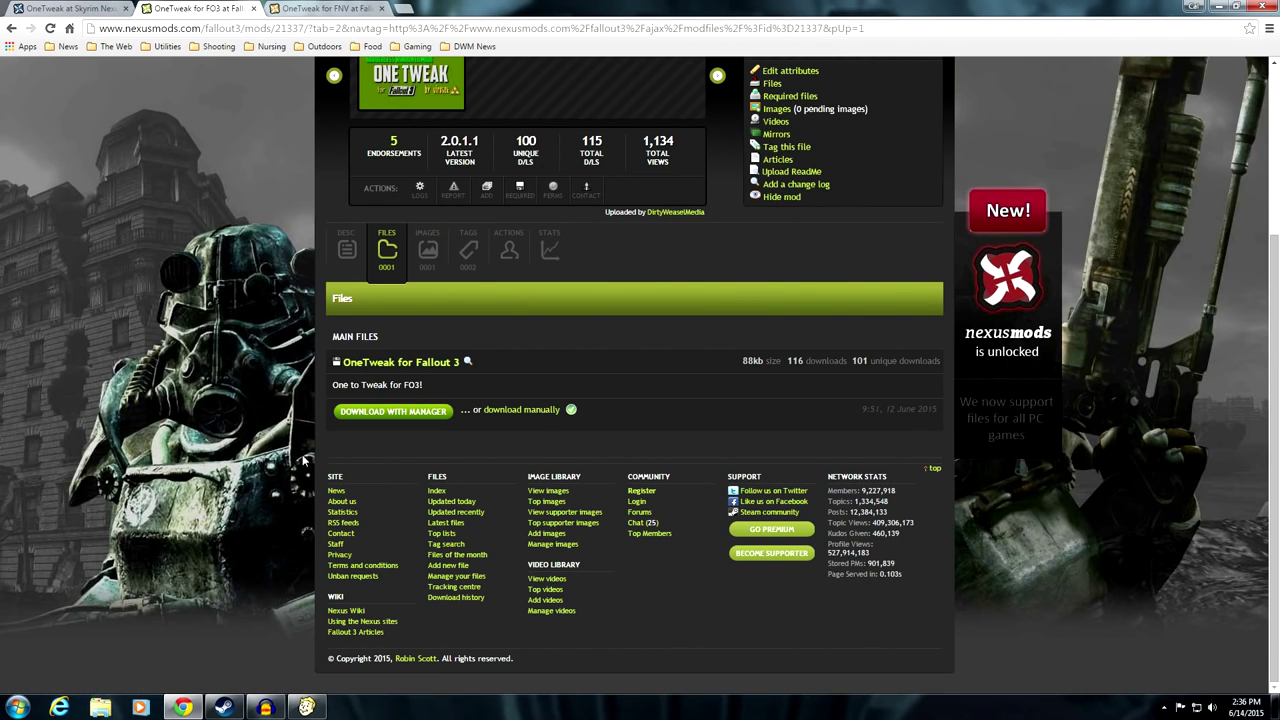
{"action": "mouse_move", "coordinate": [361, 455]}
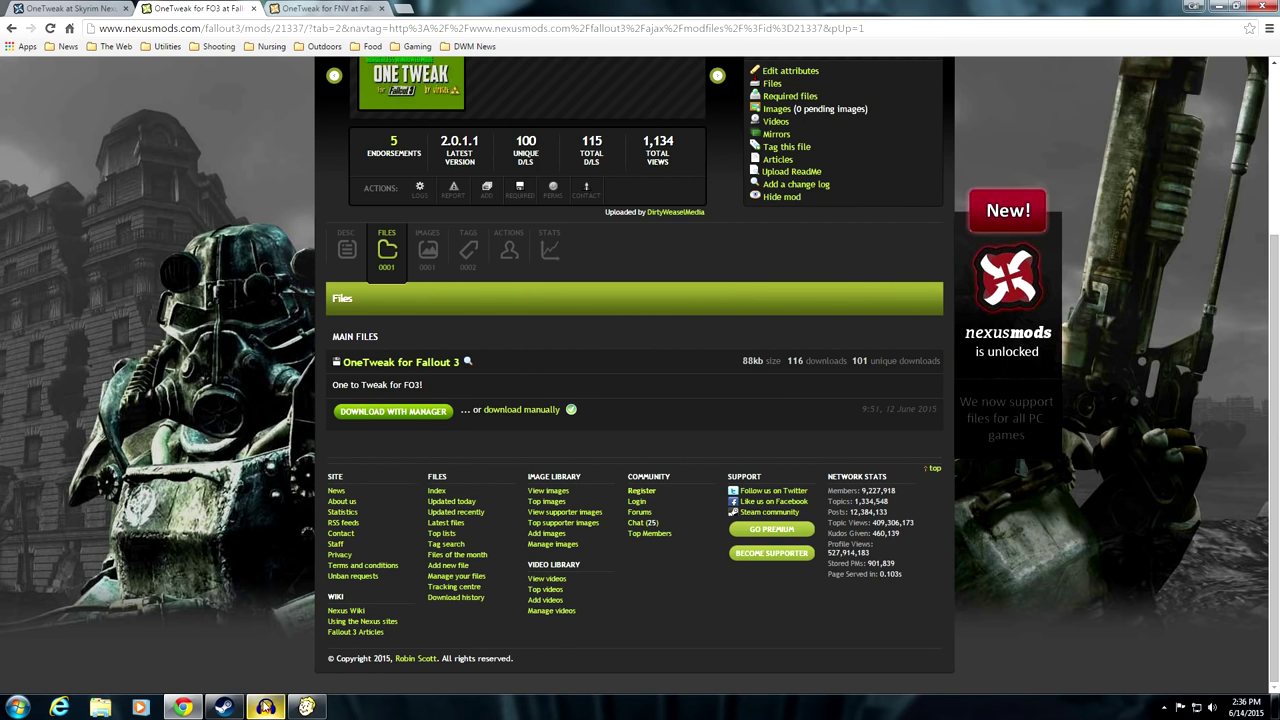
{"action": "left_click", "coordinate": [208, 706]}
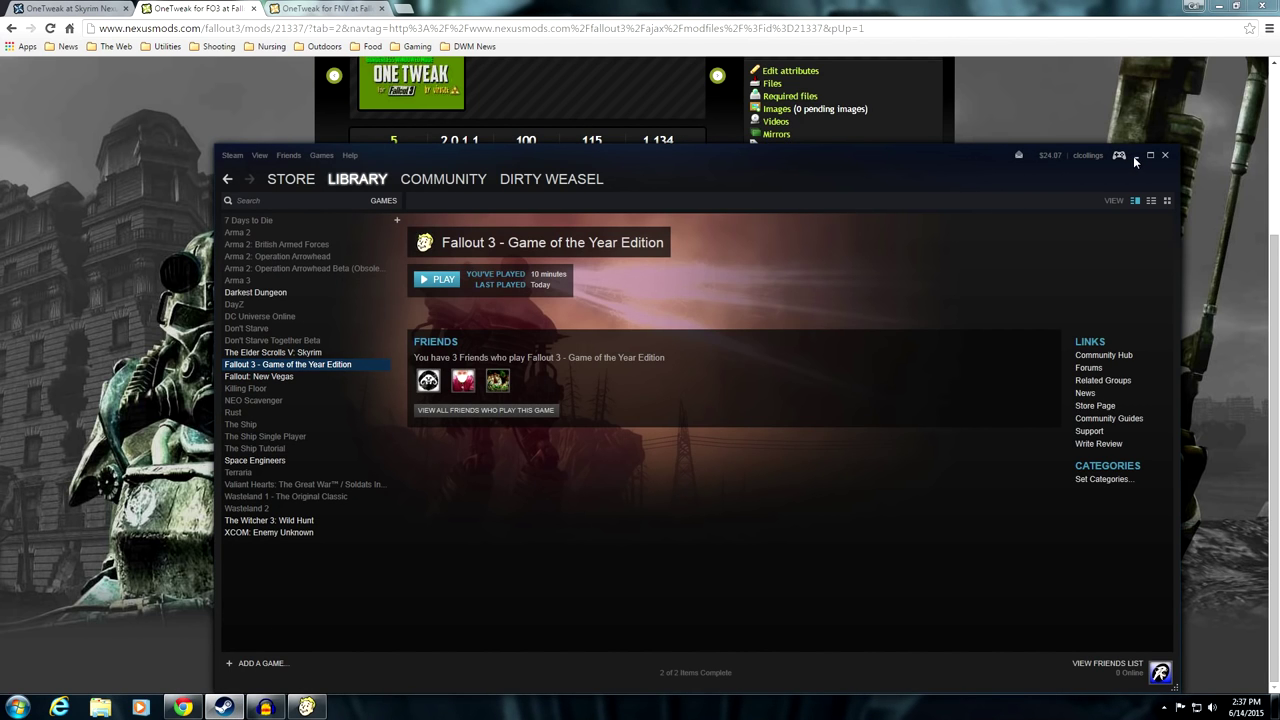
{"action": "left_click", "coordinate": [1163, 155]}
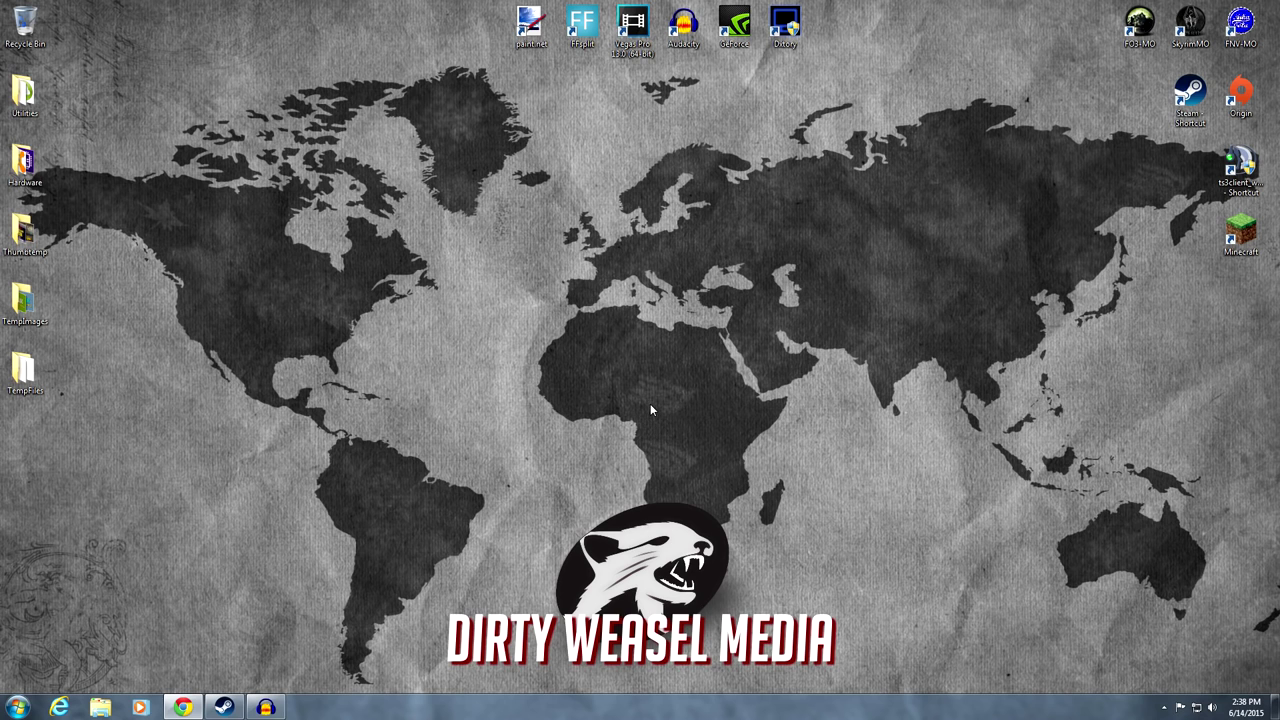
Review the OneTweak for FNV page, then start New Vegas Mod Organizer
{"action": "left_click", "coordinate": [180, 704]}
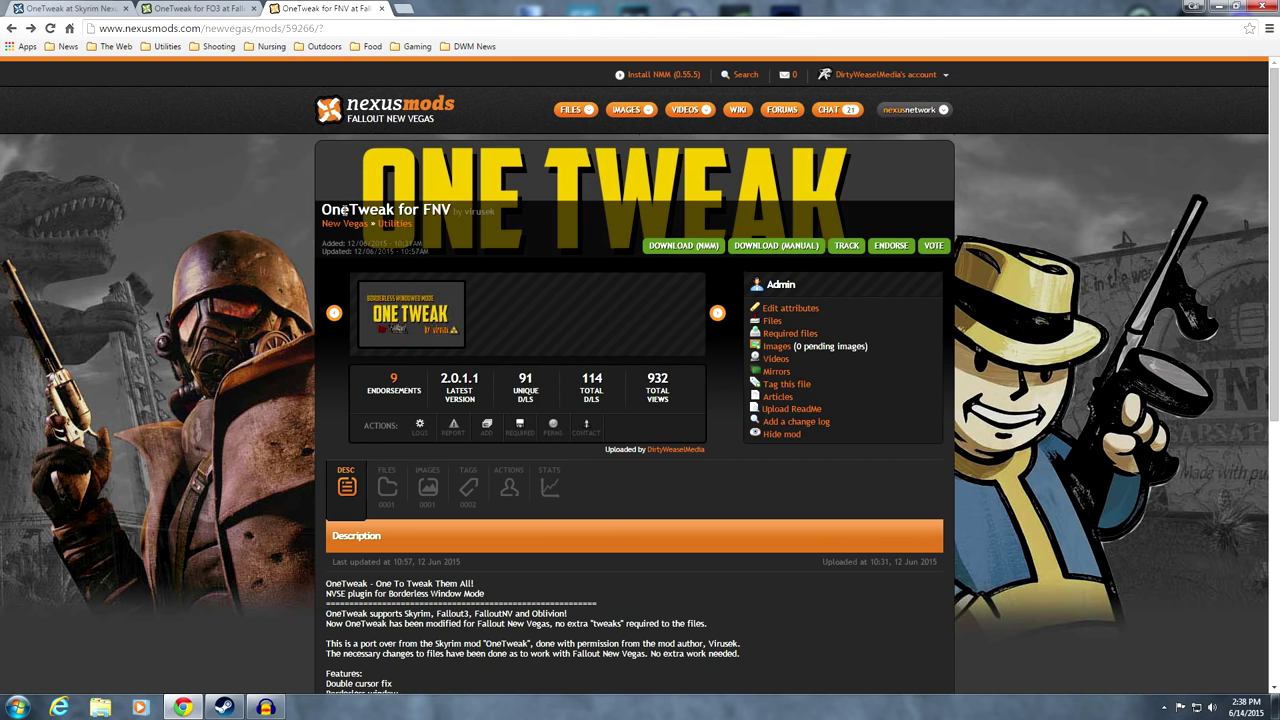
{"action": "mouse_move", "coordinate": [477, 213]}
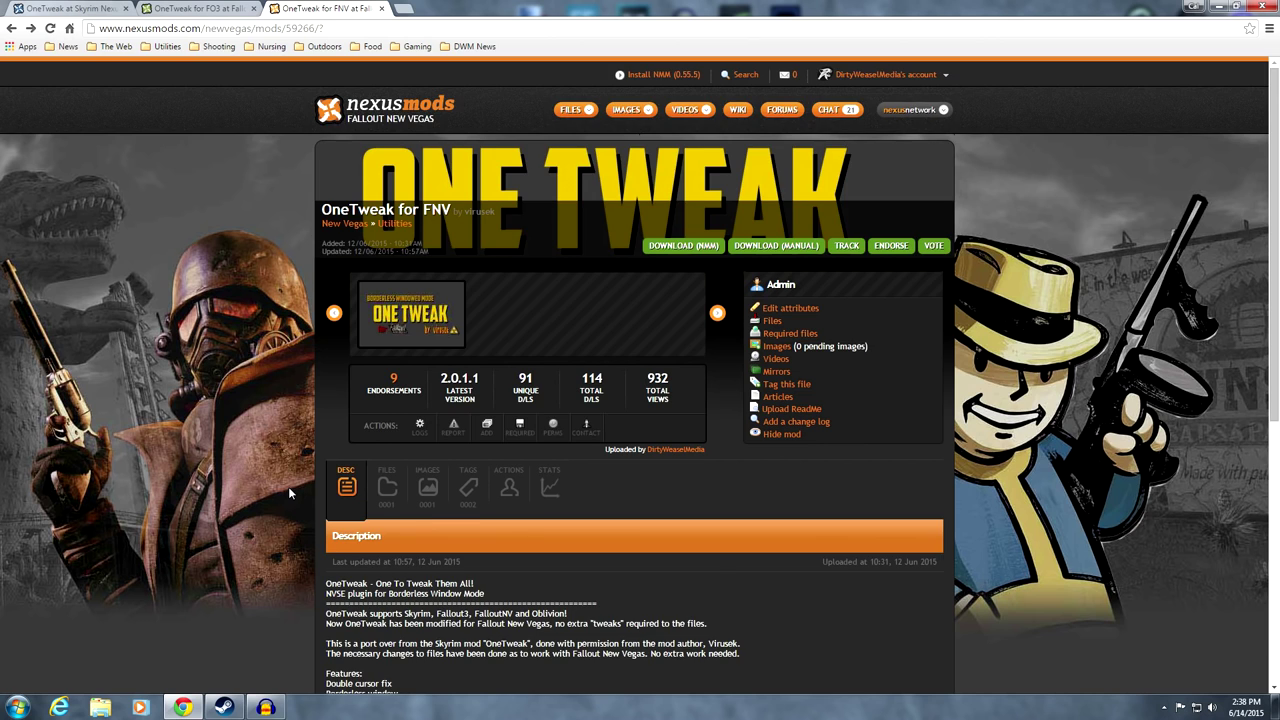
{"action": "scroll", "scroll_direction": "down", "scroll_amount": 3}
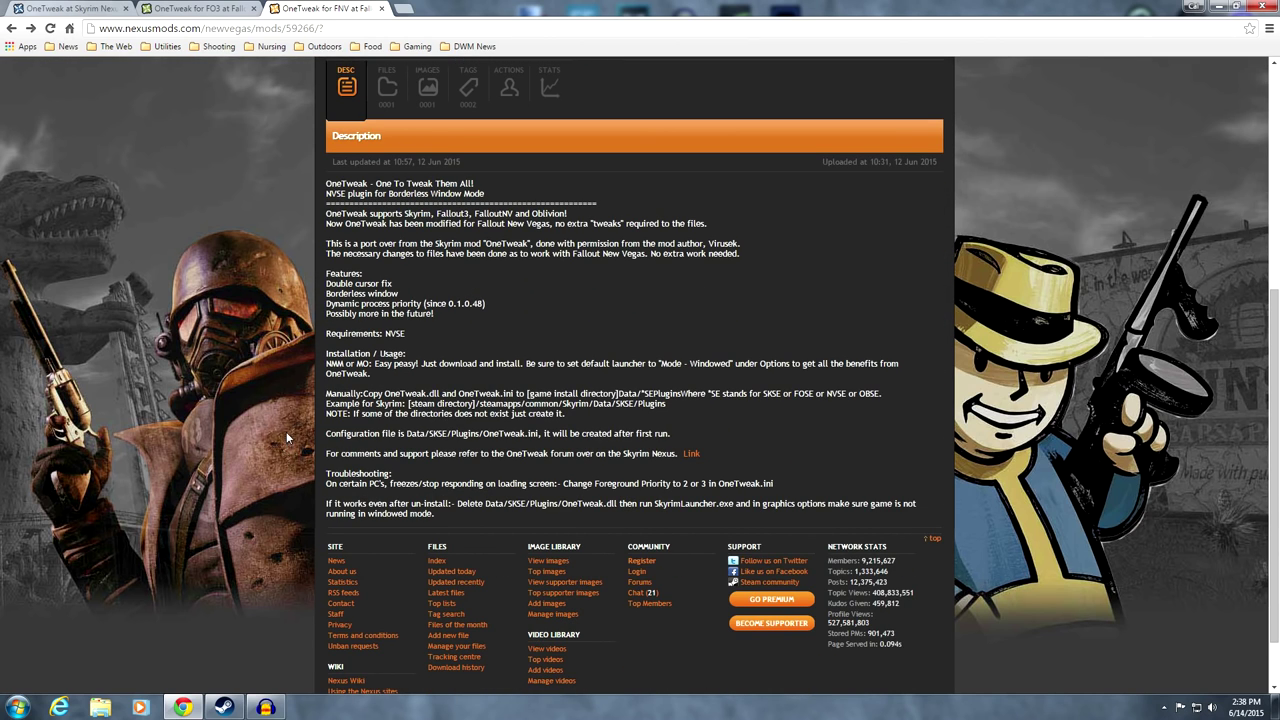
{"action": "mouse_move", "coordinate": [392, 348]}
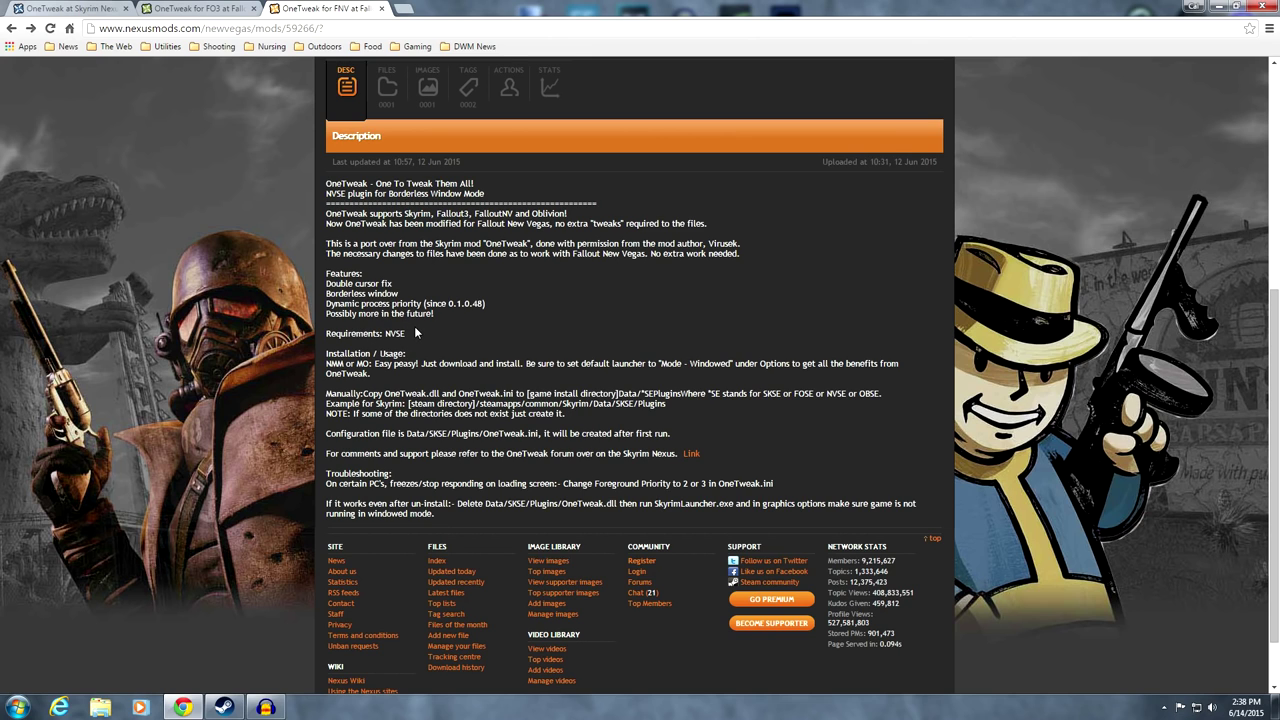
{"action": "mouse_move", "coordinate": [403, 325]}
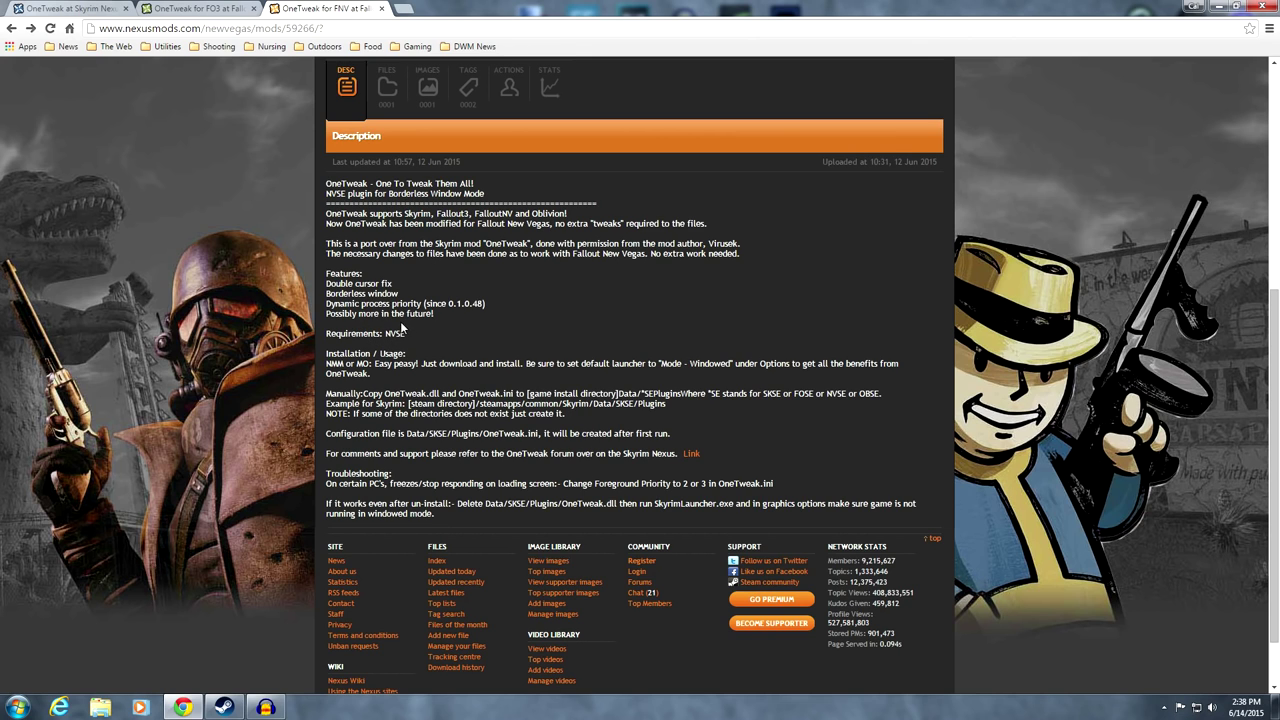
{"action": "mouse_move", "coordinate": [400, 353]}
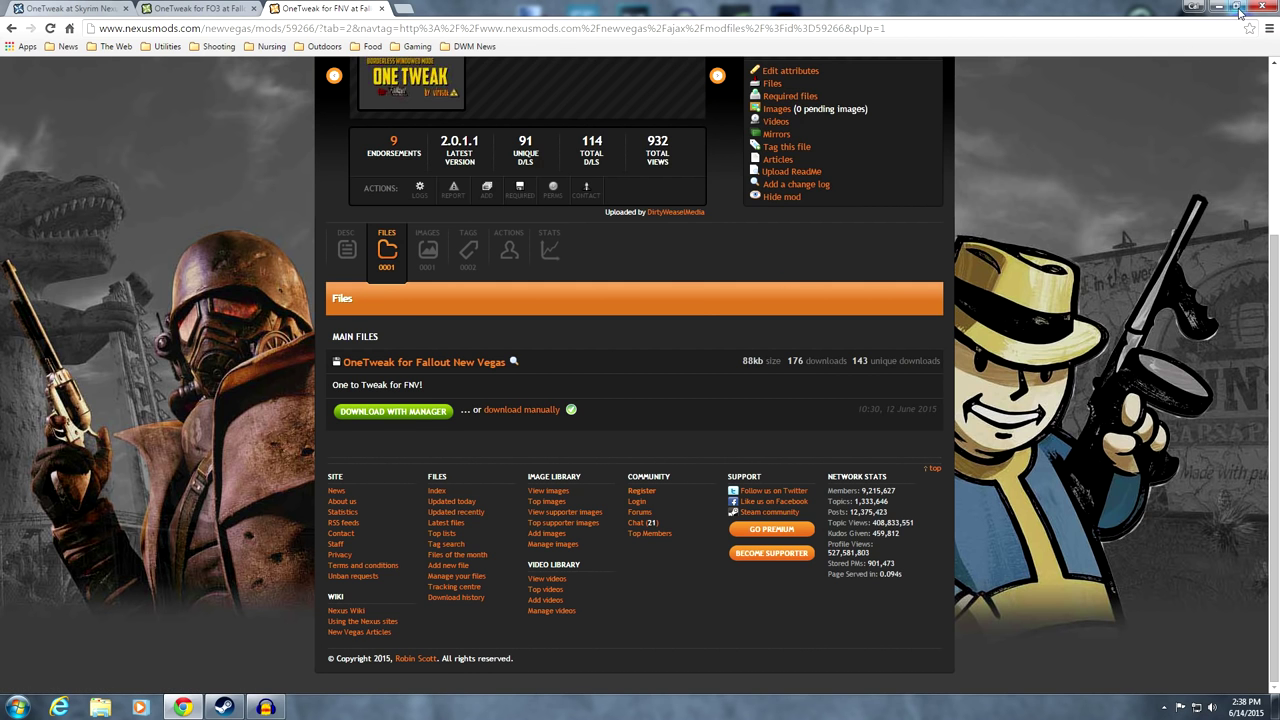
{"action": "left_click", "coordinate": [1214, 9]}
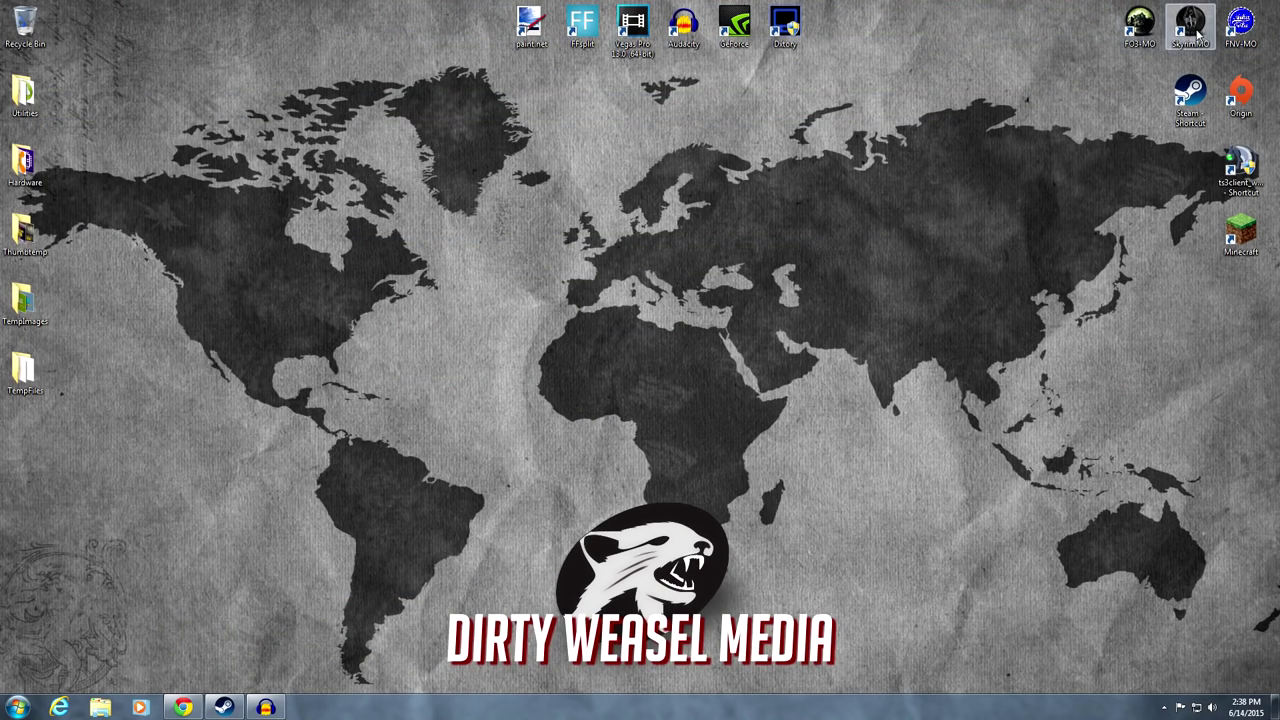
{"action": "double_click", "coordinate": [1179, 22]}
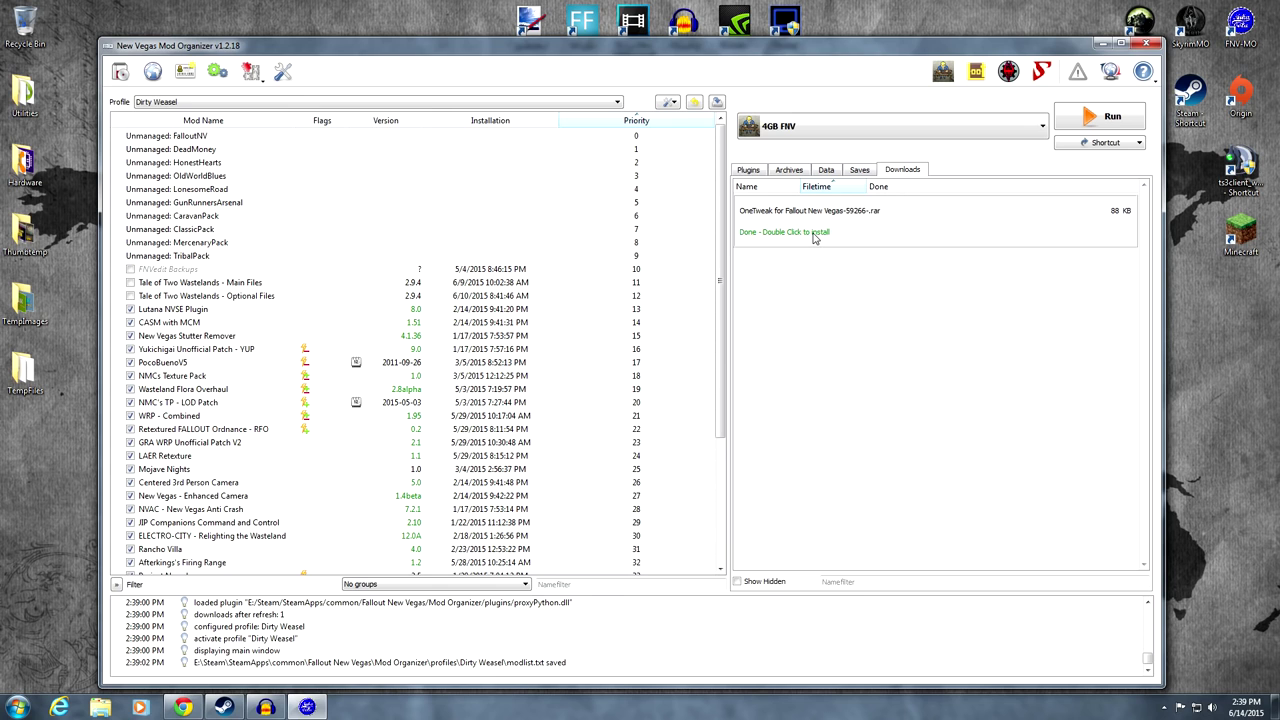
Install the OneTweak for FNV download and find it at priority 45
{"action": "double_click", "coordinate": [784, 232]}
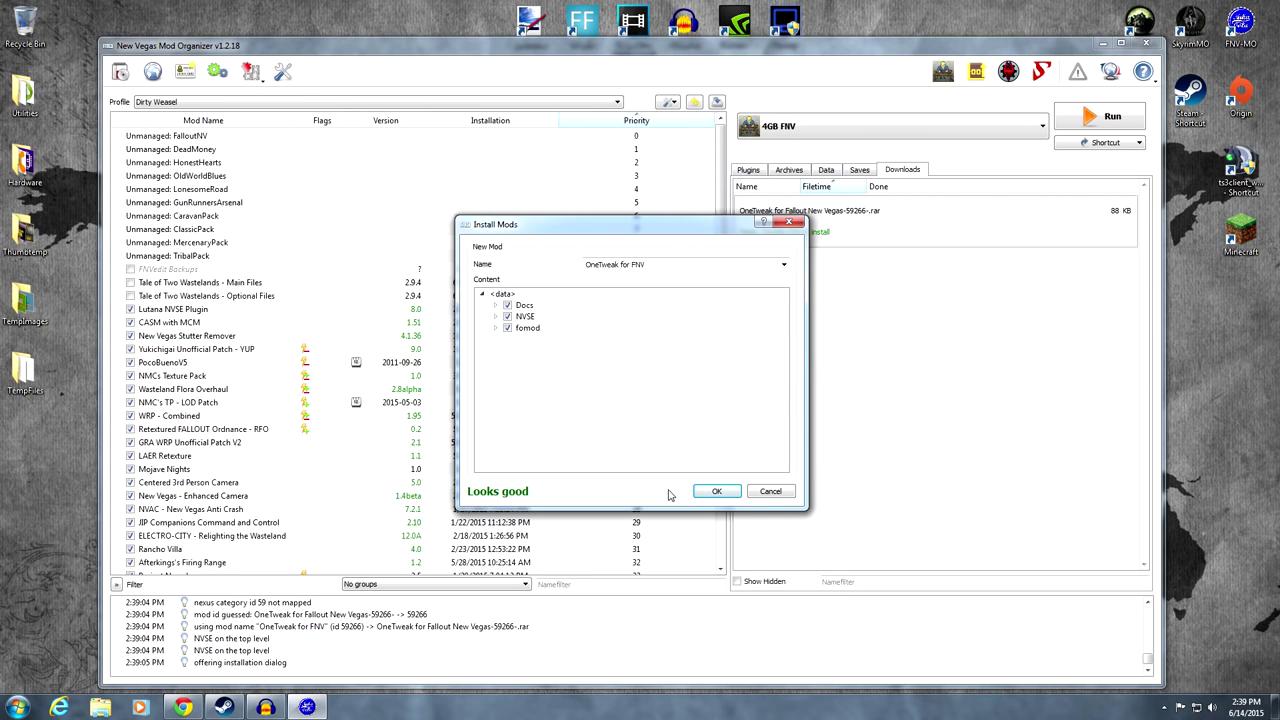
{"action": "left_click", "coordinate": [716, 491]}
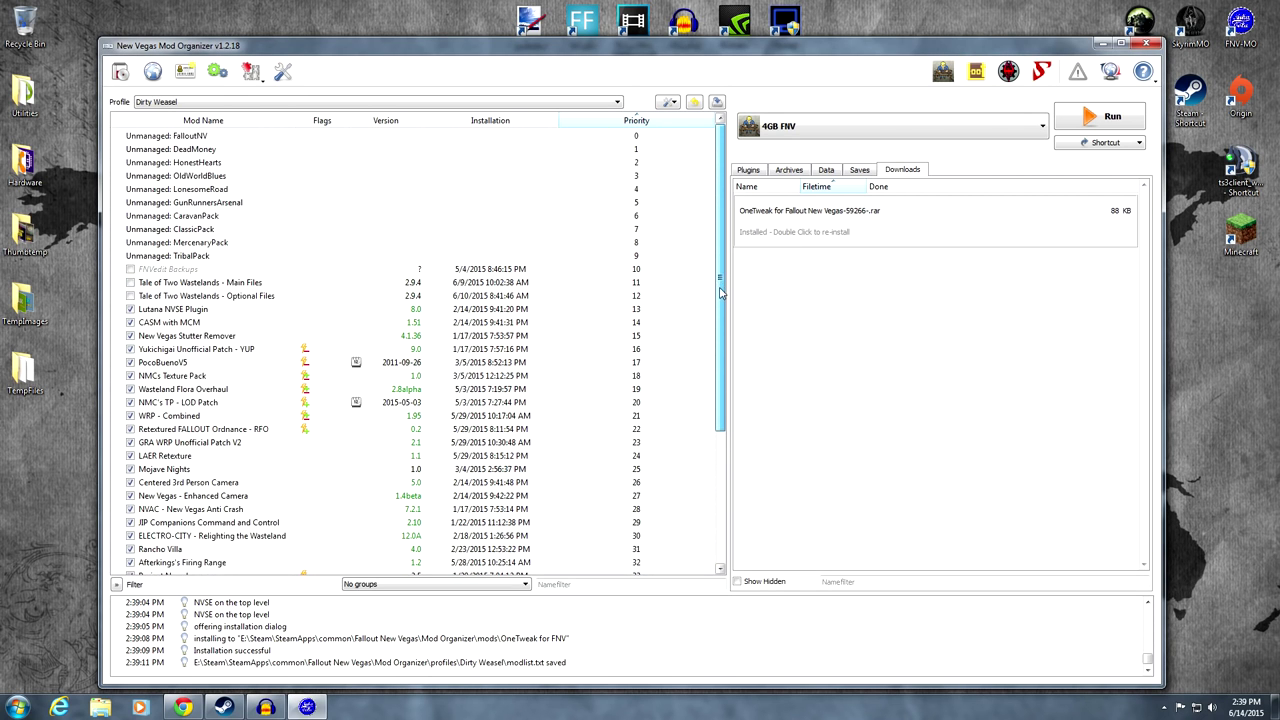
{"action": "scroll", "scroll_direction": "down", "scroll_amount": 3}
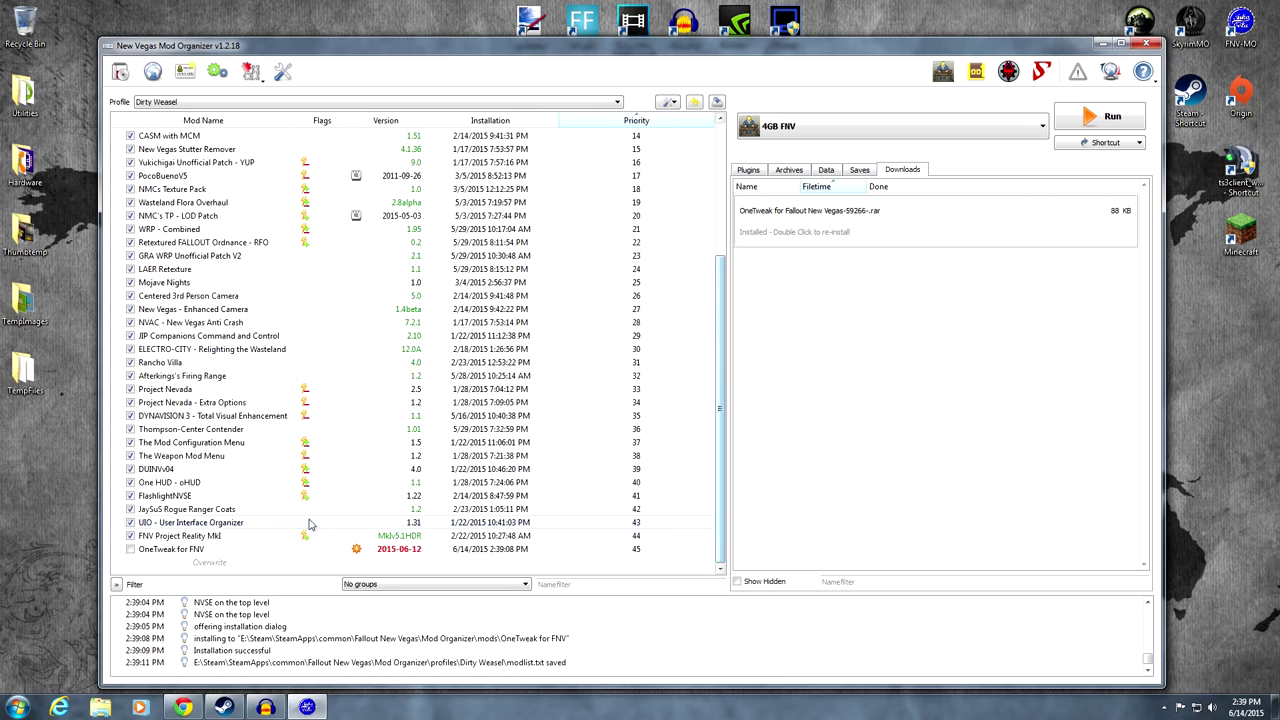
Enable OneTweak for FNV at priority 15 and launch New Vegas with the 4GB FNV executable
{"action": "left_click", "coordinate": [200, 549]}
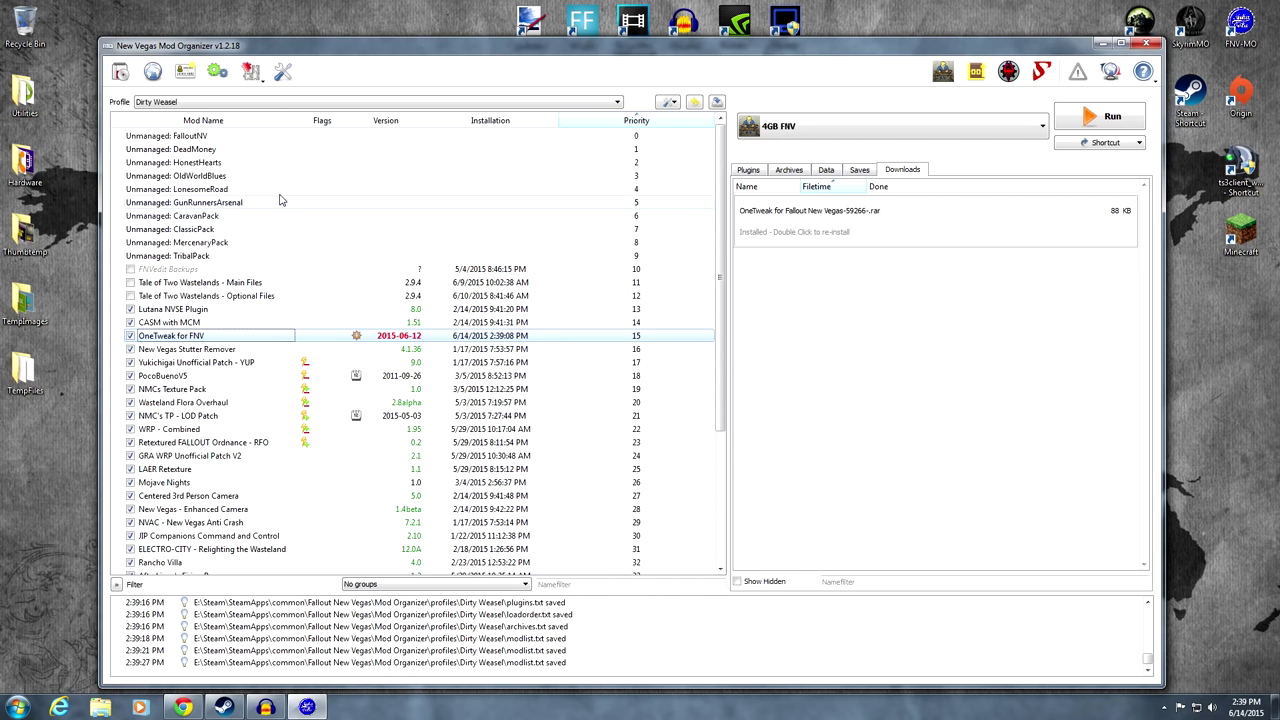
{"action": "mouse_move", "coordinate": [1023, 143]}
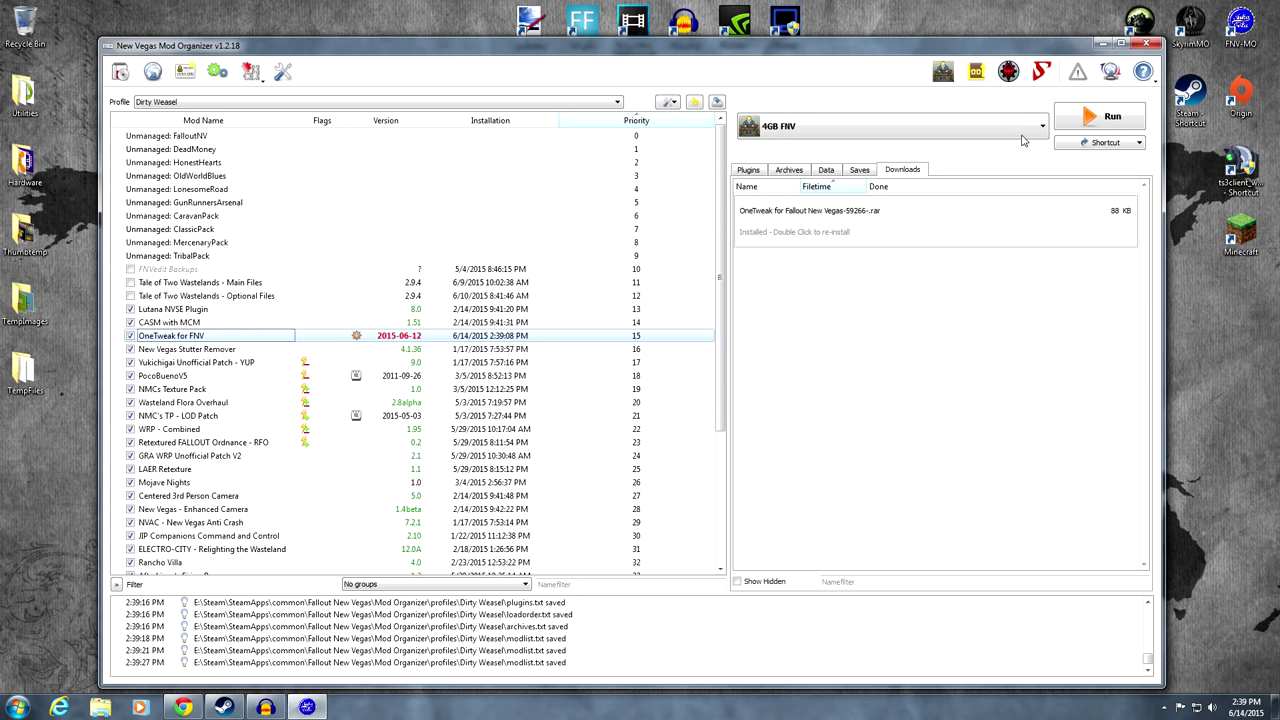
{"action": "left_click", "coordinate": [1041, 125]}
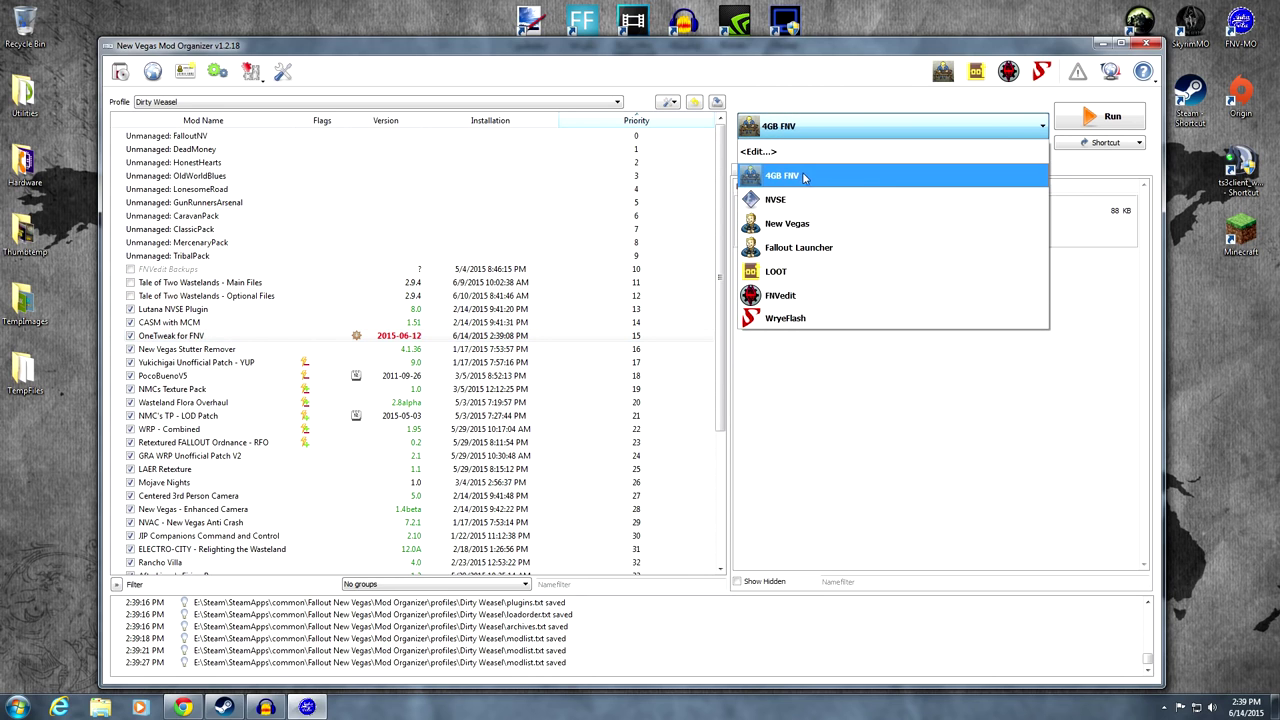
{"action": "left_click", "coordinate": [783, 176]}
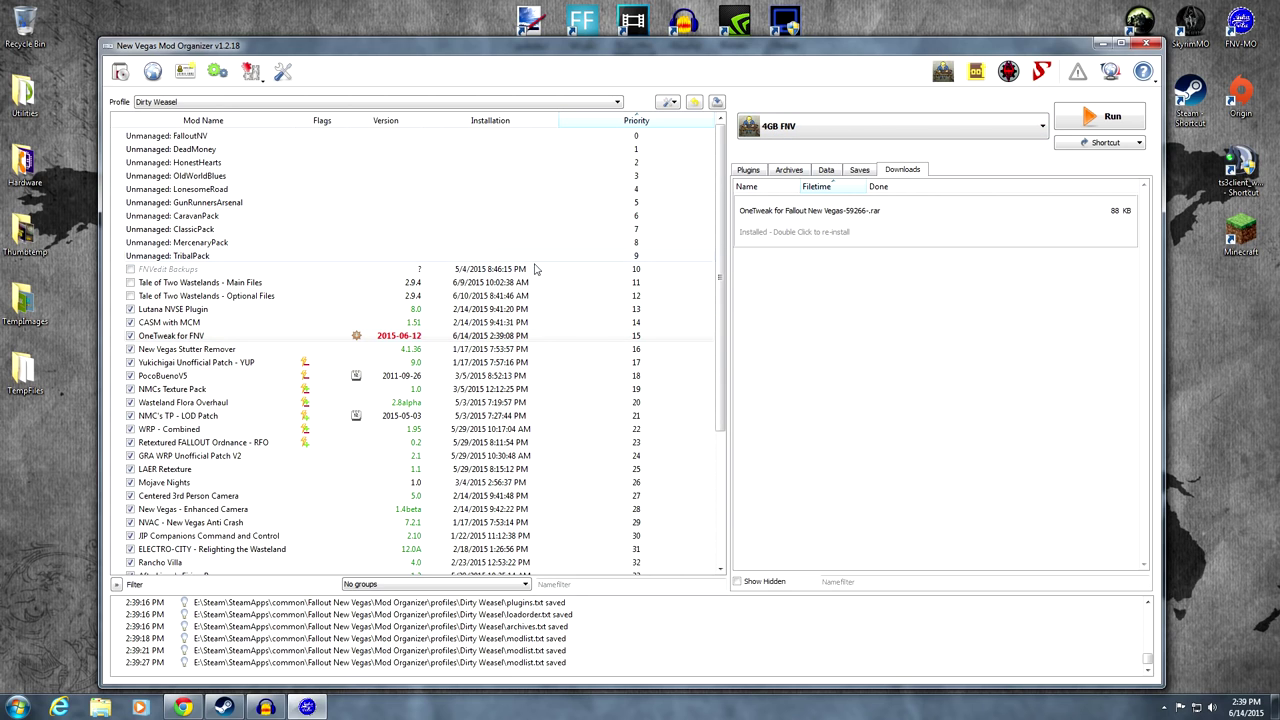
{"action": "left_click", "coordinate": [170, 335]}
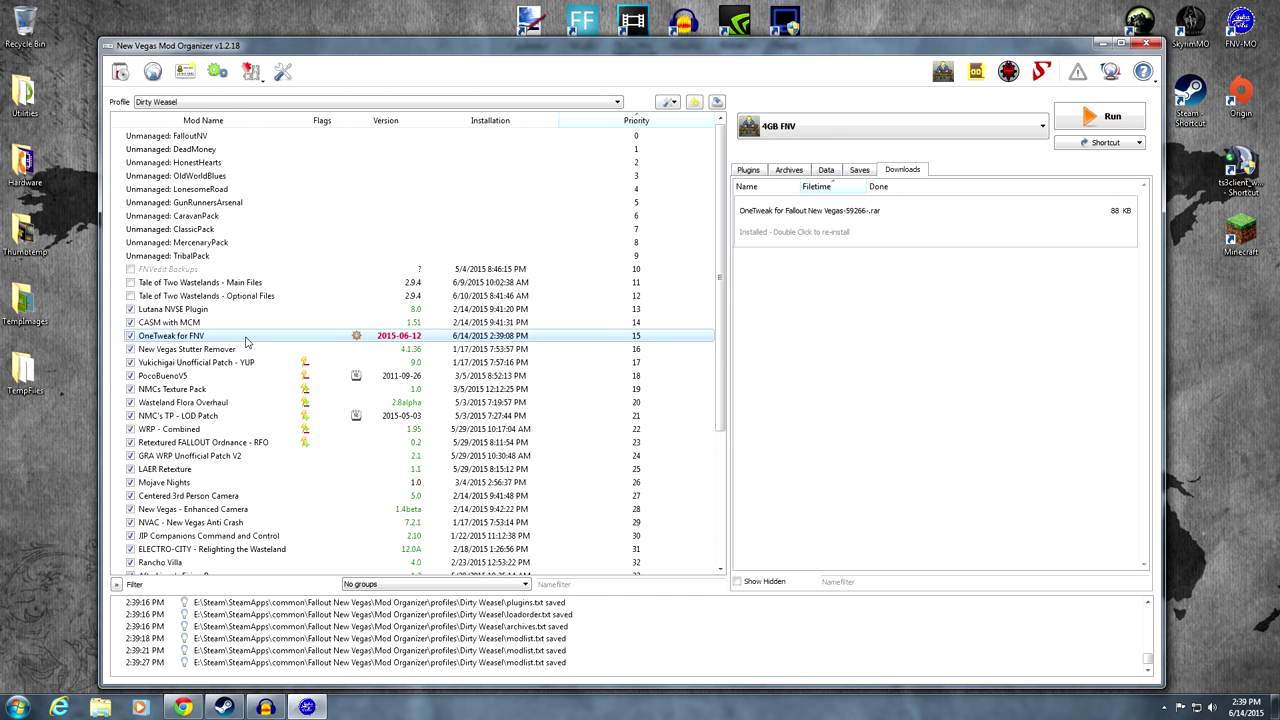
{"action": "mouse_move", "coordinate": [203, 349]}
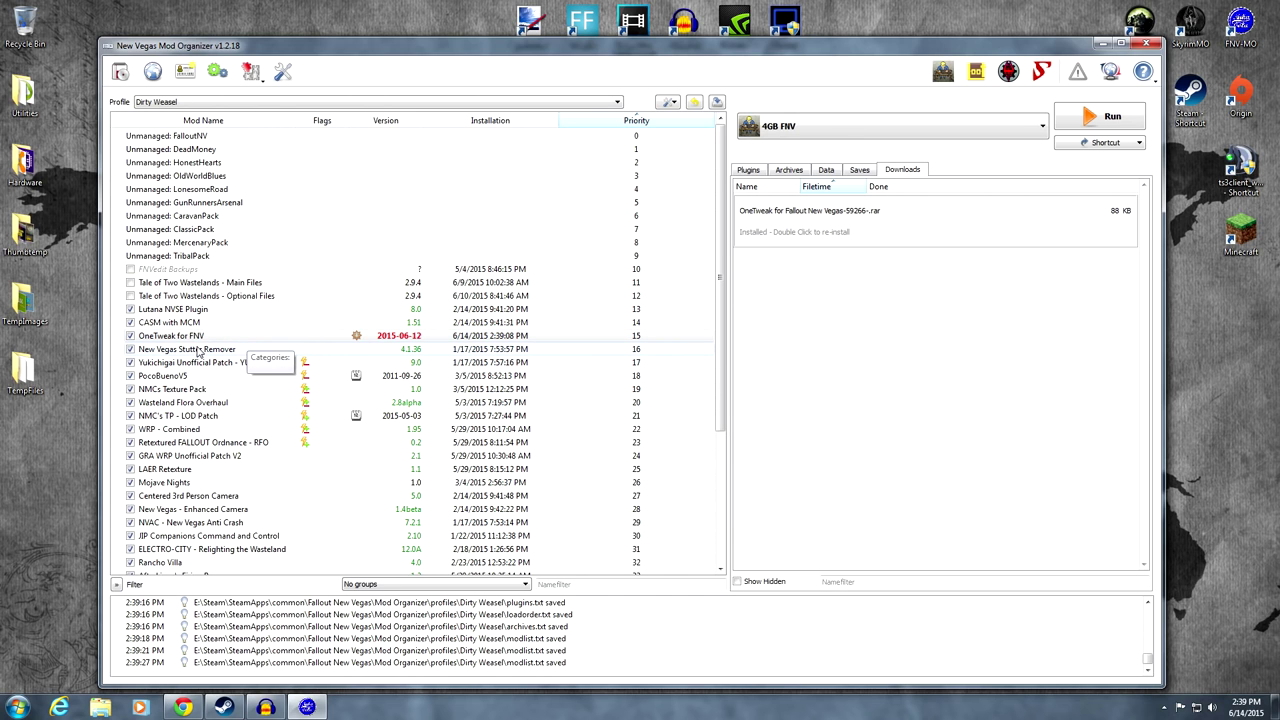
{"action": "left_click", "coordinate": [160, 334]}
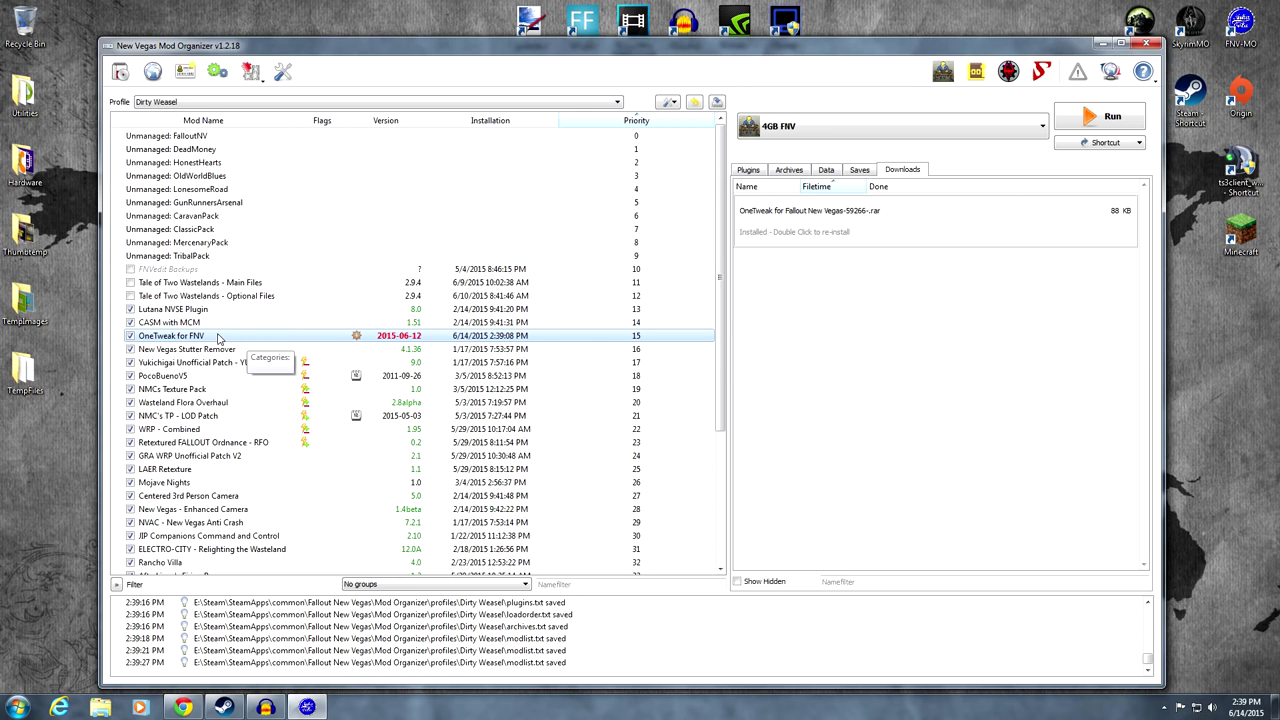
{"action": "mouse_move", "coordinate": [677, 342]}
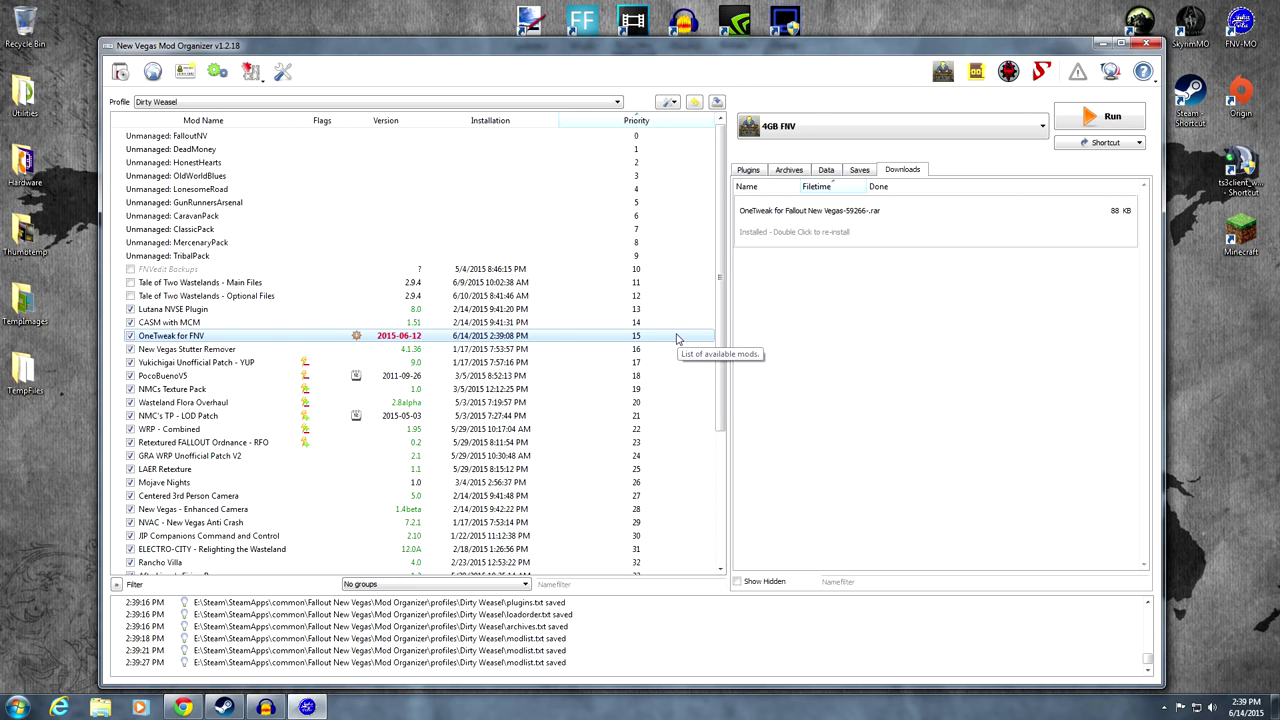
{"action": "mouse_move", "coordinate": [356, 335]}
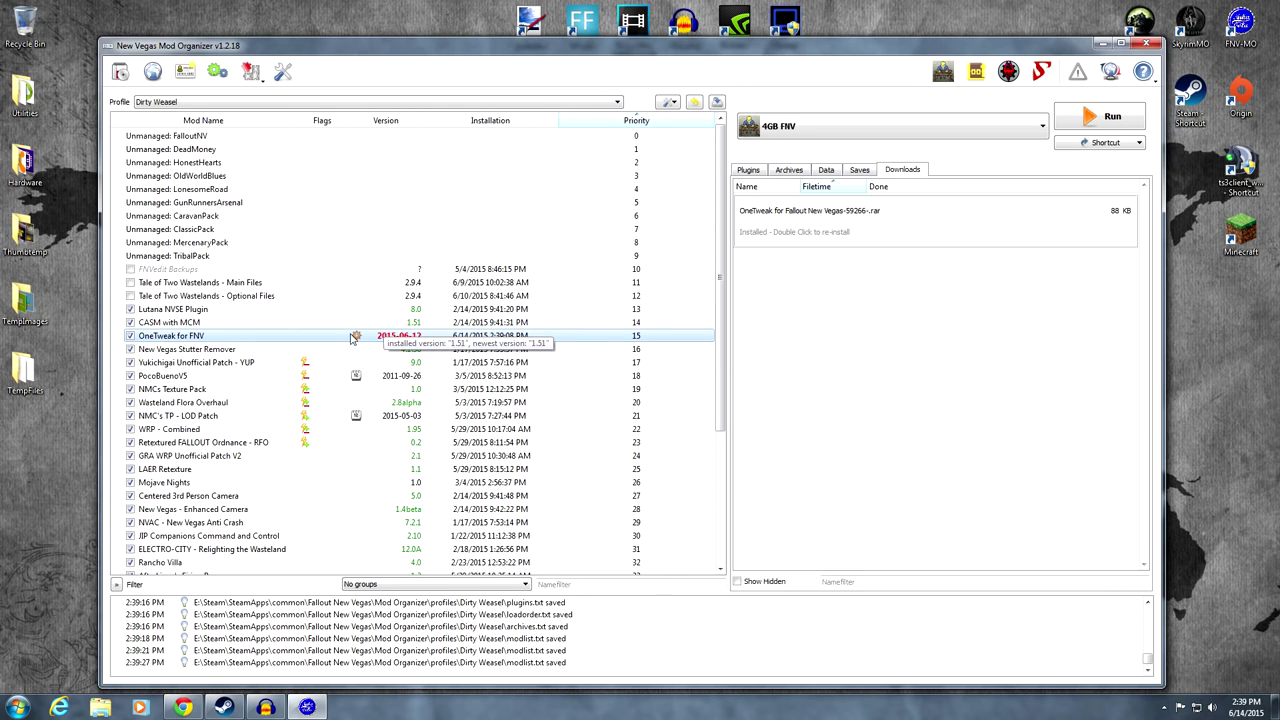
{"action": "left_click", "coordinate": [1113, 114]}
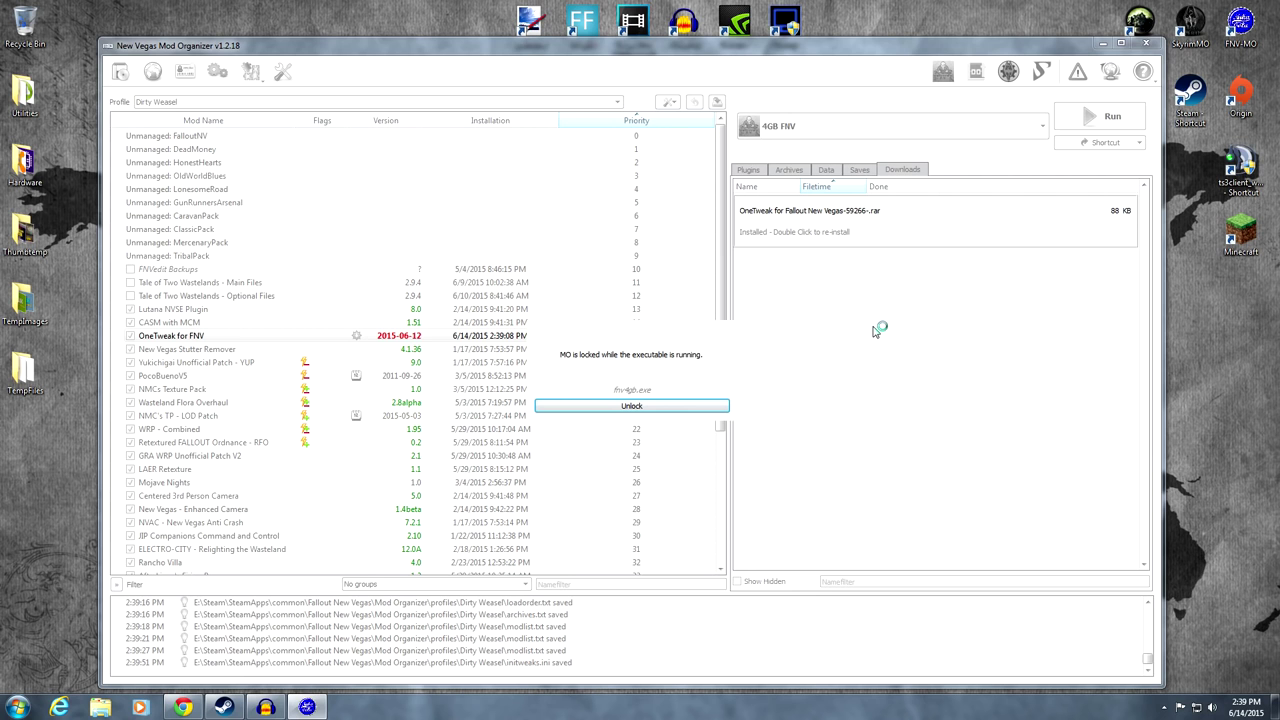
{"action": "left_click", "coordinate": [631, 405]}
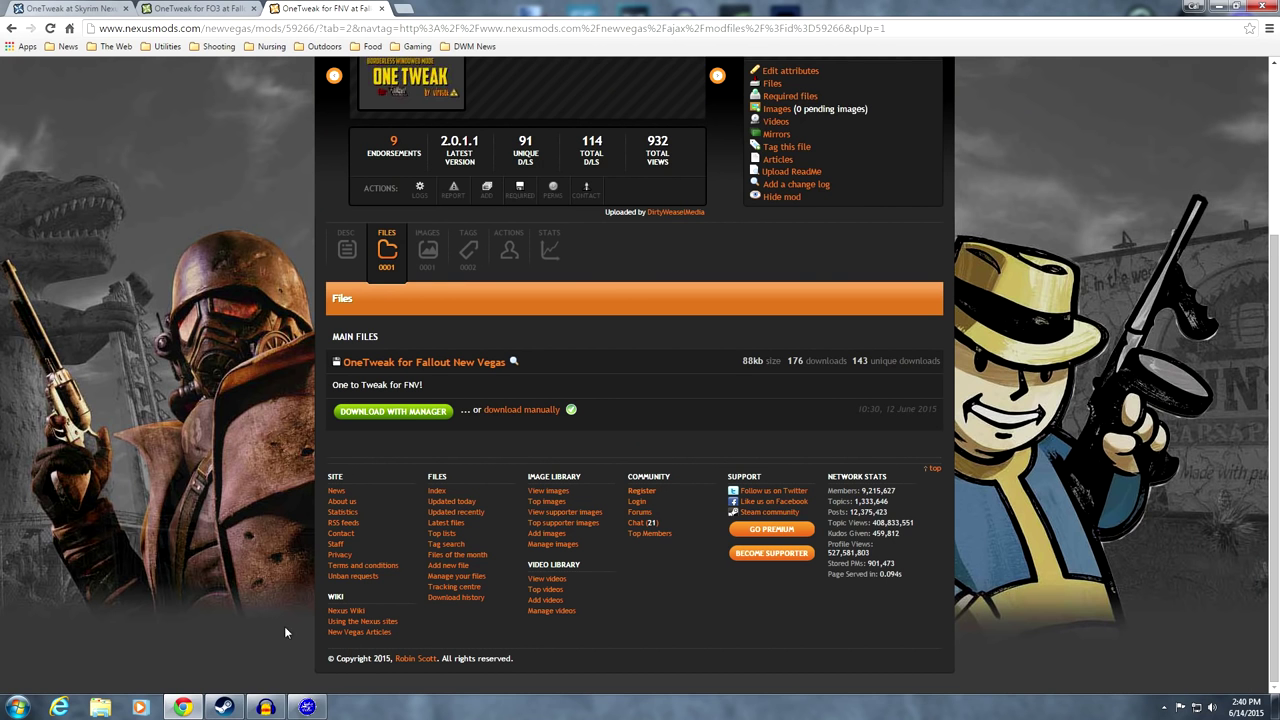
Read the OneTweak for FNV description through its troubleshooting notes, then return to Mod Organizer
{"action": "left_click", "coordinate": [346, 248]}
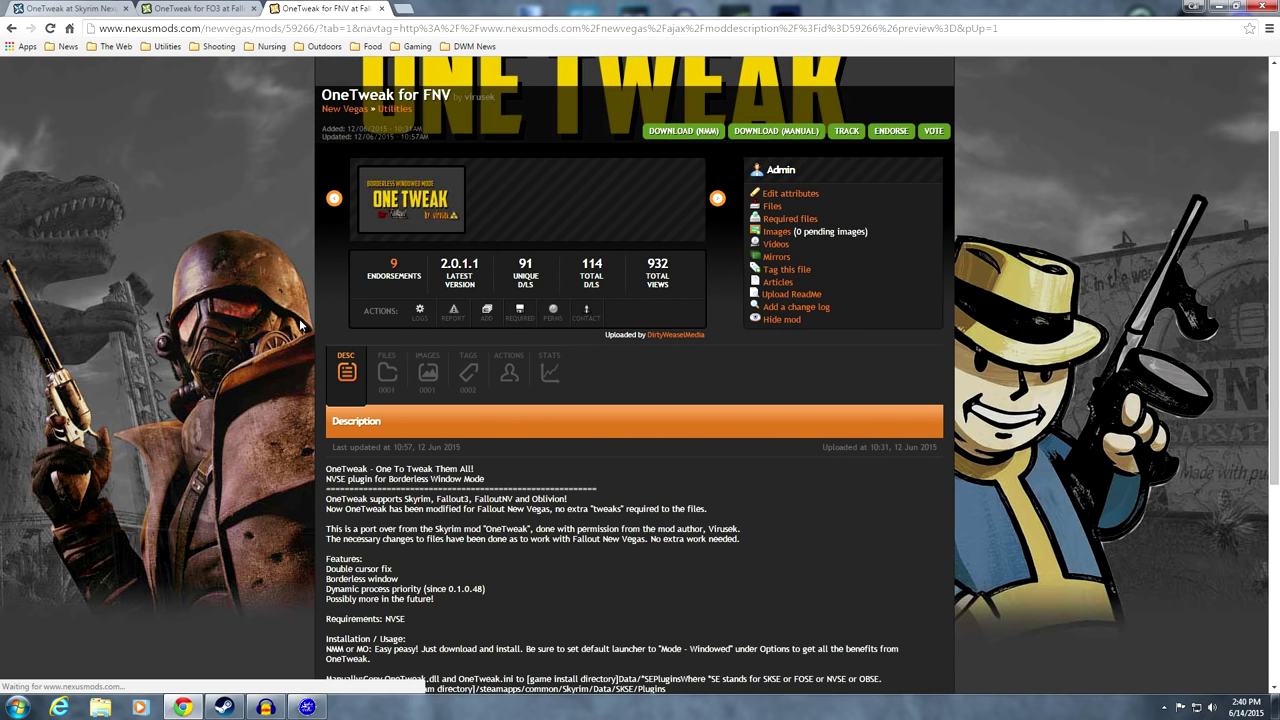
{"action": "scroll", "scroll_direction": "down", "scroll_amount": 3}
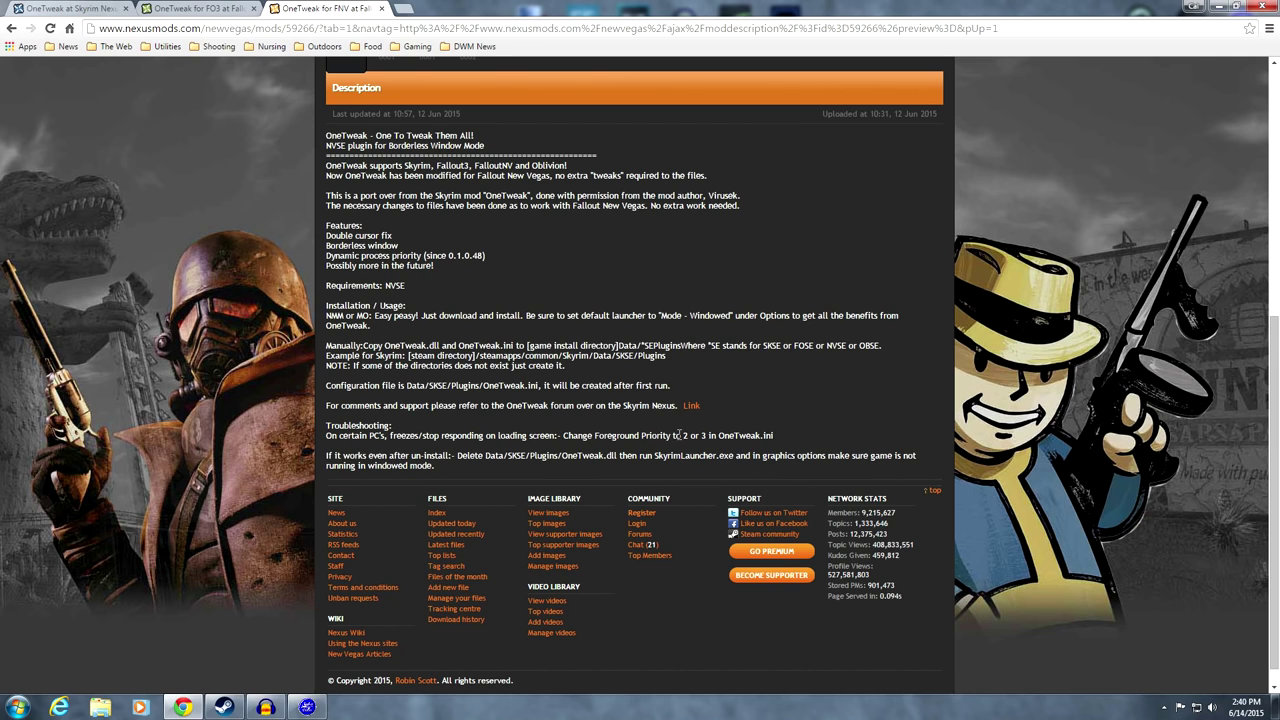
{"action": "mouse_move", "coordinate": [773, 432]}
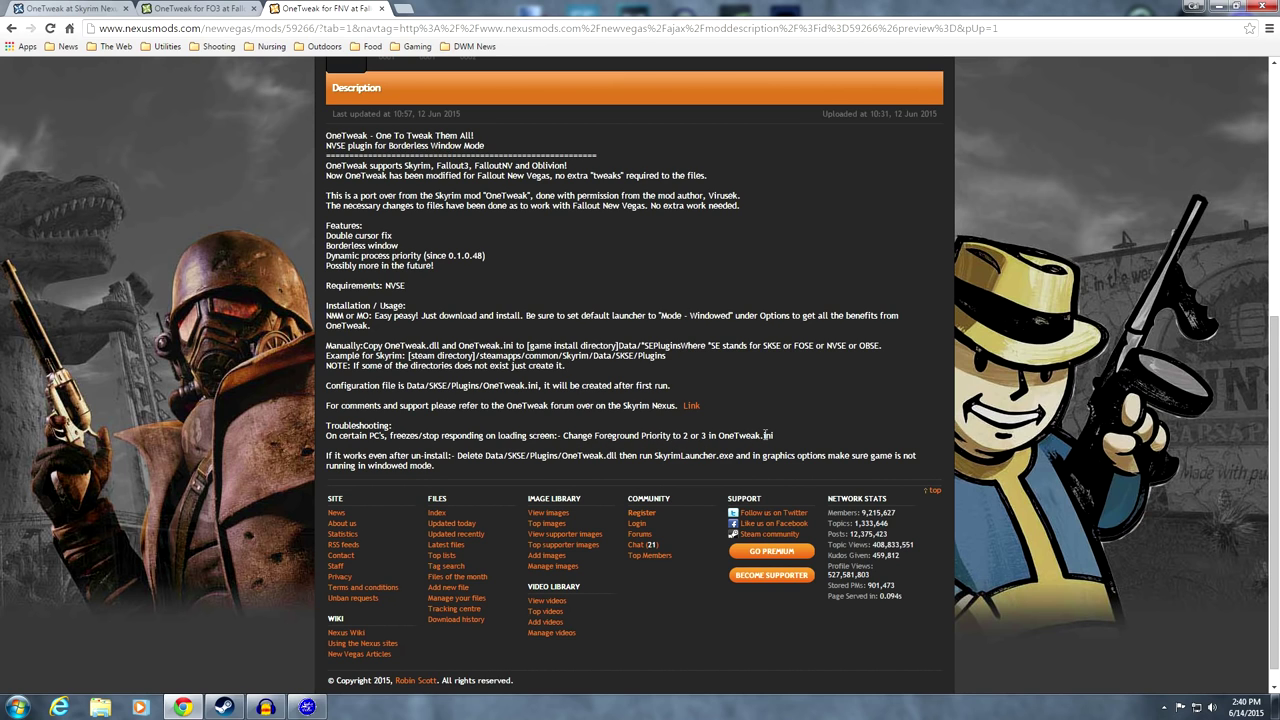
{"action": "mouse_move", "coordinate": [637, 238]}
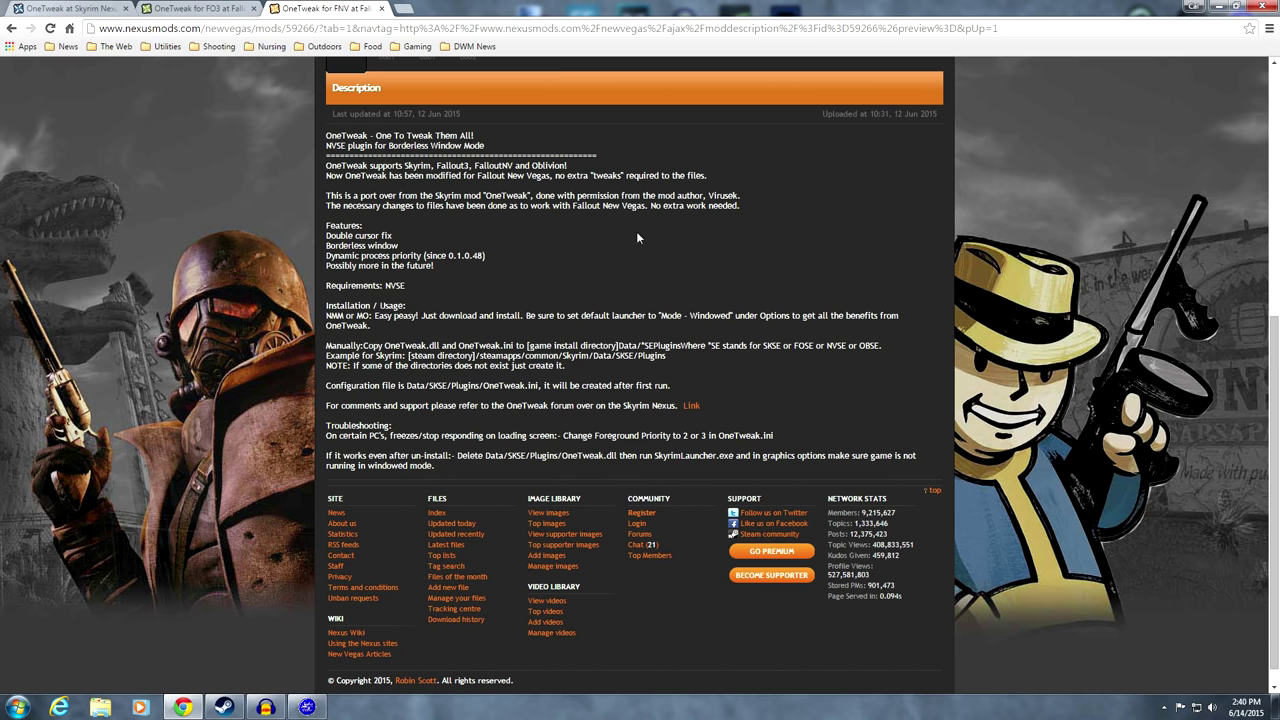
{"action": "left_click", "coordinate": [307, 708]}
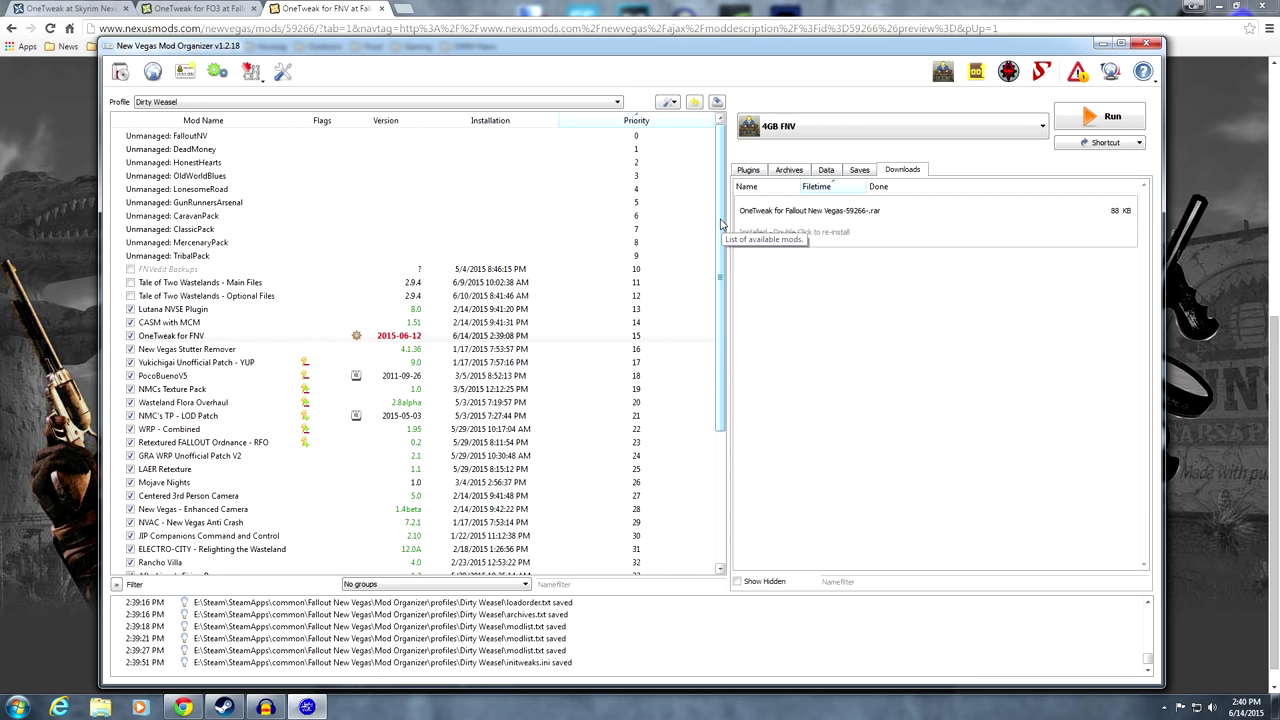
View OneTweak.ini in OneTweak for FNV's INI-Files details, then close the dialog and windows
{"action": "left_click", "coordinate": [175, 335]}
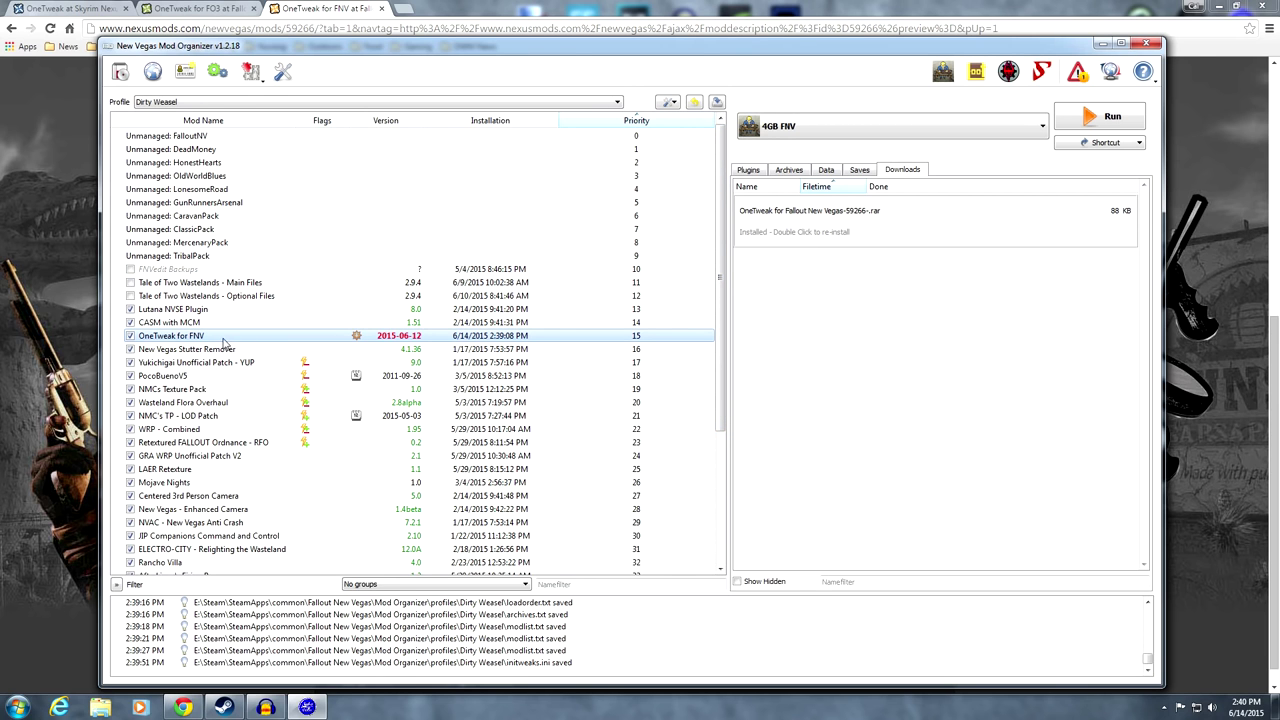
{"action": "double_click", "coordinate": [170, 335]}
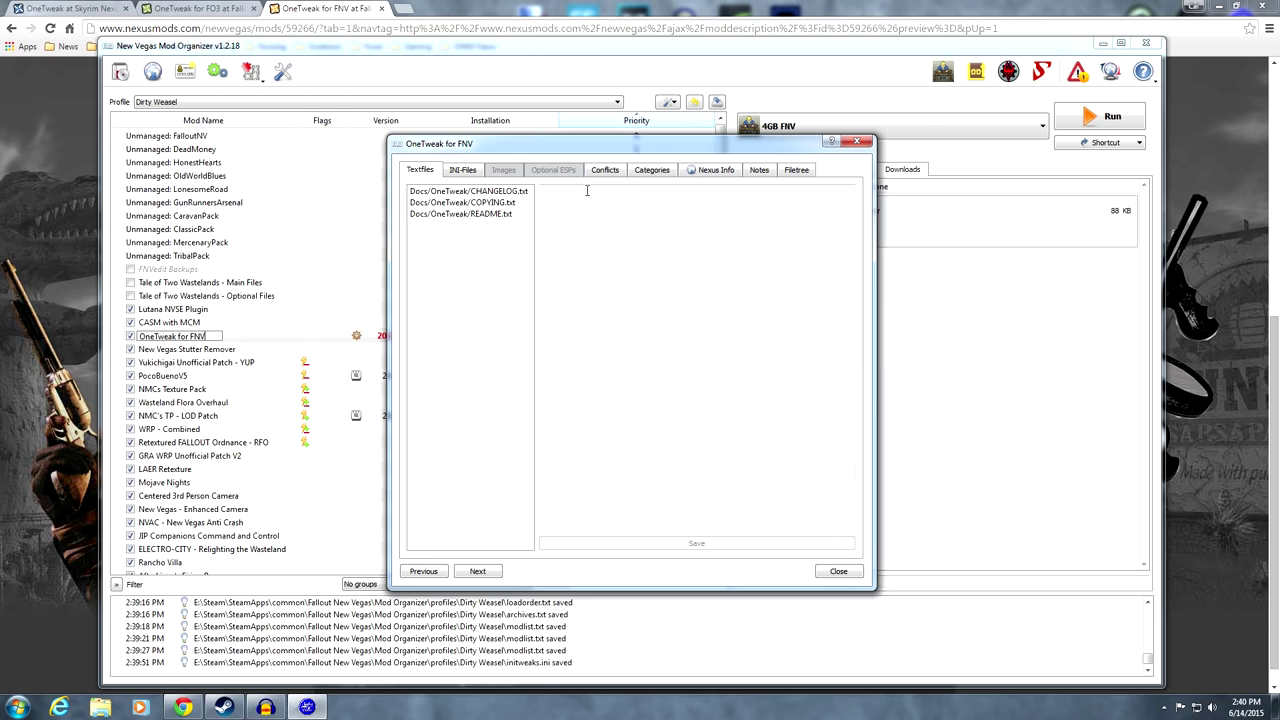
{"action": "left_click", "coordinate": [447, 169]}
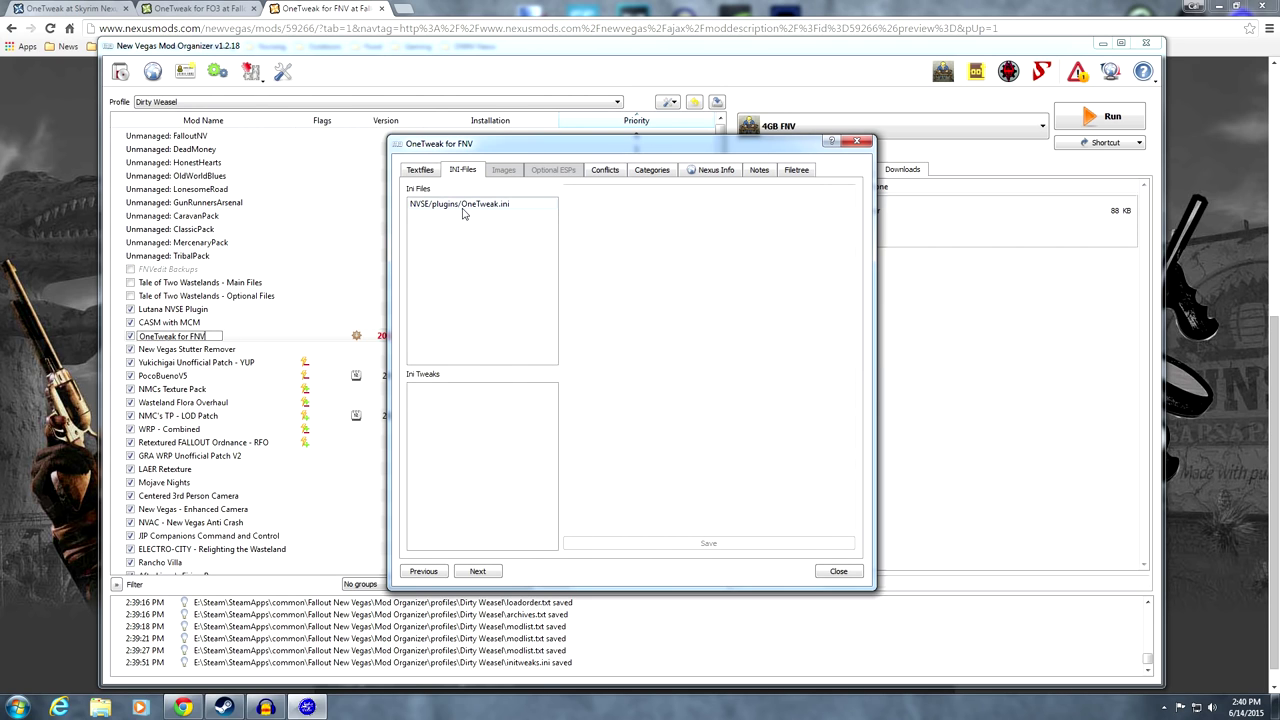
{"action": "mouse_move", "coordinate": [463, 210]}
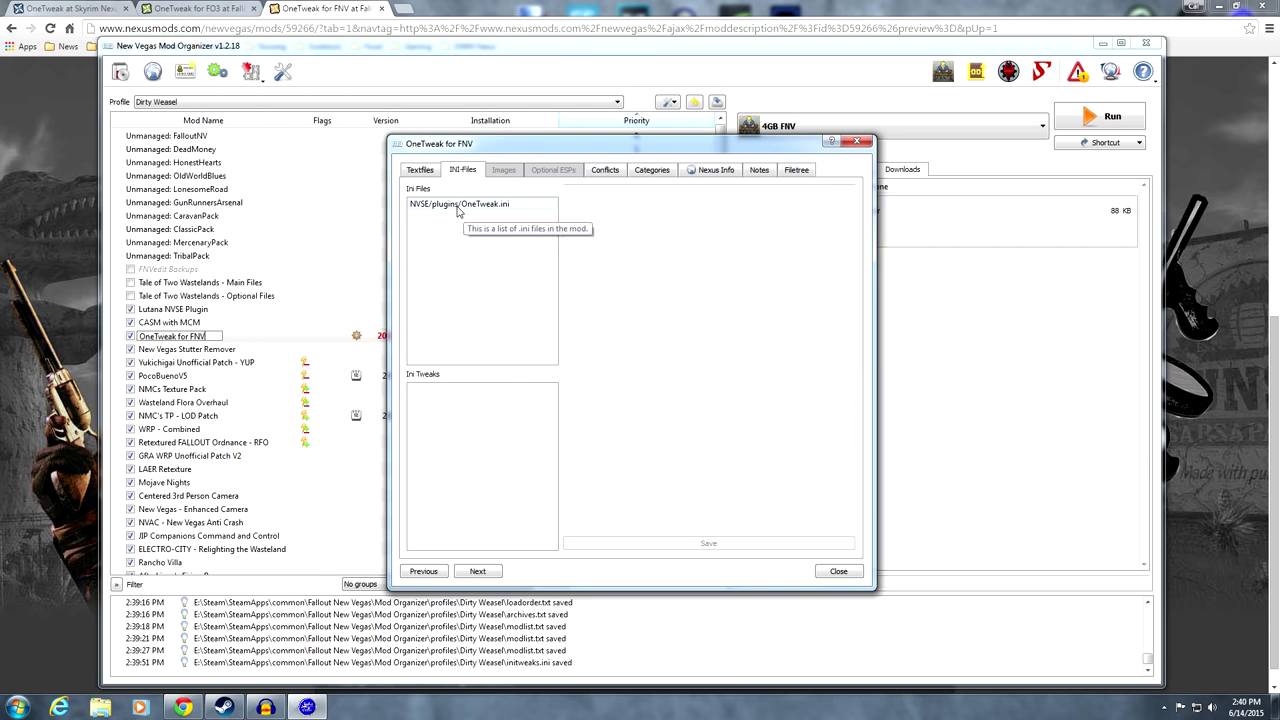
{"action": "left_click", "coordinate": [458, 204]}
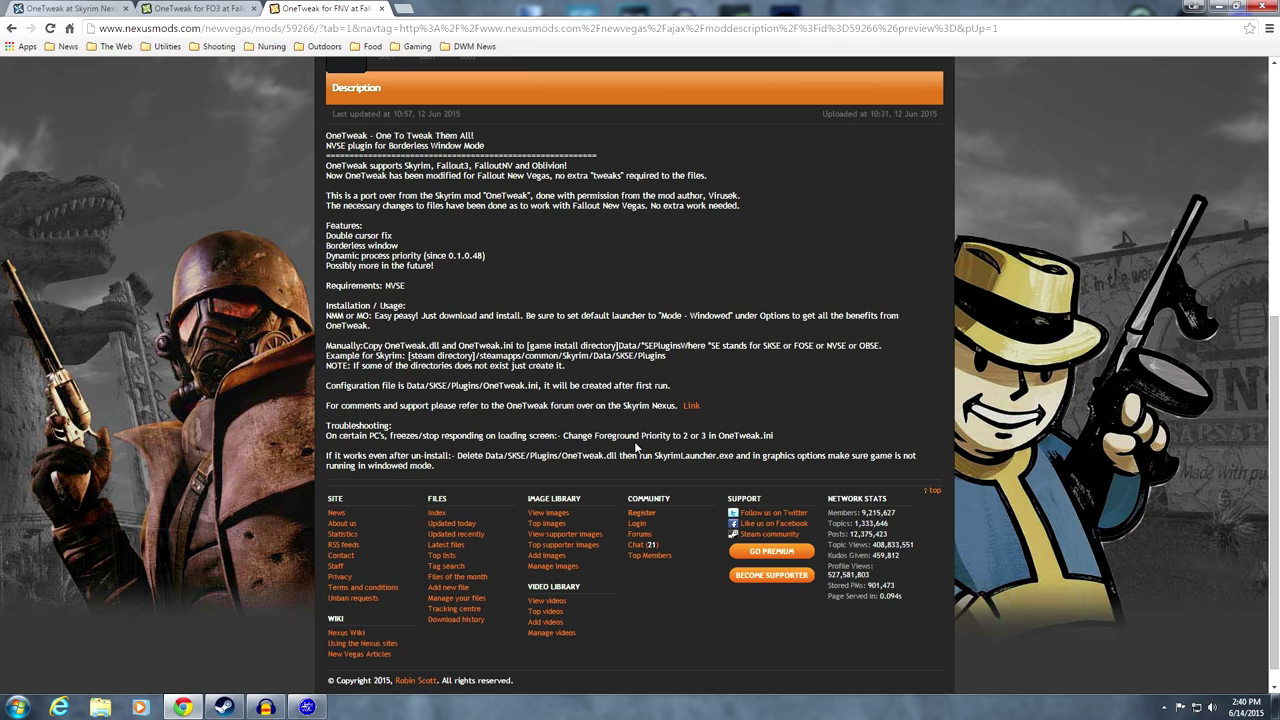
{"action": "mouse_move", "coordinate": [307, 708]}
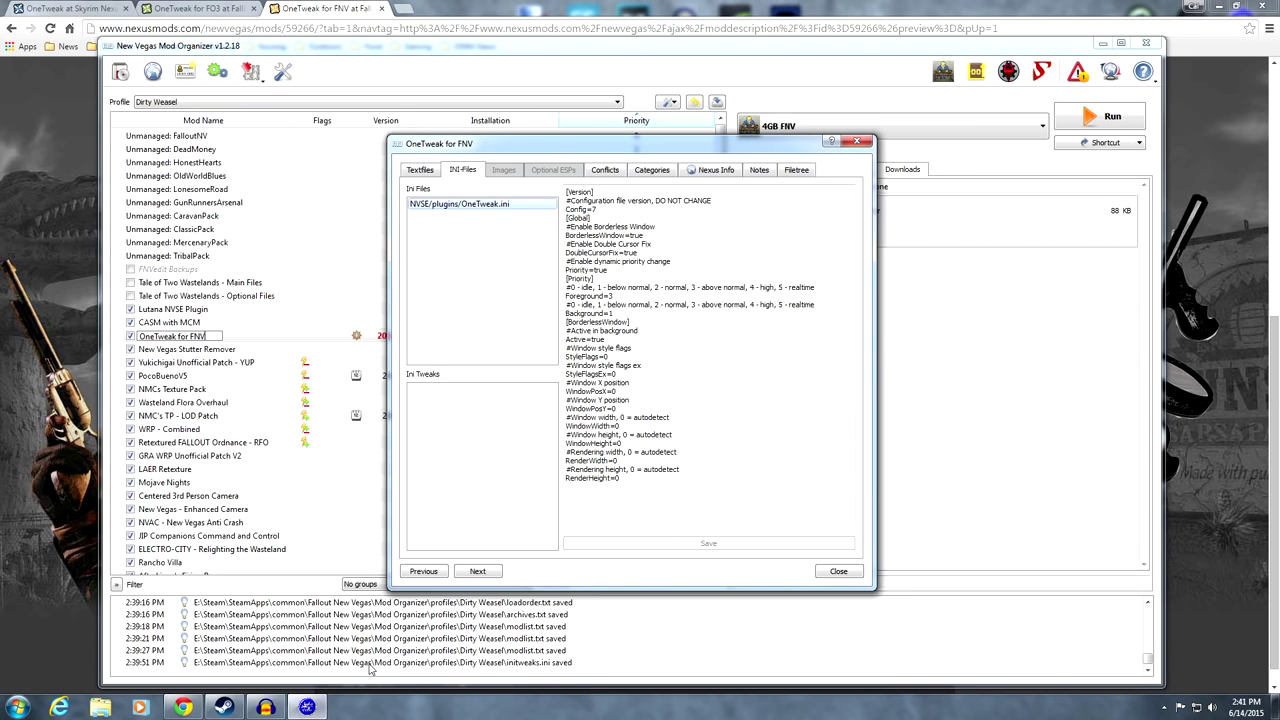
{"action": "mouse_move", "coordinate": [655, 263]}
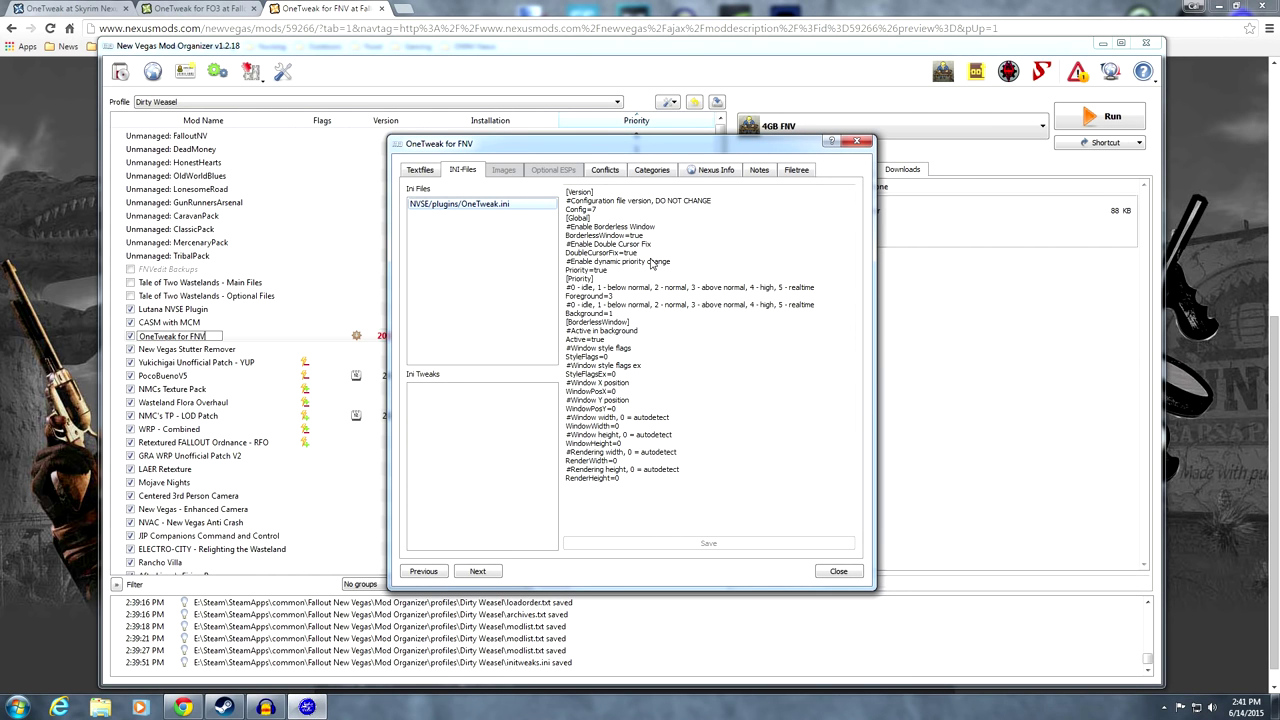
{"action": "mouse_move", "coordinate": [667, 337]}
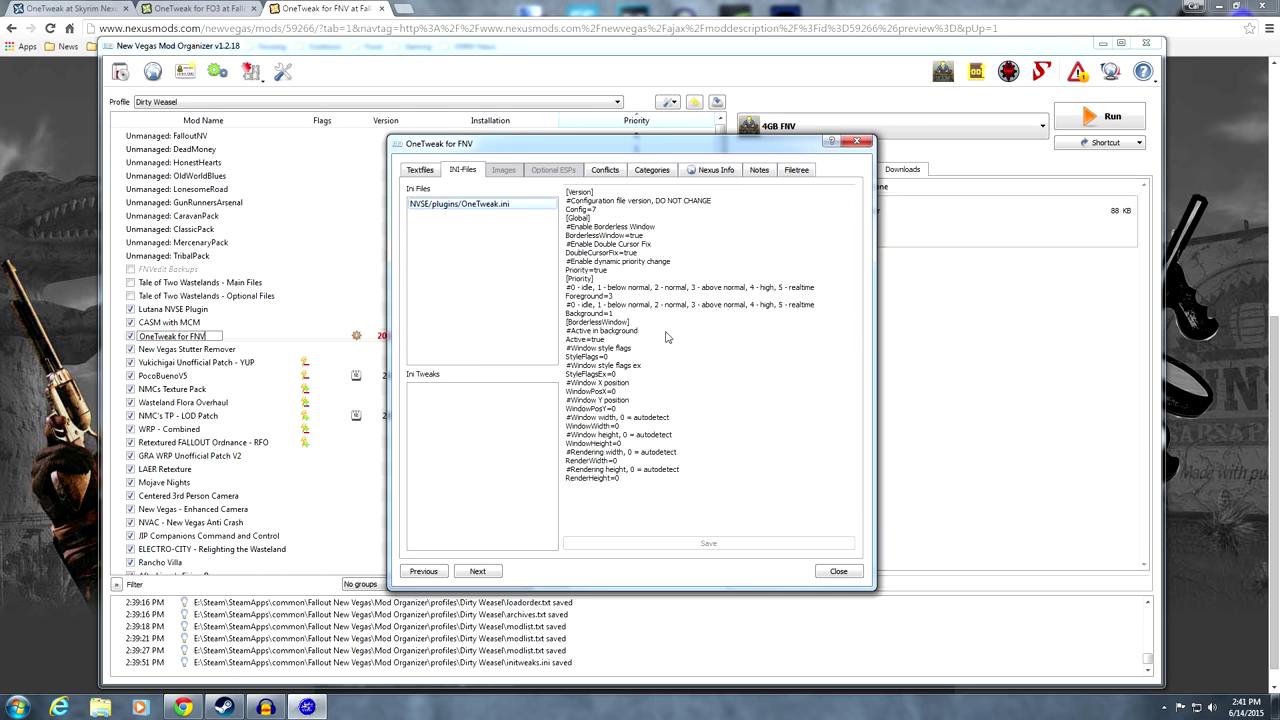
{"action": "double_click", "coordinate": [583, 295]}
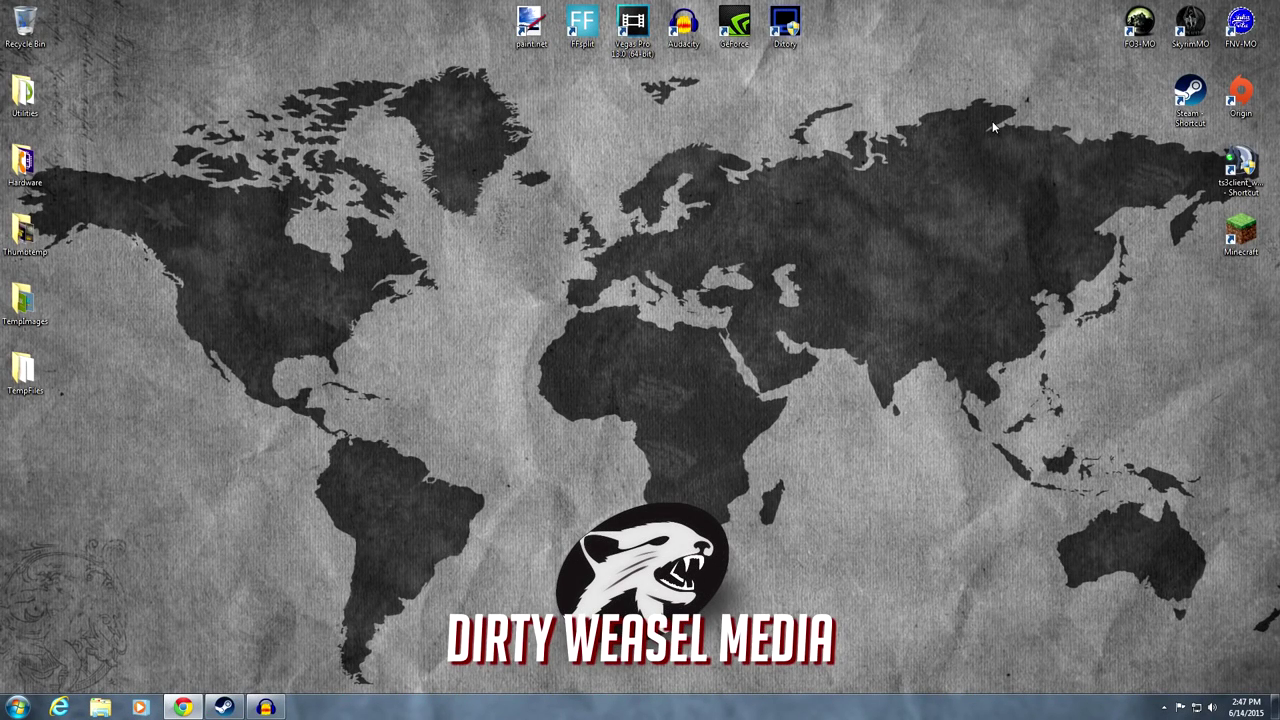
{"action": "mouse_move", "coordinate": [747, 329]}
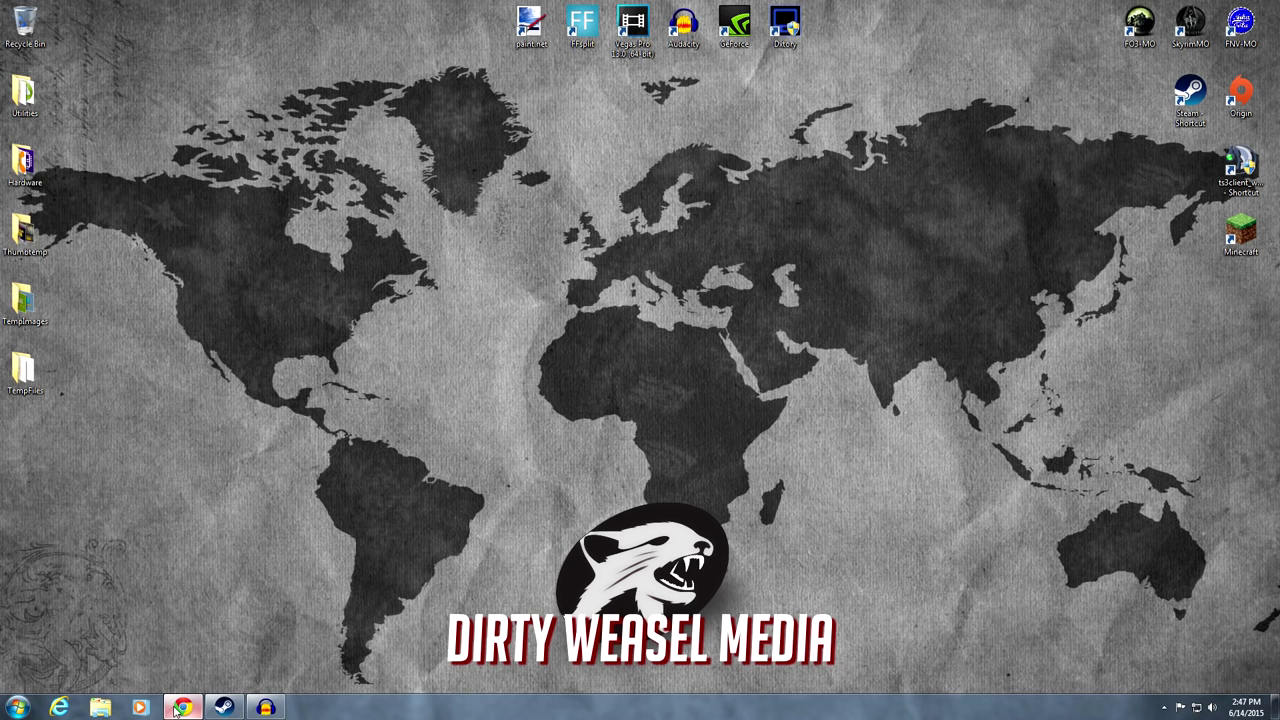
Launch Skyrim Mod Organizer from the SkyrimMO desktop shortcut
{"action": "left_click", "coordinate": [200, 704]}
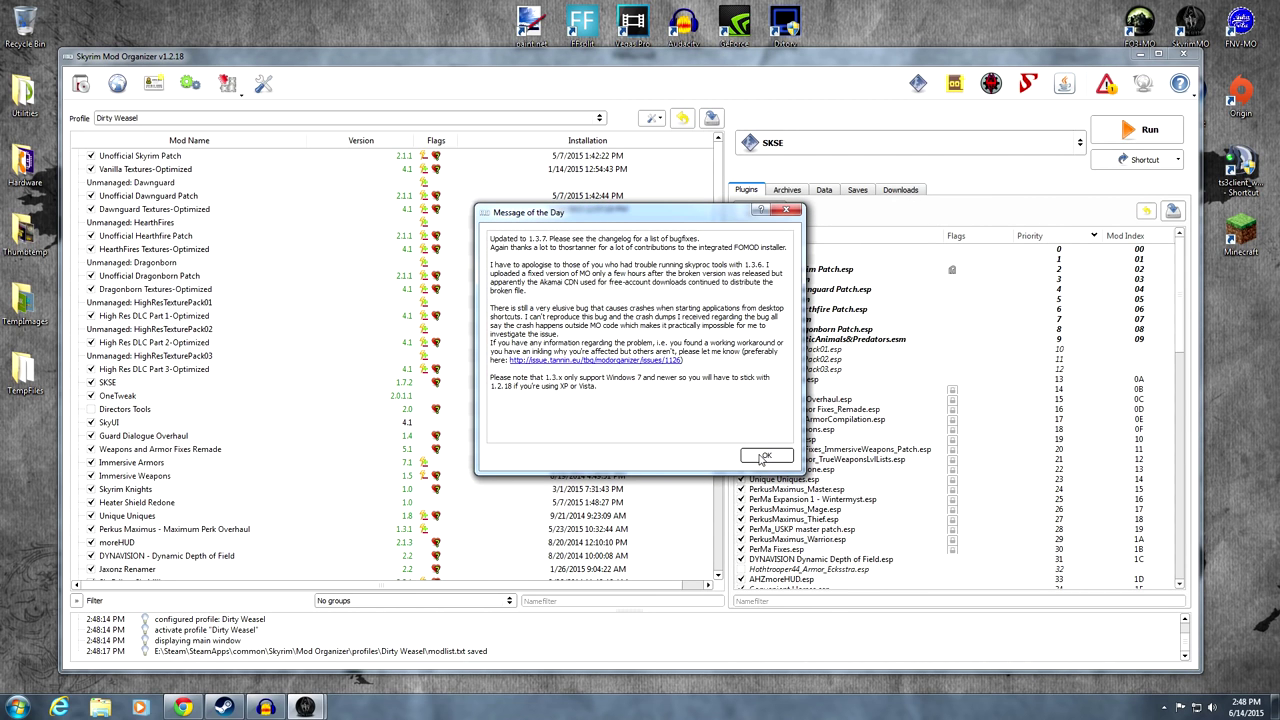
Dismiss the 1.3.7 update message, enable OneTweak, and run Skyrim through SKSE
{"action": "left_click", "coordinate": [768, 455]}
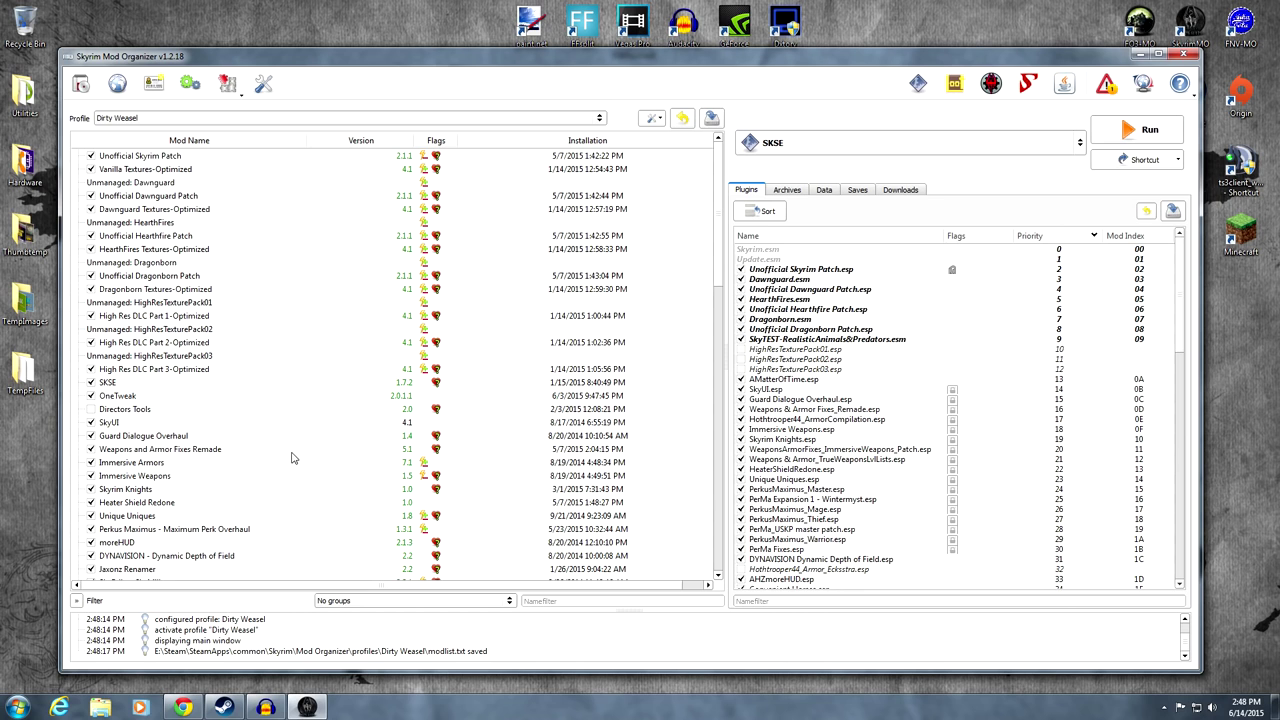
{"action": "scroll", "scroll_direction": "down", "scroll_amount": 3}
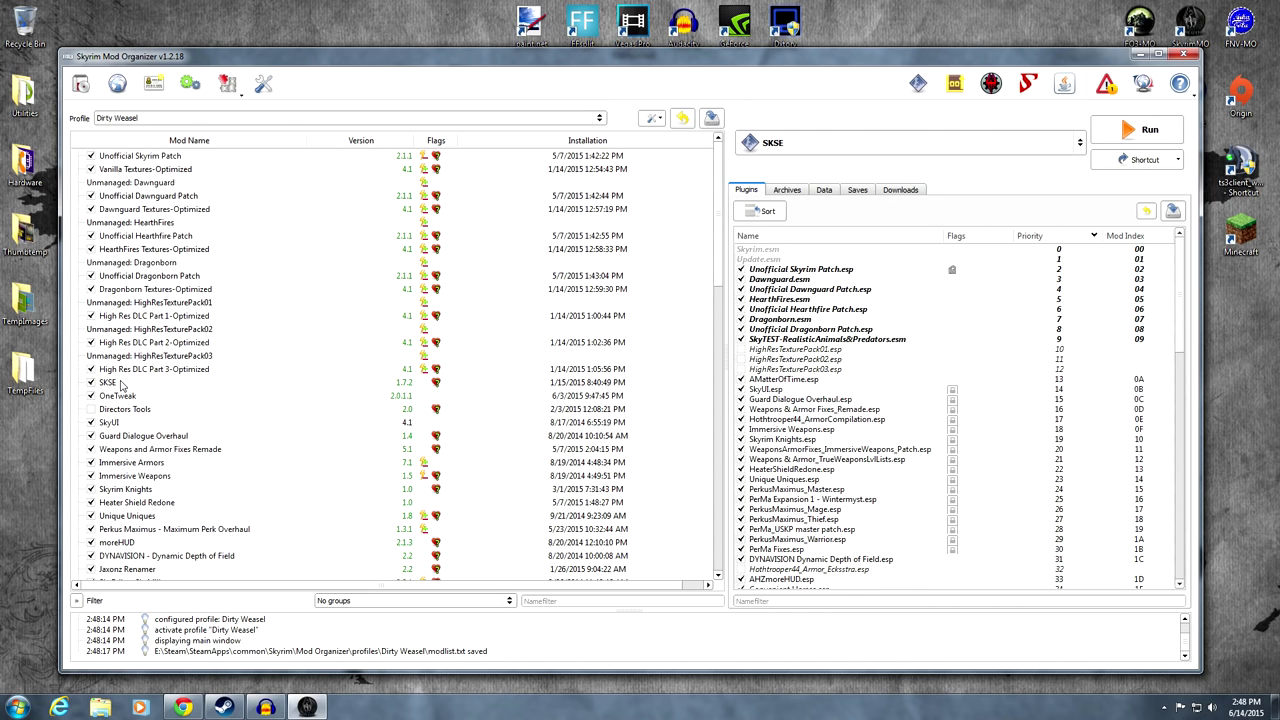
{"action": "left_click", "coordinate": [118, 383]}
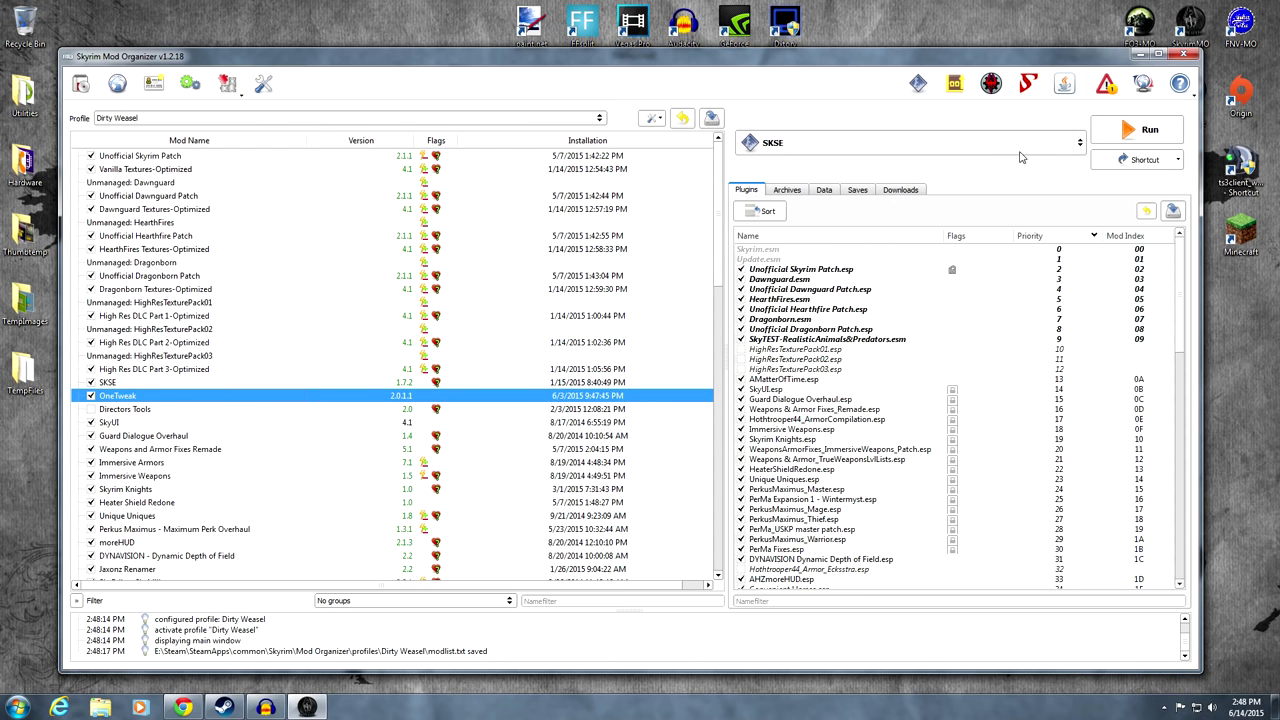
{"action": "left_click", "coordinate": [1075, 142]}
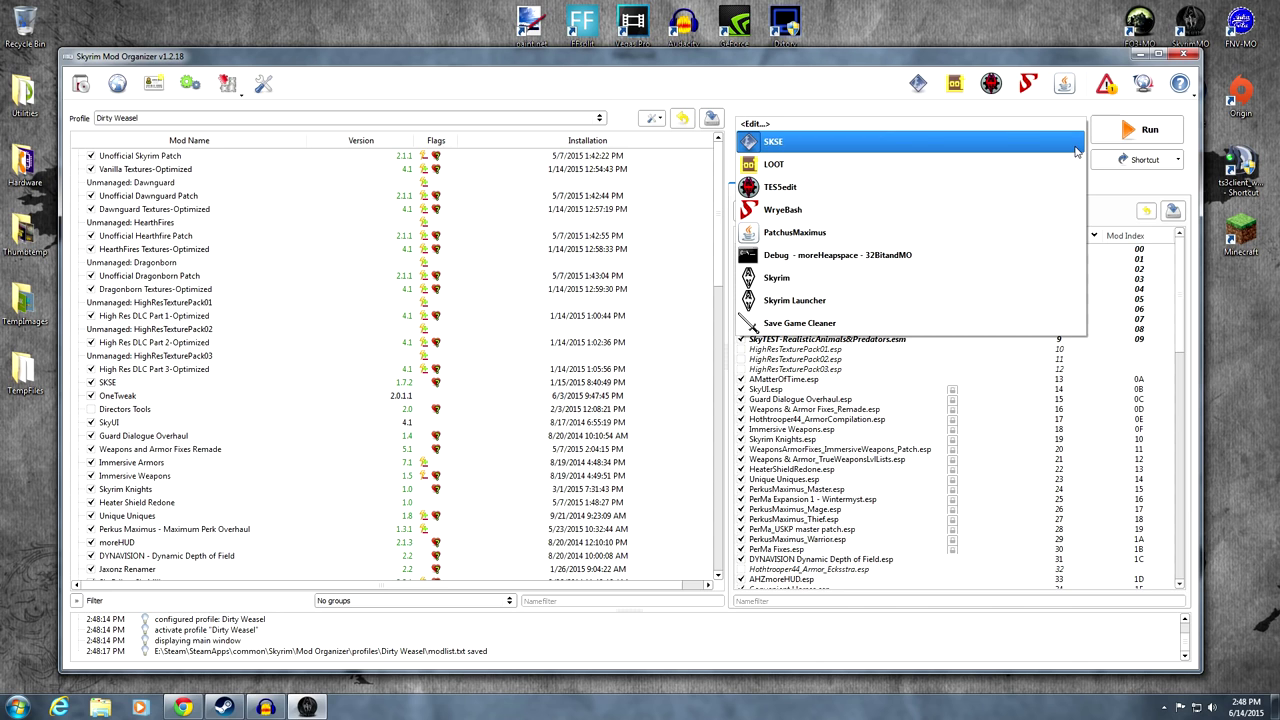
{"action": "left_click", "coordinate": [775, 141]}
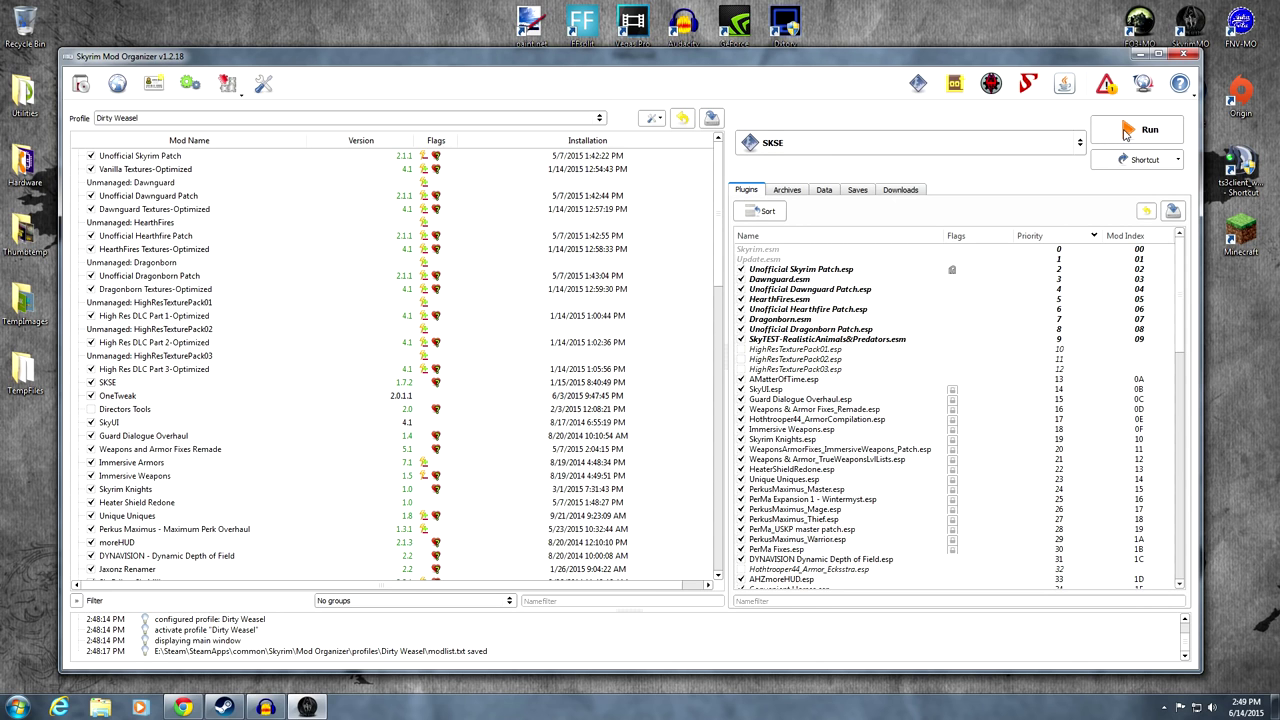
{"action": "left_click", "coordinate": [1148, 129]}
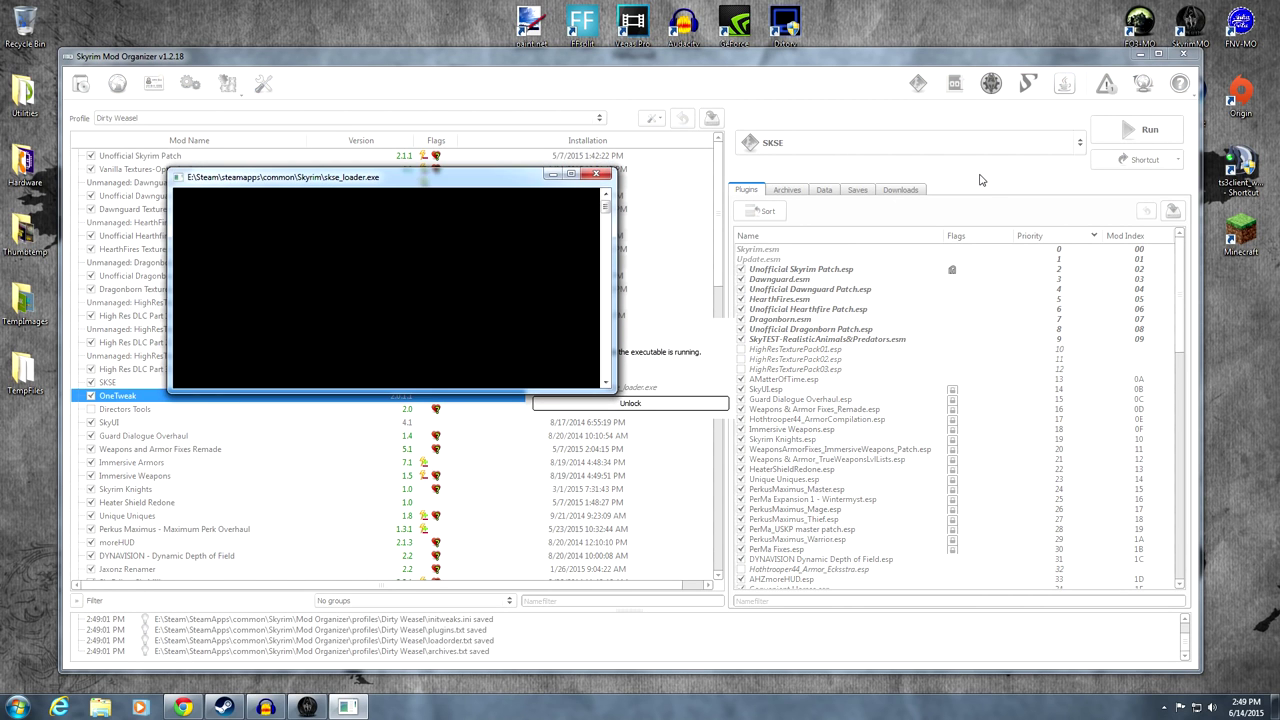